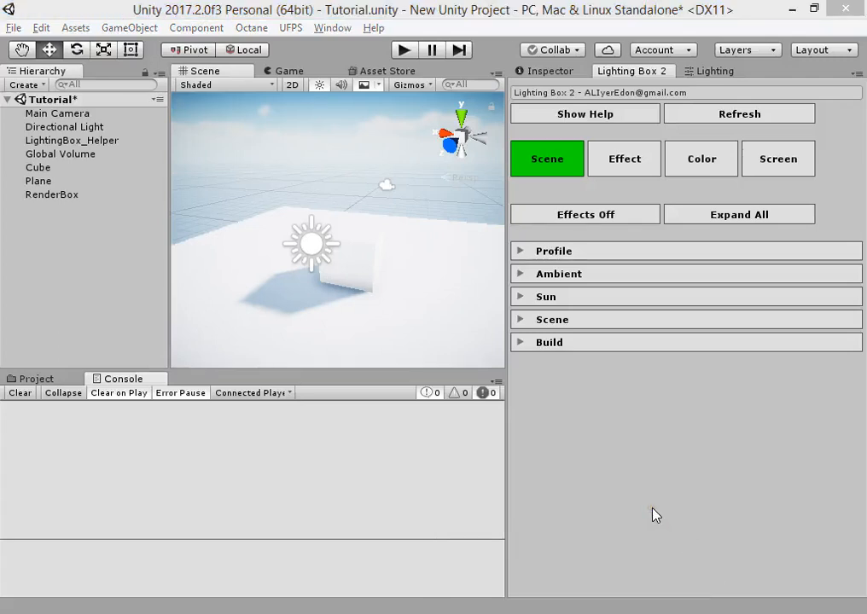
Browse the Effect and Color tabs of Lighting Box 2, ending on the Effect list
click(625, 159)
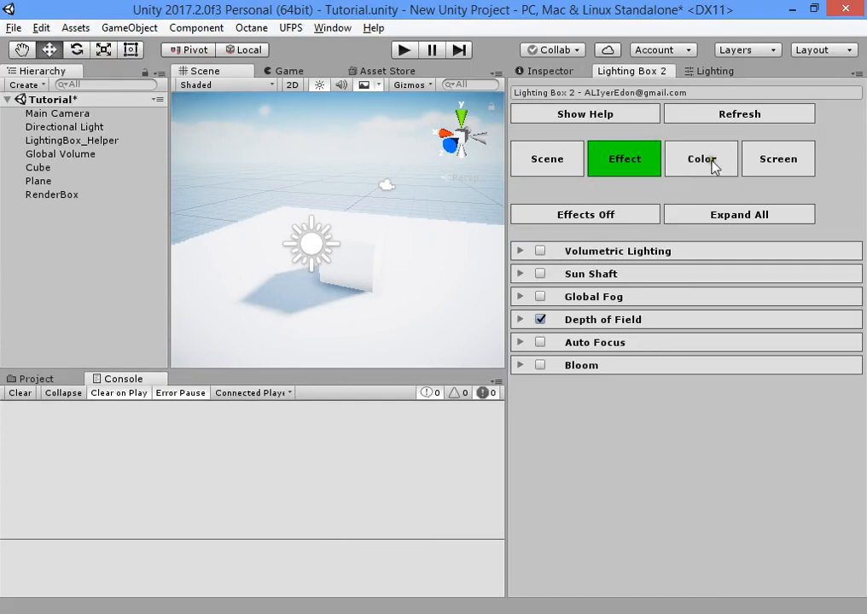
mouse_move(707, 184)
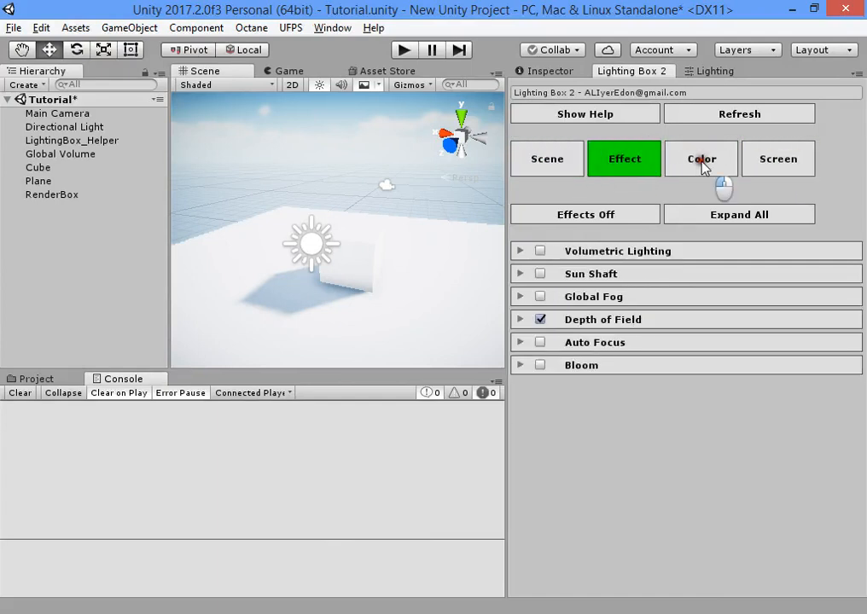
click(700, 159)
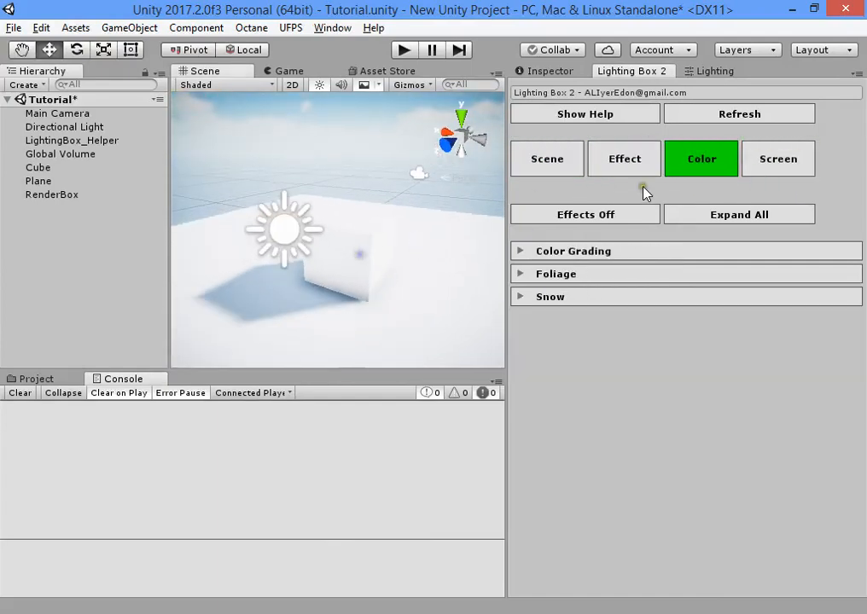
click(625, 158)
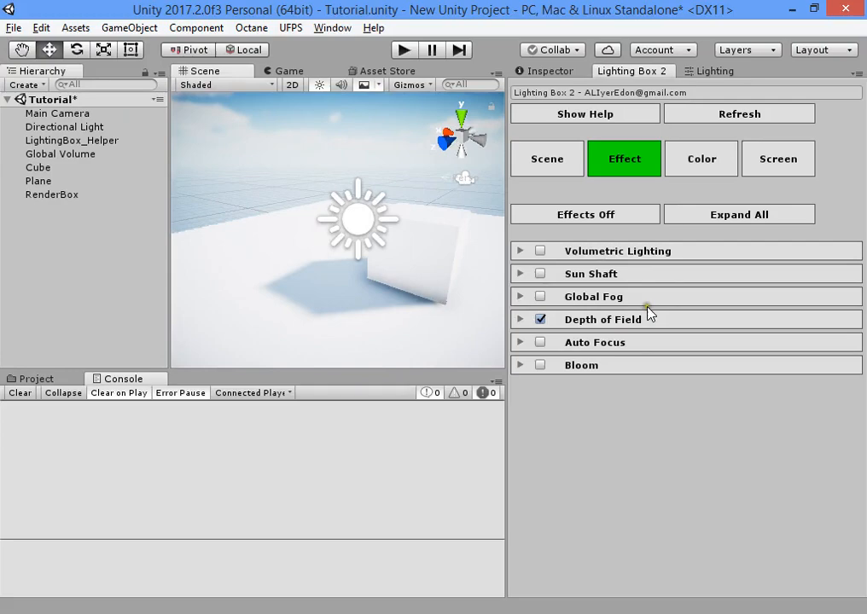
Inspect the Main Camera, then the Global Volume's Bloom and Screen Space Reflections overrides
click(58, 113)
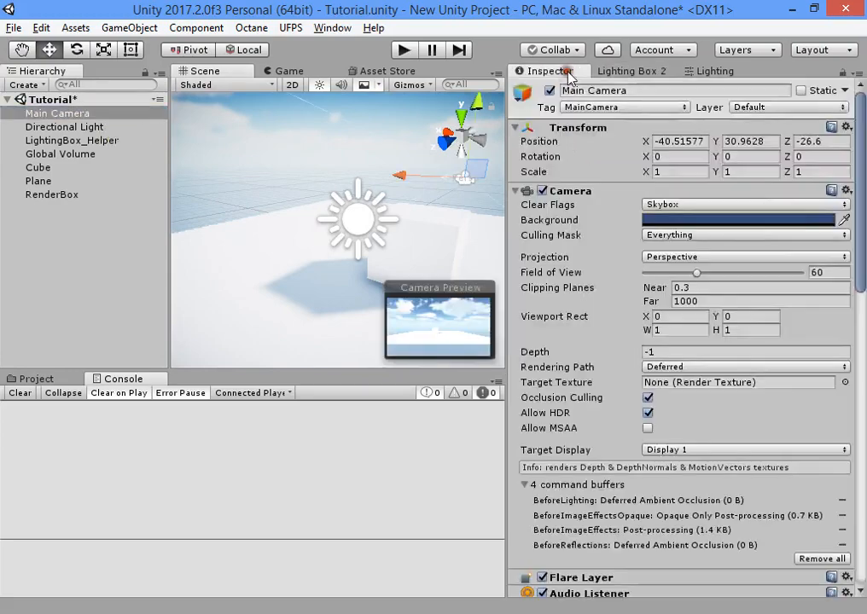
scroll(down, 3)
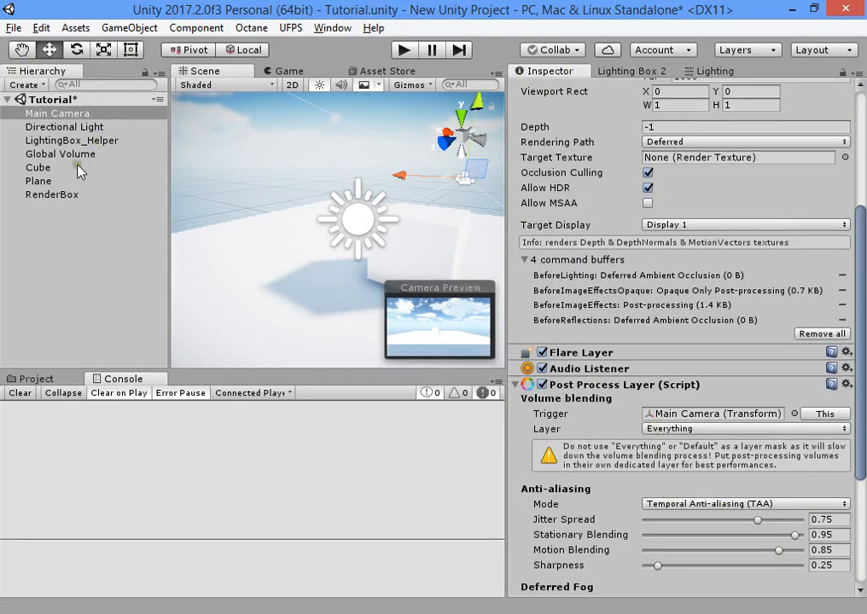
click(58, 154)
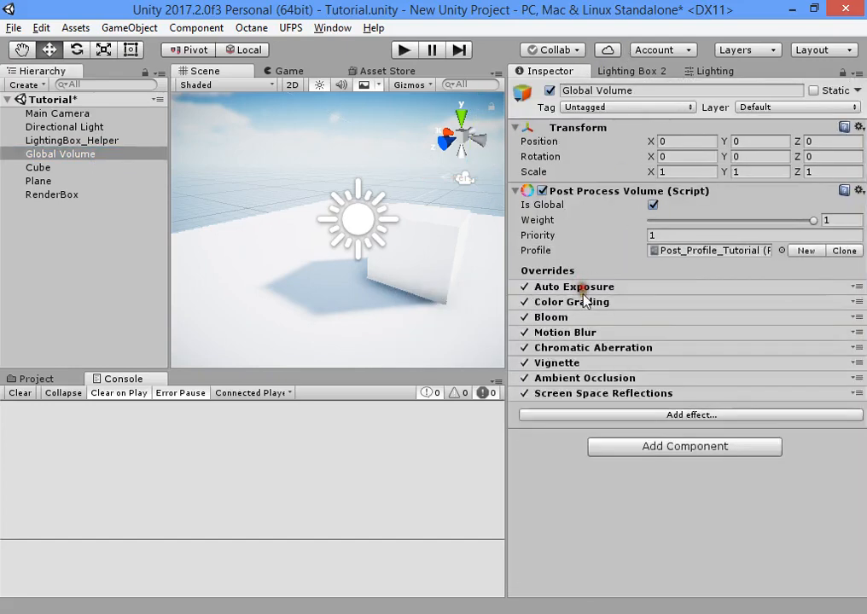
click(550, 315)
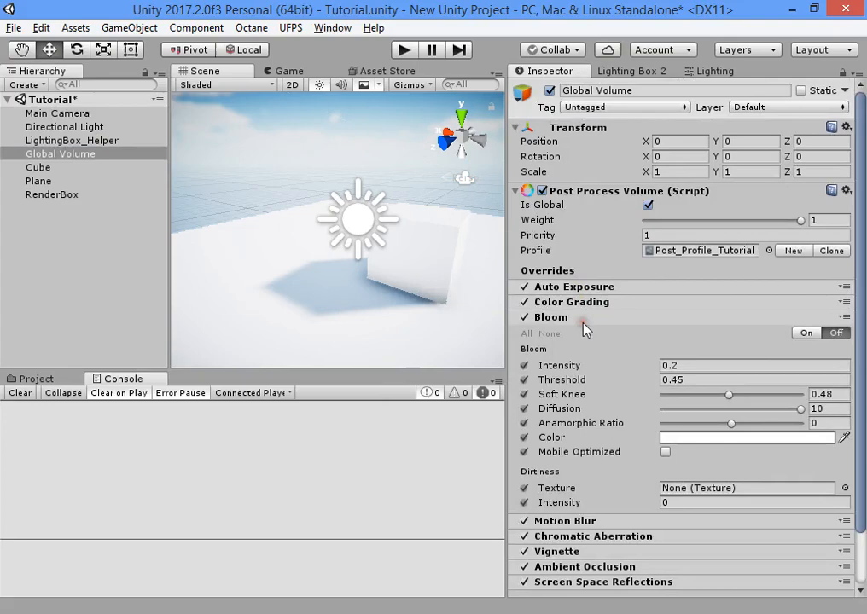
click(532, 316)
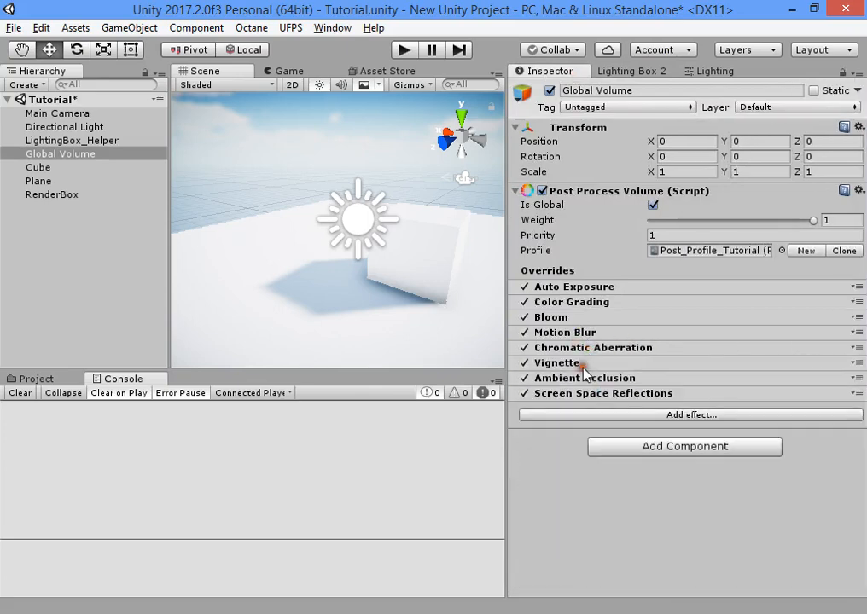
click(603, 392)
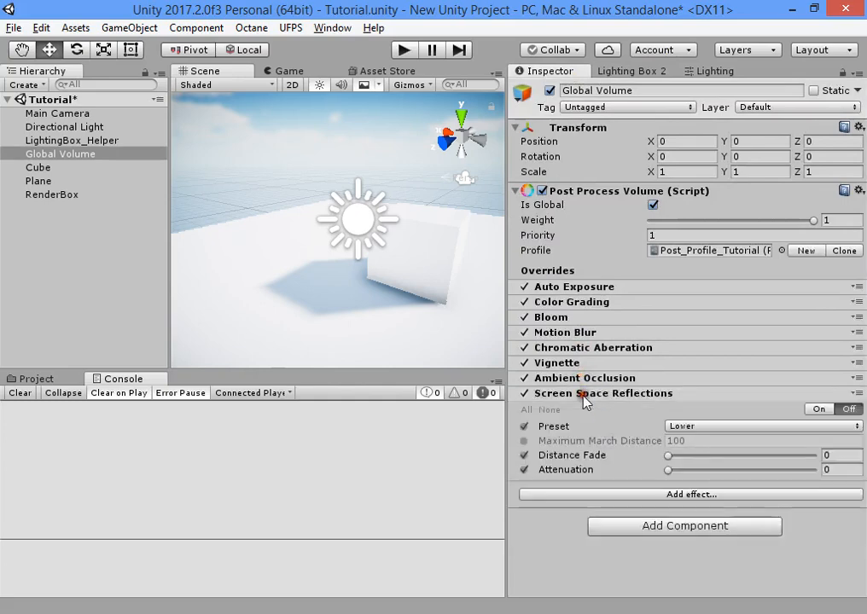
Browse Lighting Box 2's Screen and Scene tabs, then reveal the Volumetric Lighting options under Effect
click(632, 72)
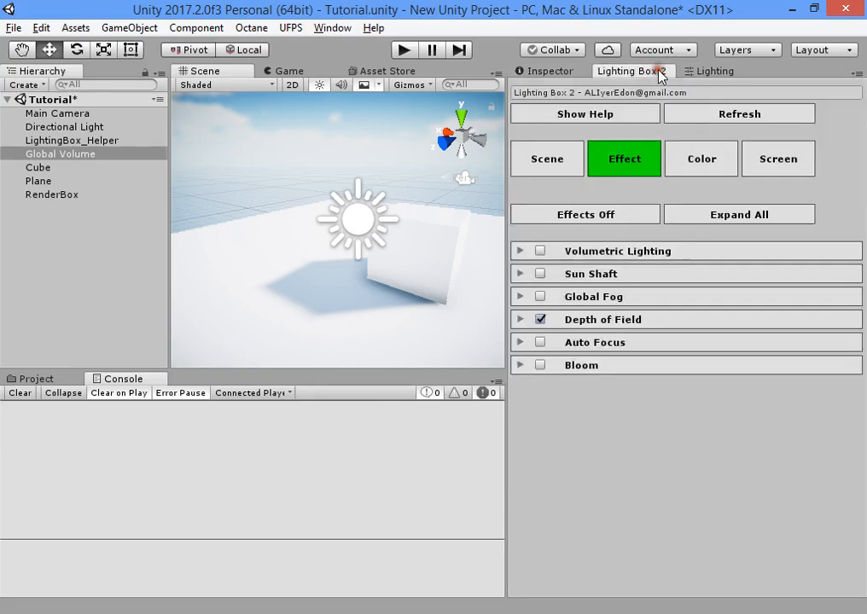
click(779, 159)
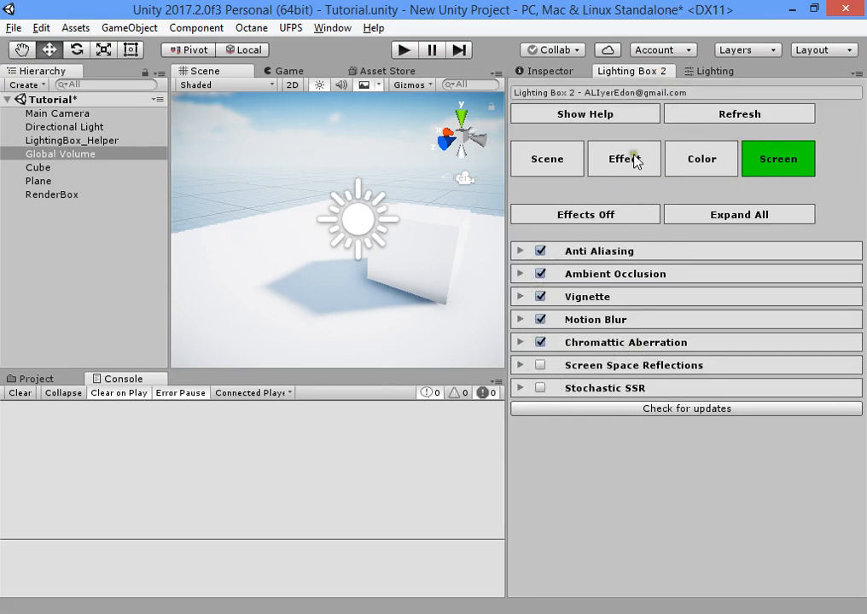
click(625, 159)
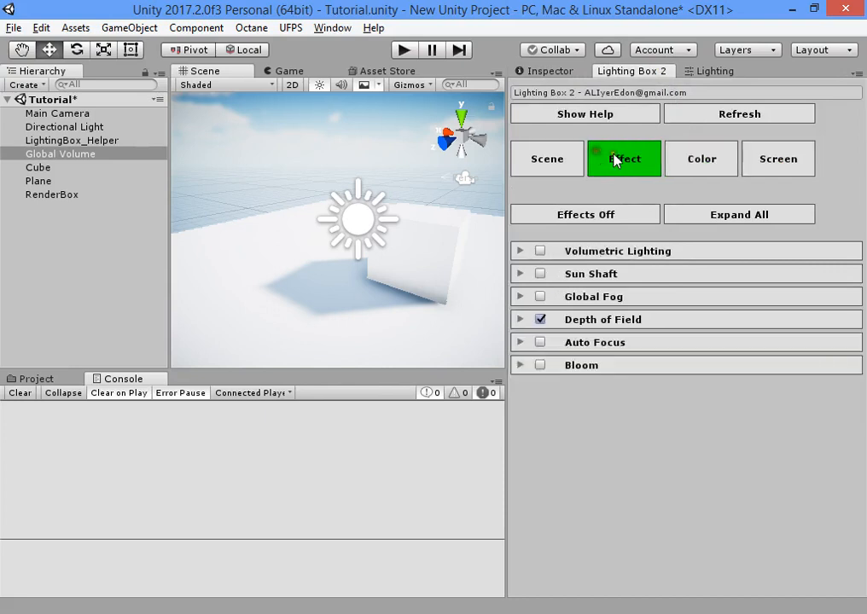
click(546, 159)
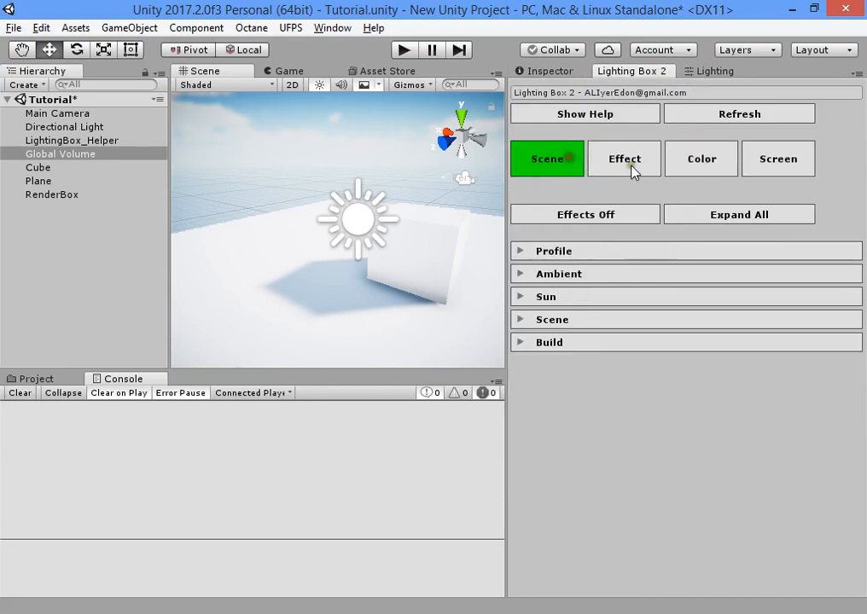
click(624, 158)
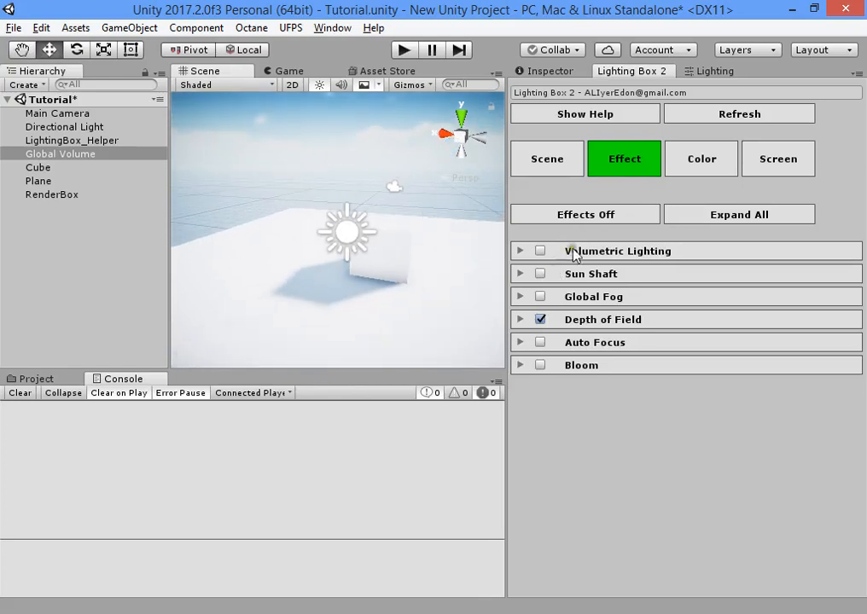
click(520, 251)
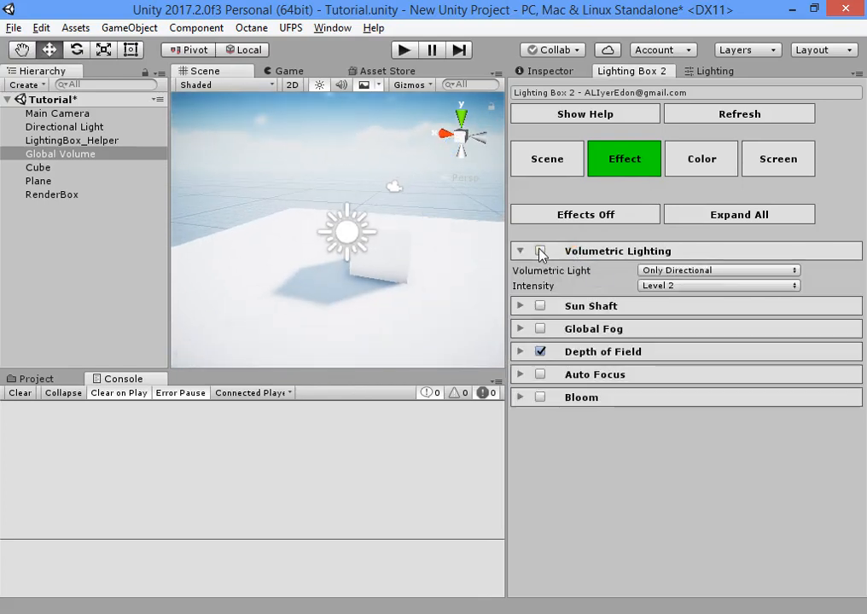
Enable the Sun Shaft effect and check its colour with the cube selected
click(539, 251)
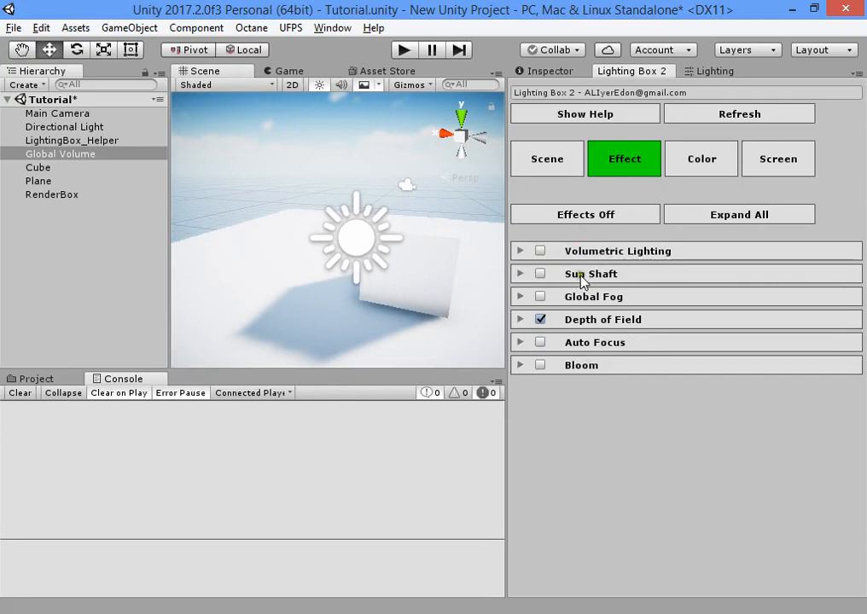
click(540, 274)
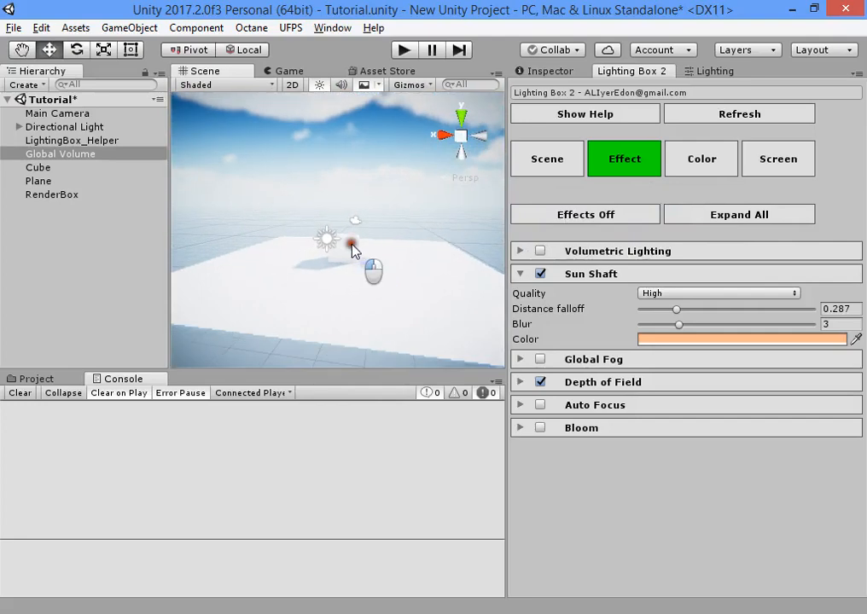
click(37, 167)
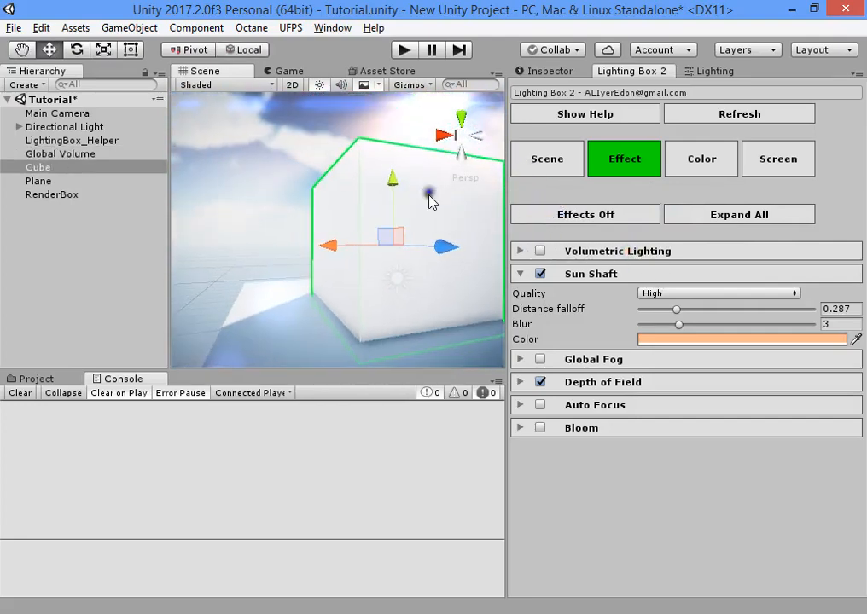
click(65, 126)
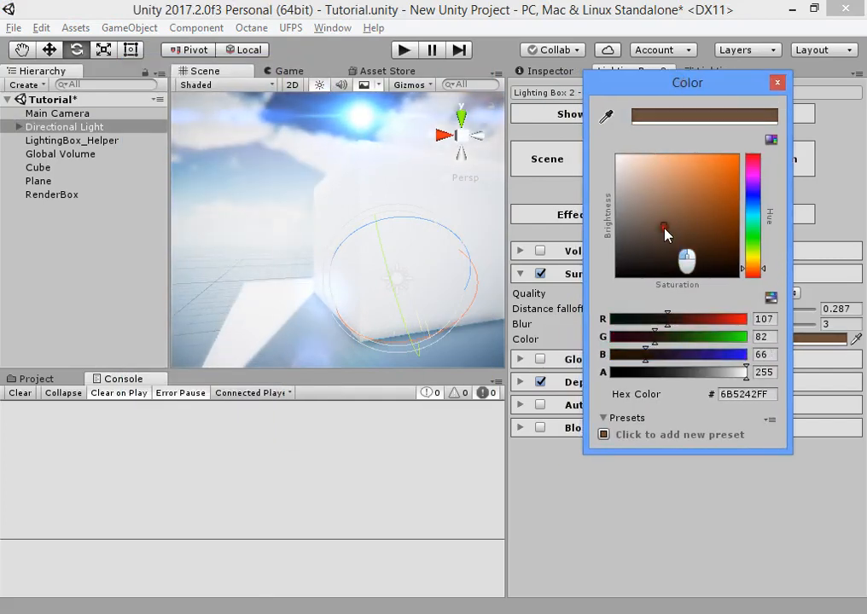
click(669, 157)
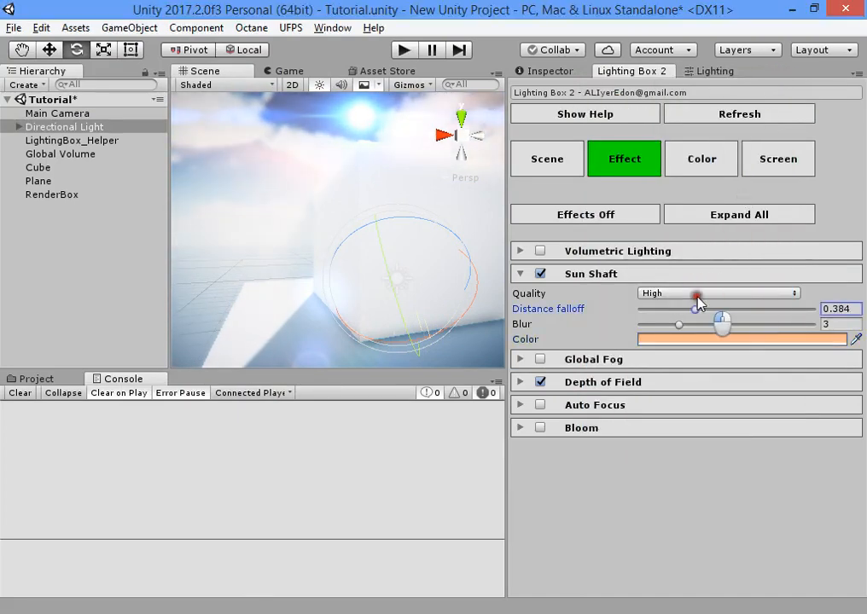
Set Sun Shaft distance falloff to 0.331, blur 3 and quality High
drag(679, 324, 724, 325)
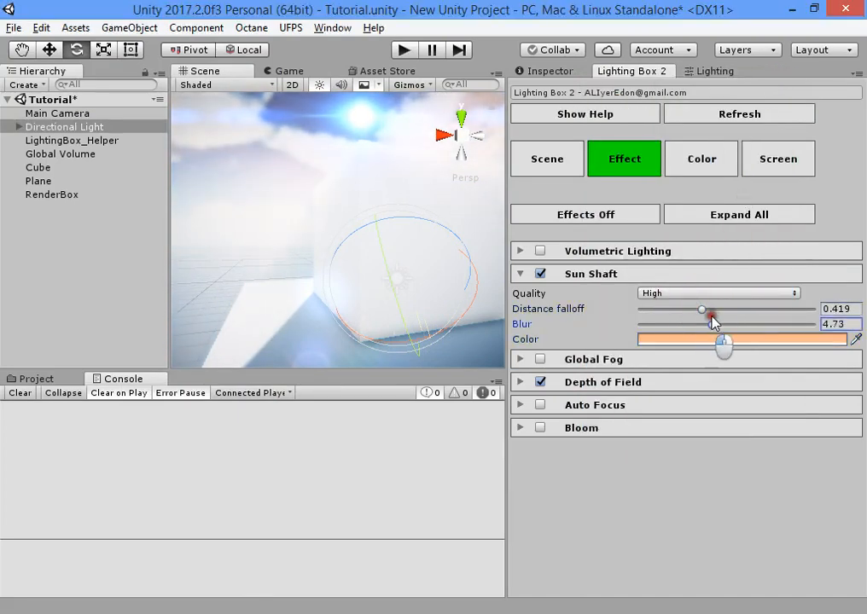
drag(720, 324, 696, 325)
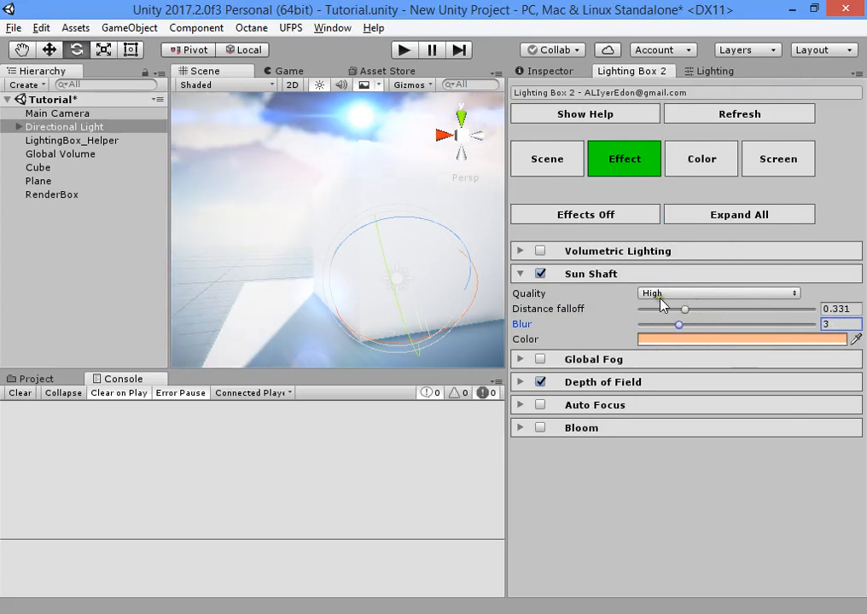
click(718, 294)
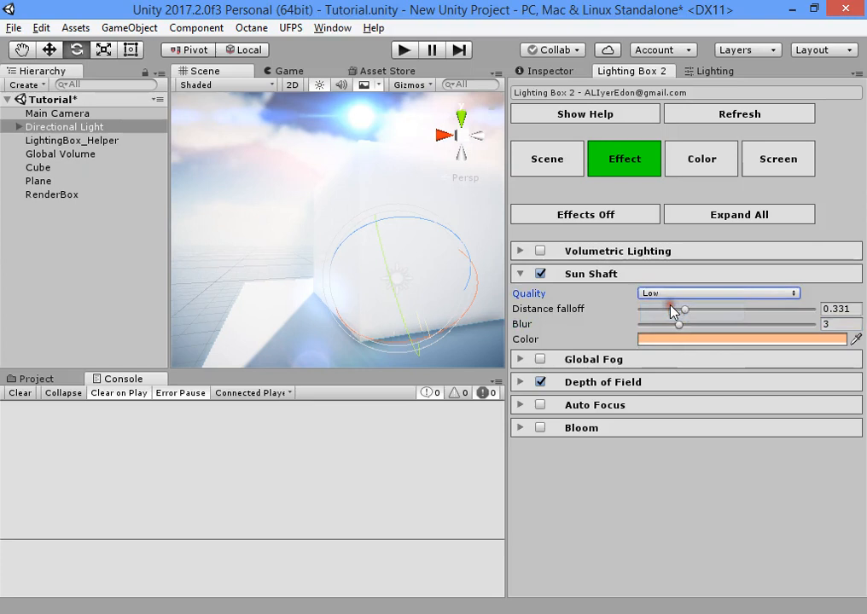
click(721, 293)
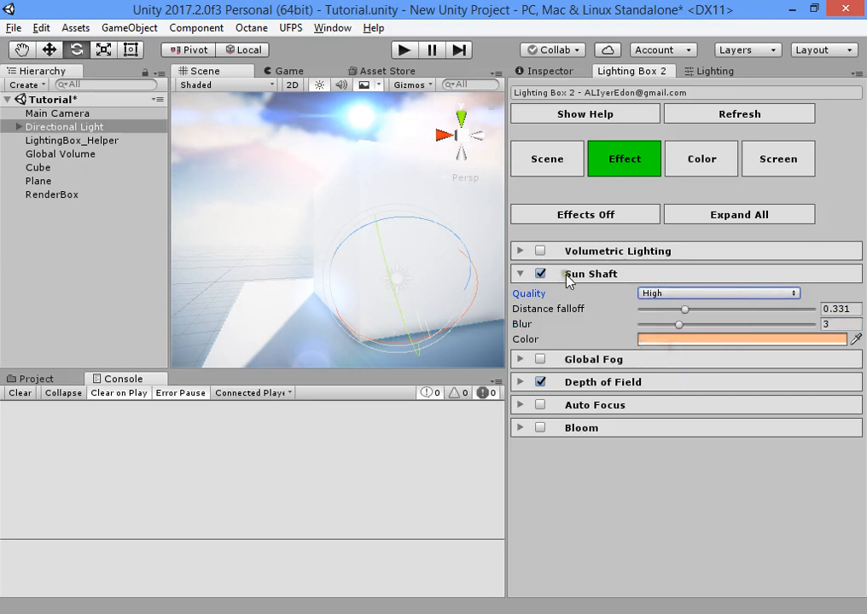
mouse_move(587, 285)
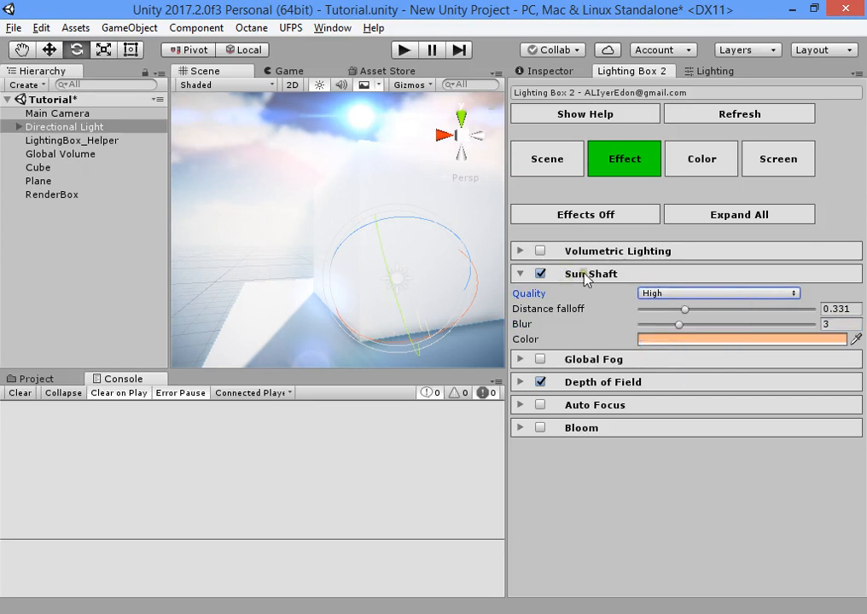
Turn Sun Shaft off and try Volumetric Lighting as Only Directional at Level 4, then leave it disabled
click(521, 273)
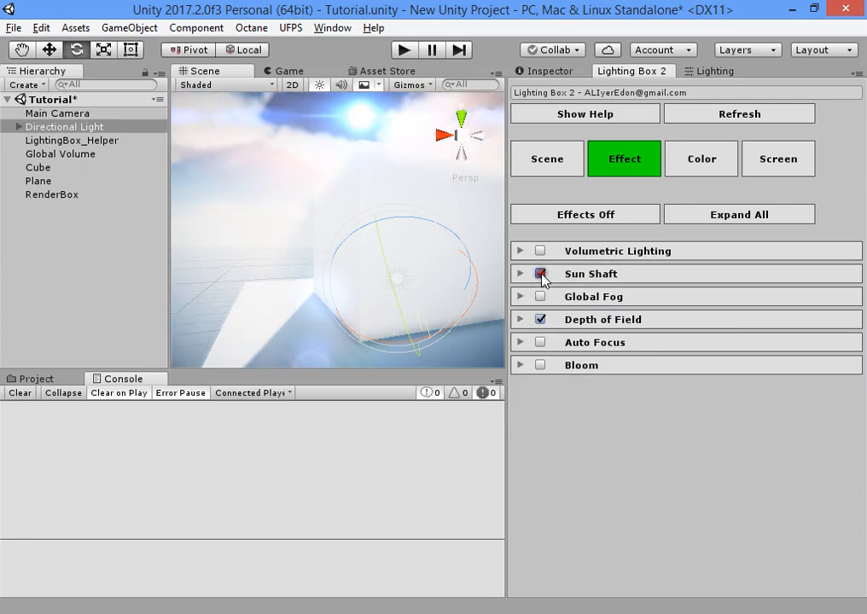
click(520, 249)
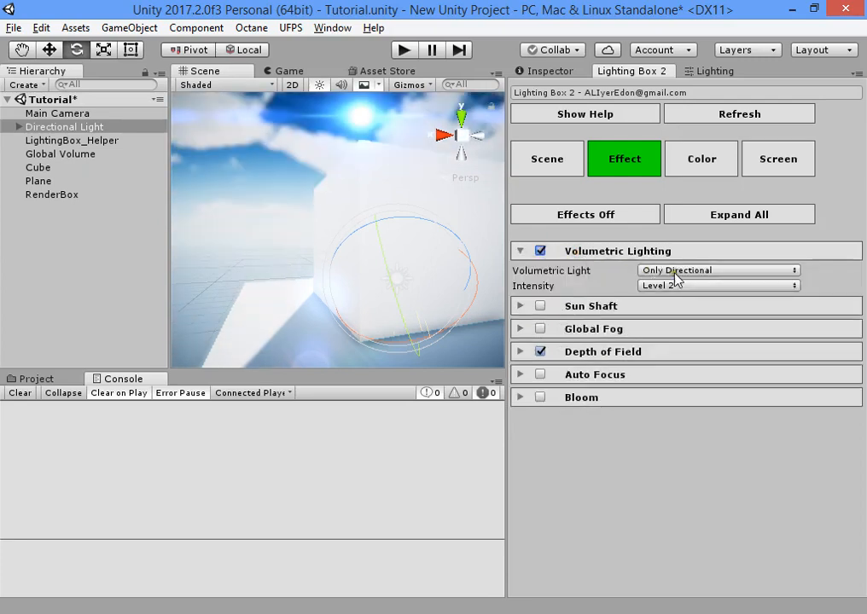
click(717, 269)
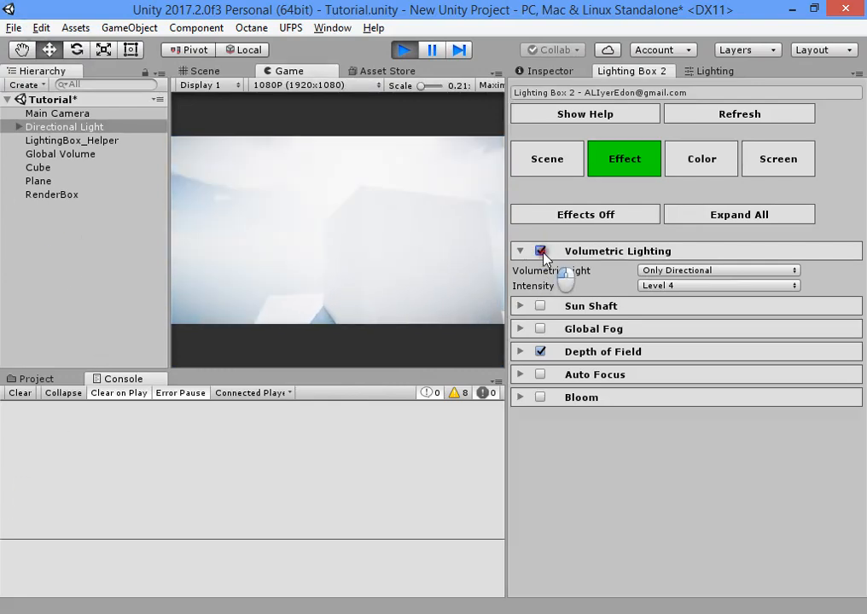
click(539, 251)
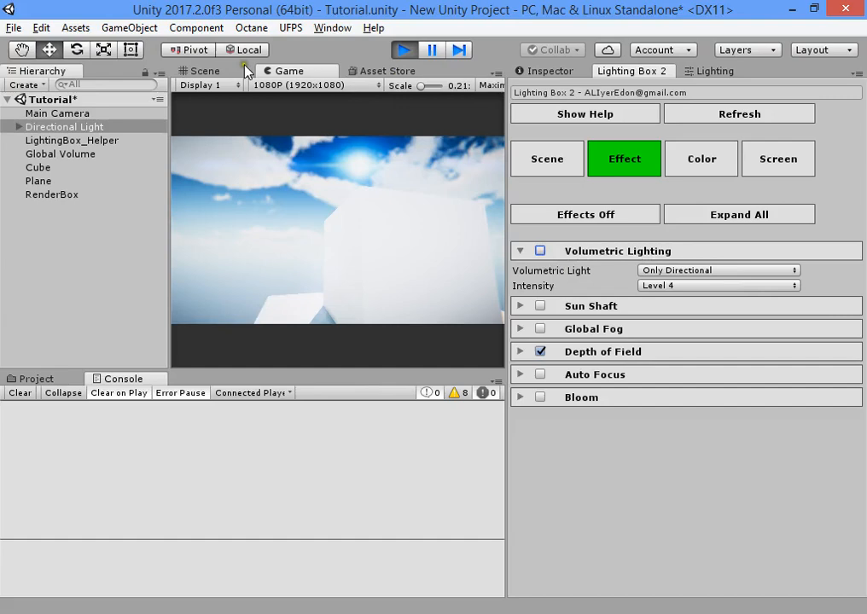
click(205, 72)
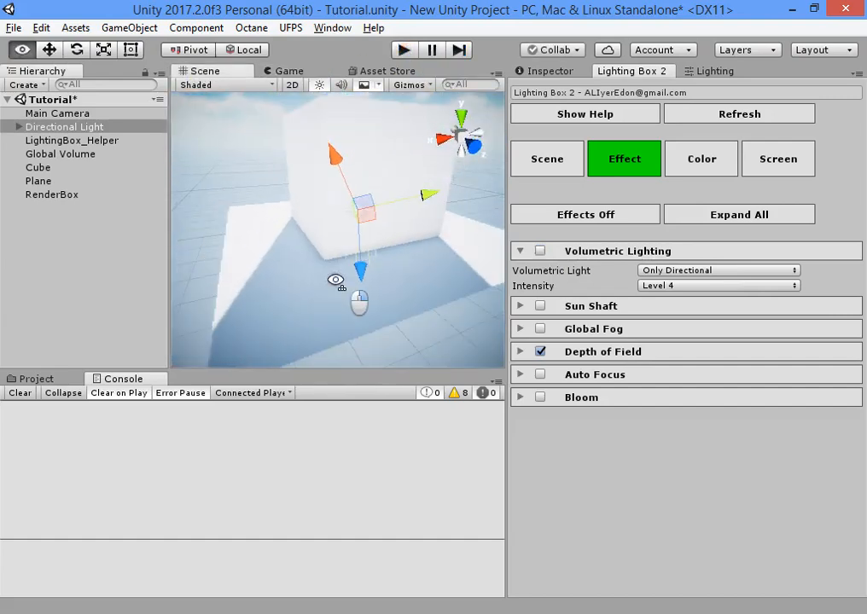
Add a red Point Light and enable Volumetric Lighting for all light sources
click(126, 27)
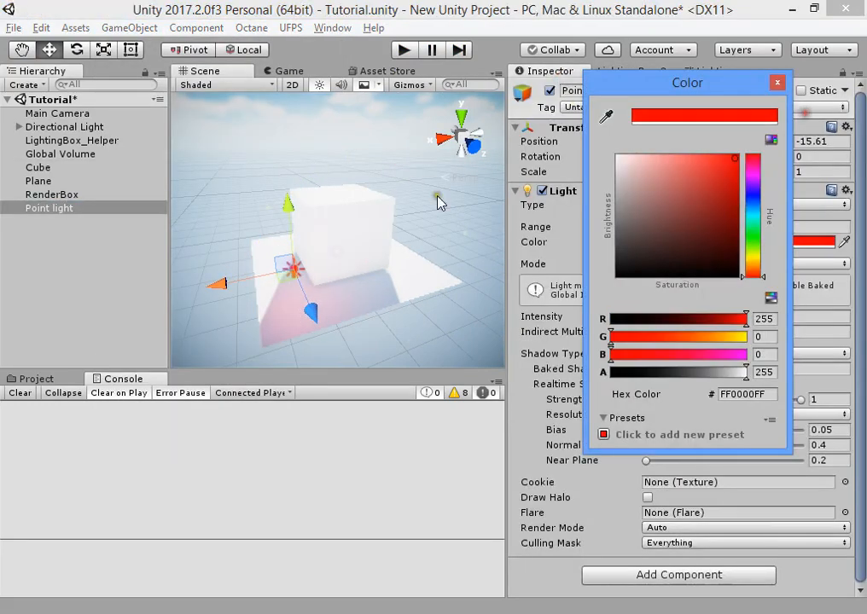
click(775, 78)
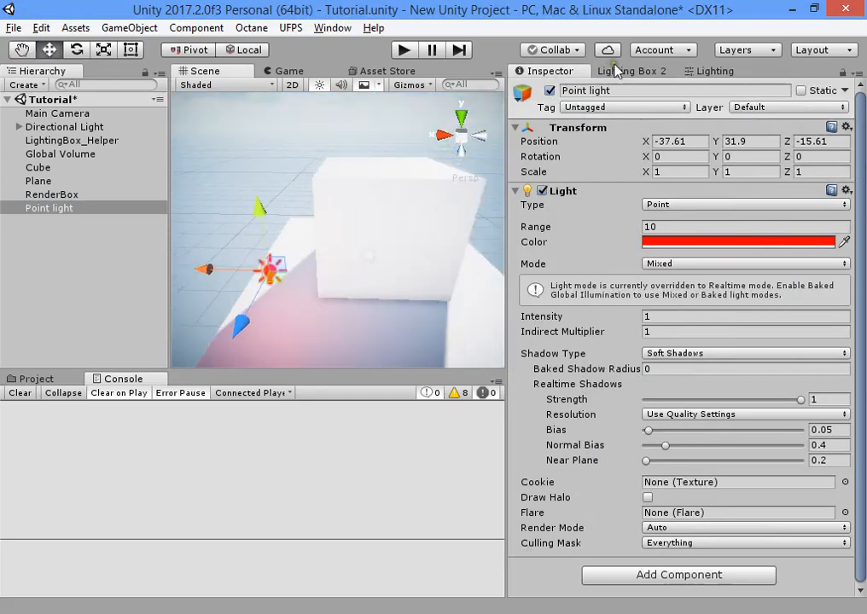
click(630, 72)
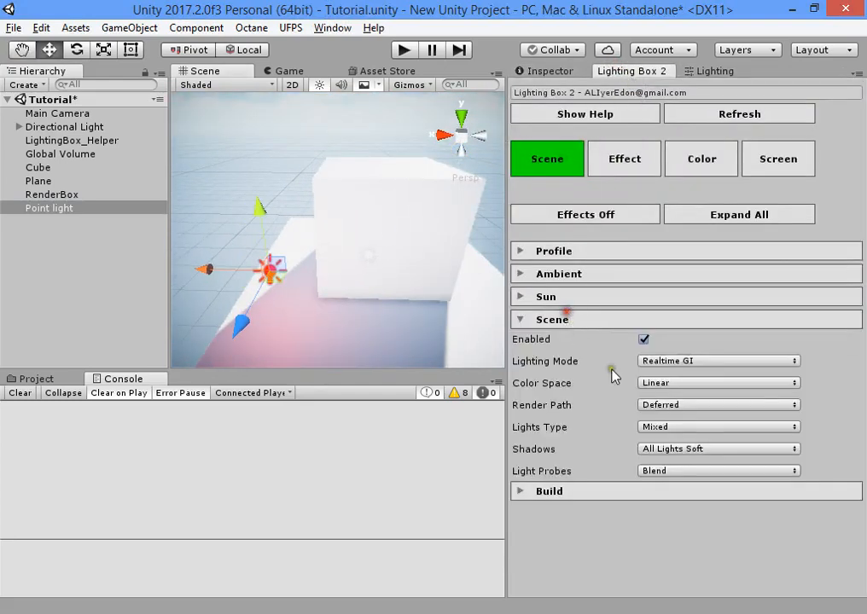
click(624, 159)
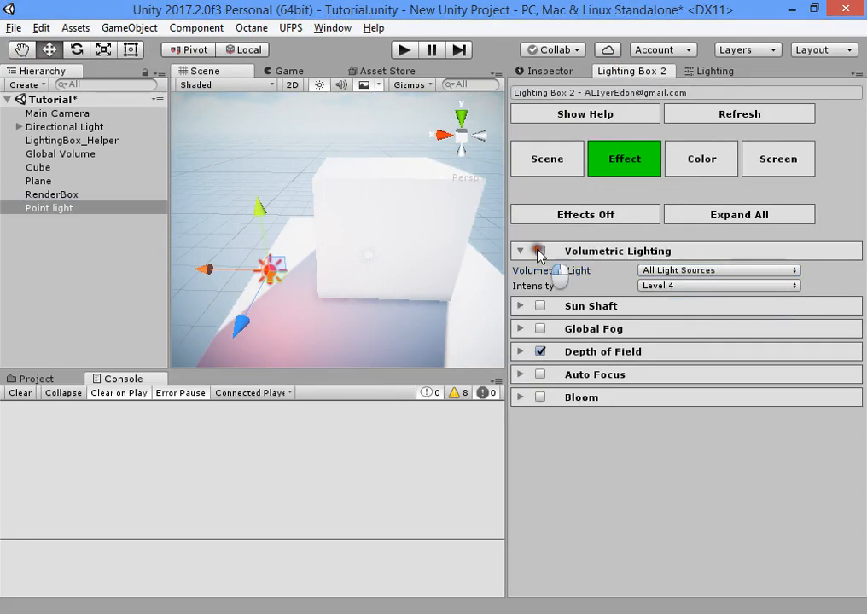
click(539, 249)
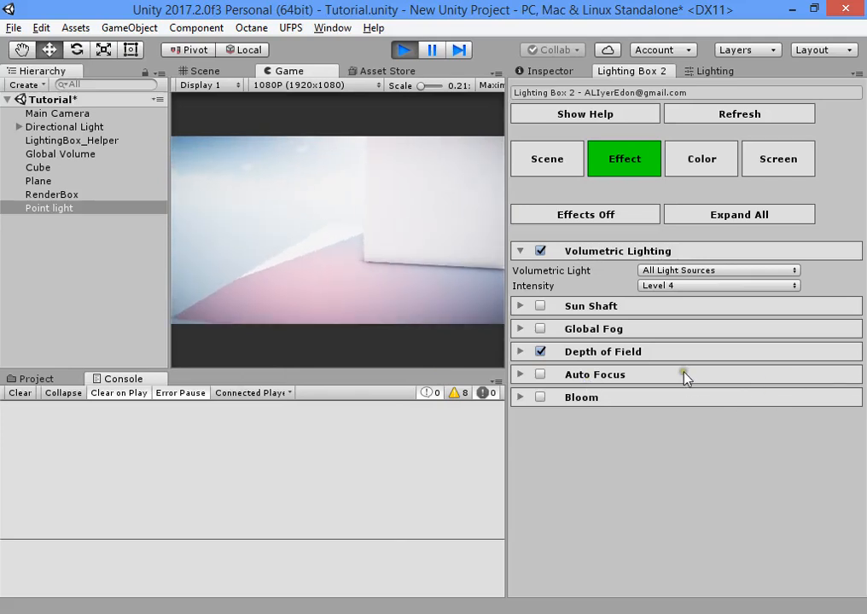
Darken ambient and sun in the Scene settings, then raise the point light to range 14.1, intensity 5.08
click(550, 72)
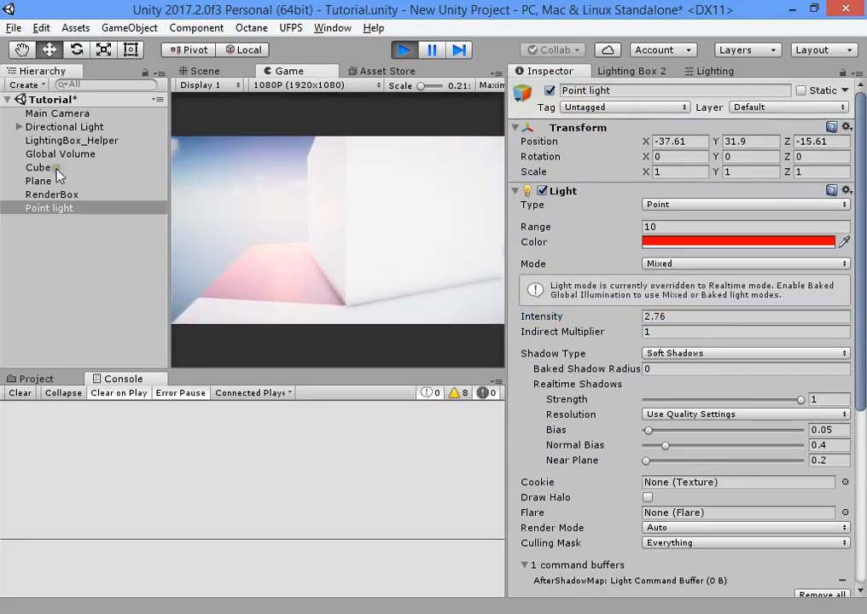
click(633, 71)
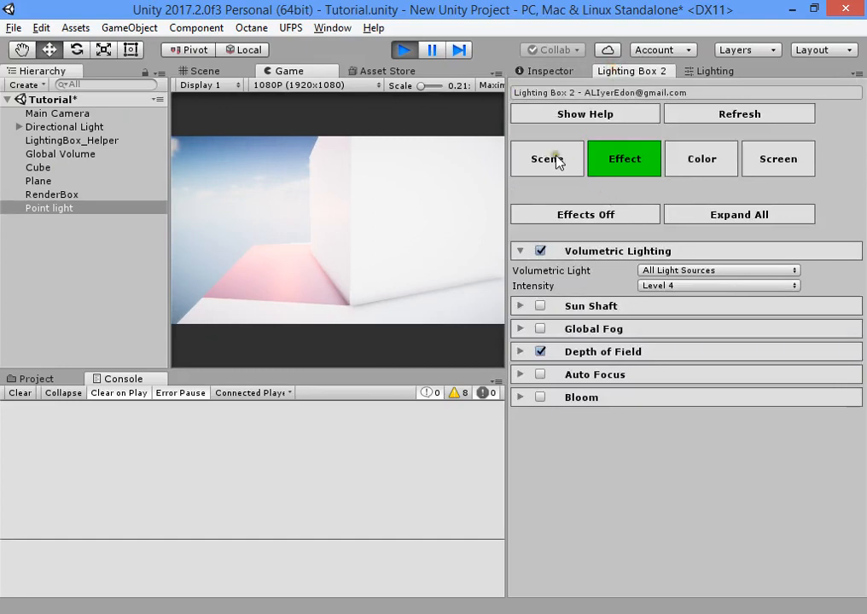
click(546, 159)
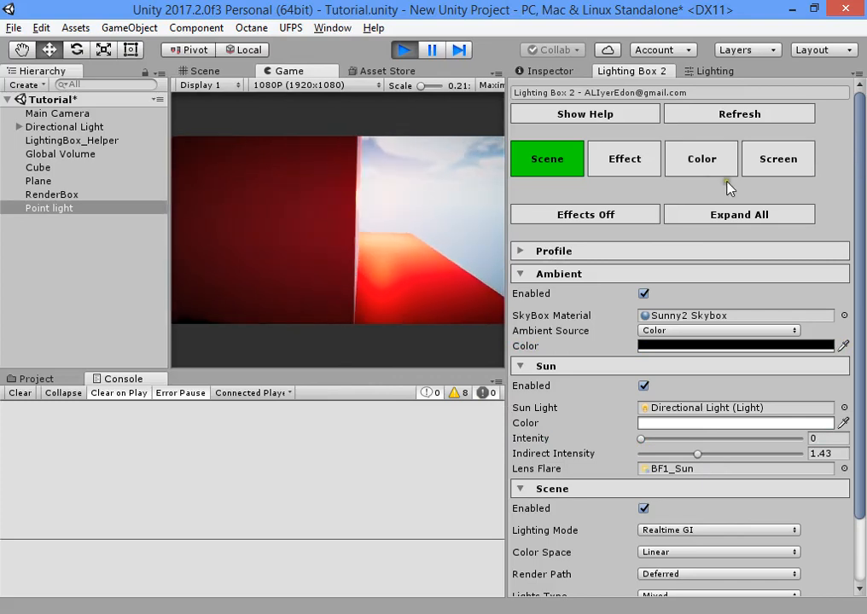
click(625, 158)
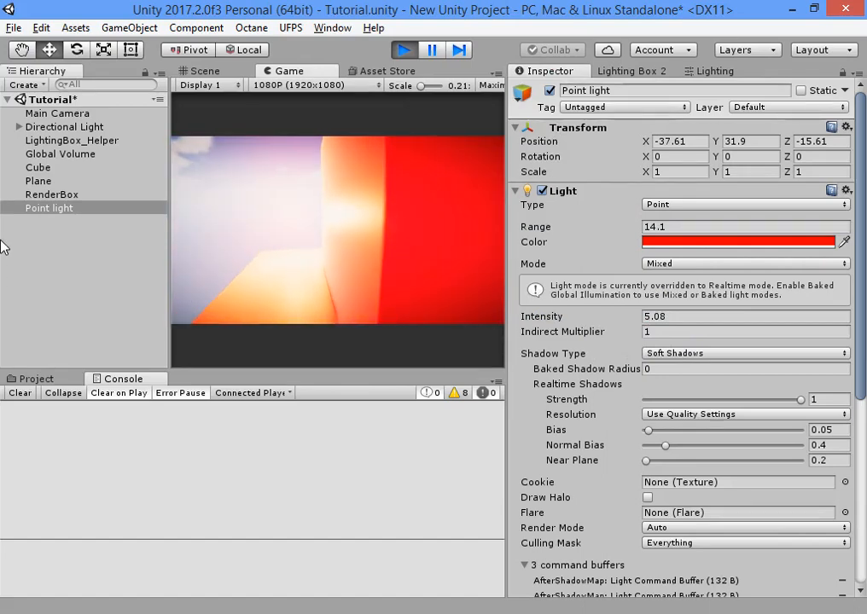
Create Cube (1) scaled to 5.89 beside the original cube and view it through the game camera
click(205, 72)
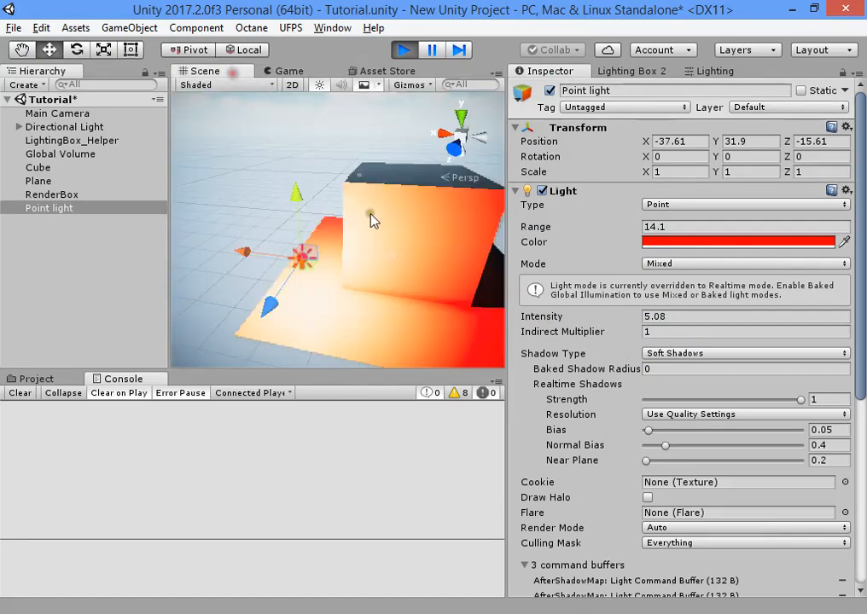
click(48, 222)
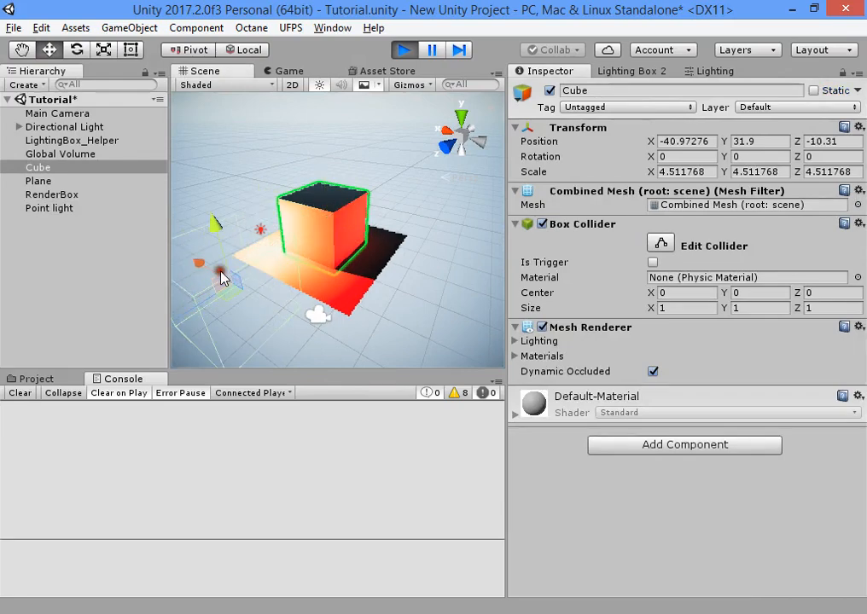
click(133, 27)
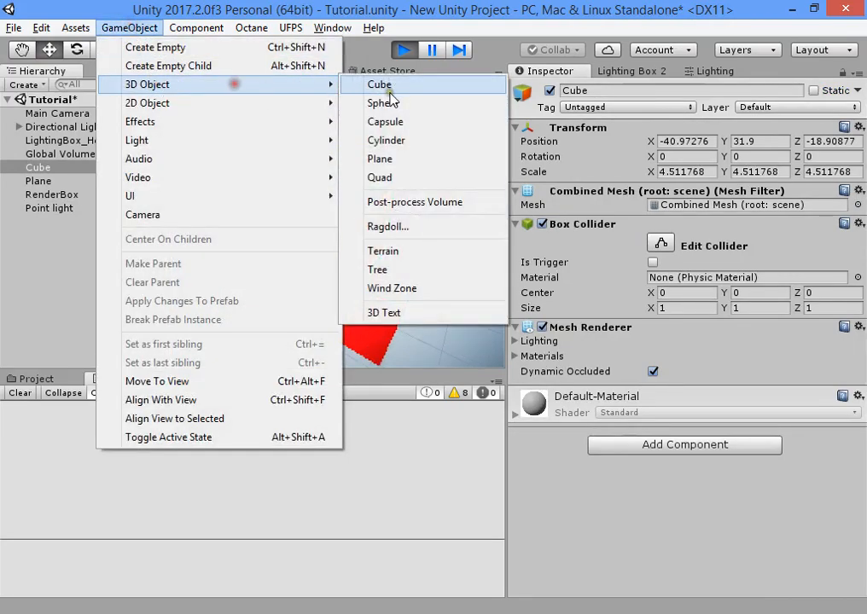
click(379, 83)
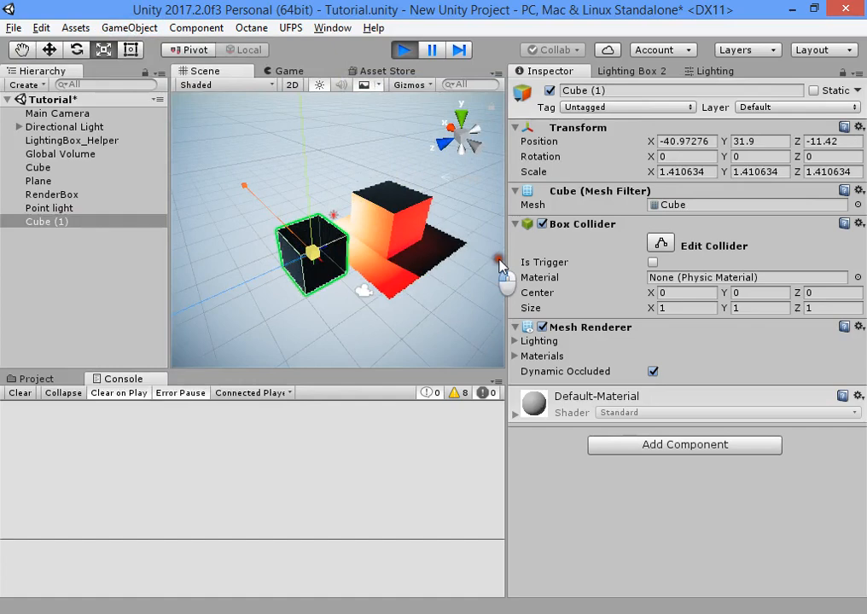
click(290, 72)
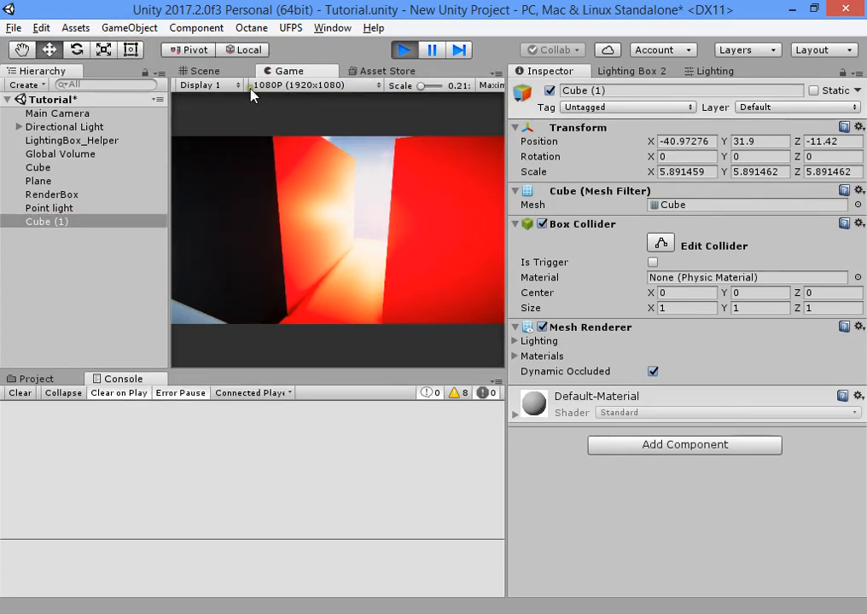
click(204, 72)
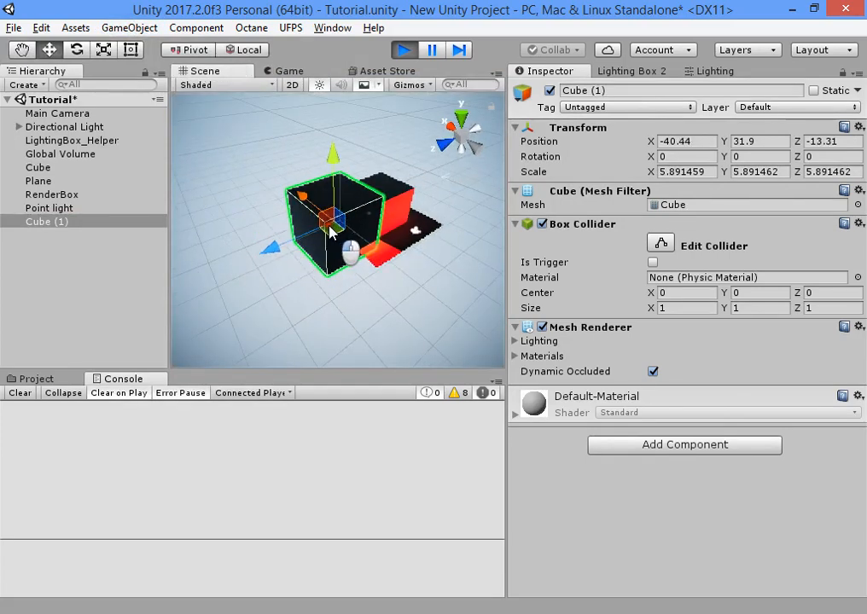
click(289, 72)
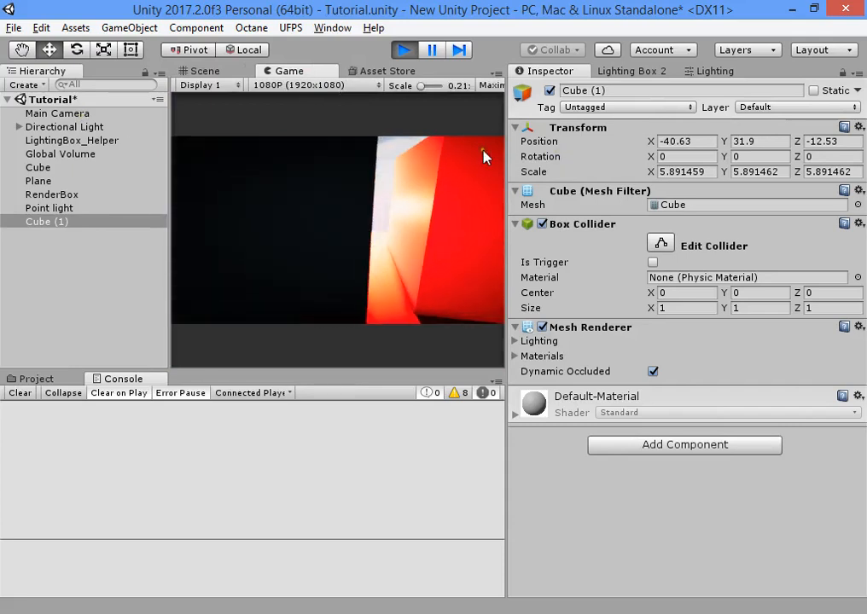
click(635, 72)
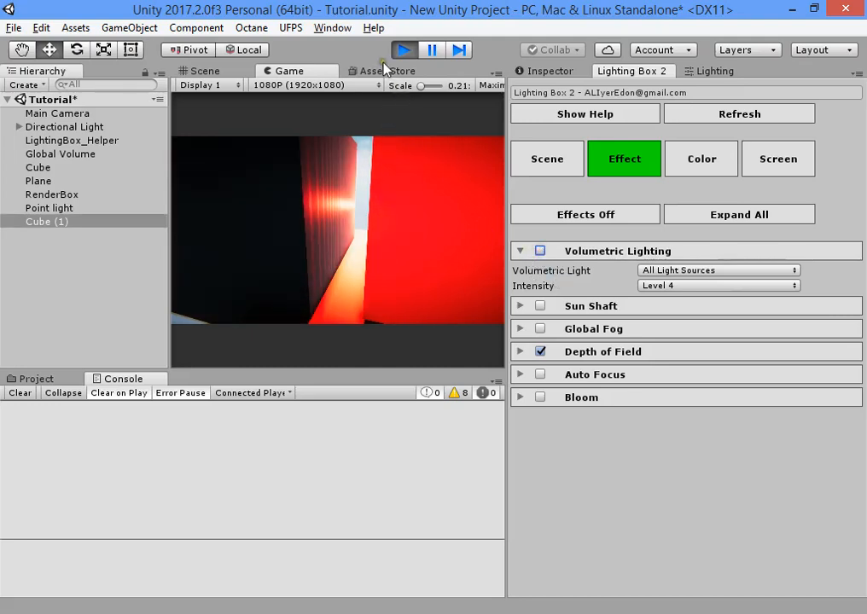
Stop Play, set sun intensity to 1.43, make the ambient colour pale blue and remove the point light
click(205, 72)
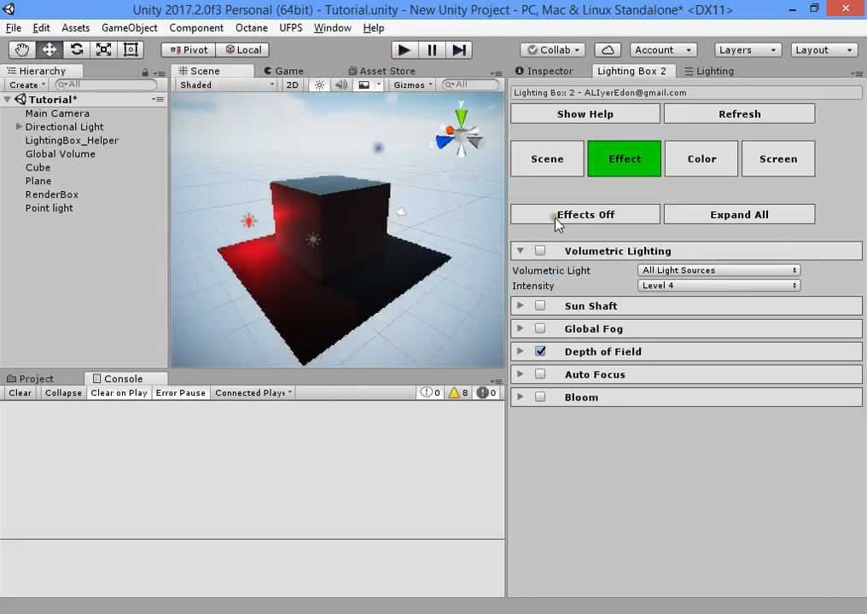
click(546, 158)
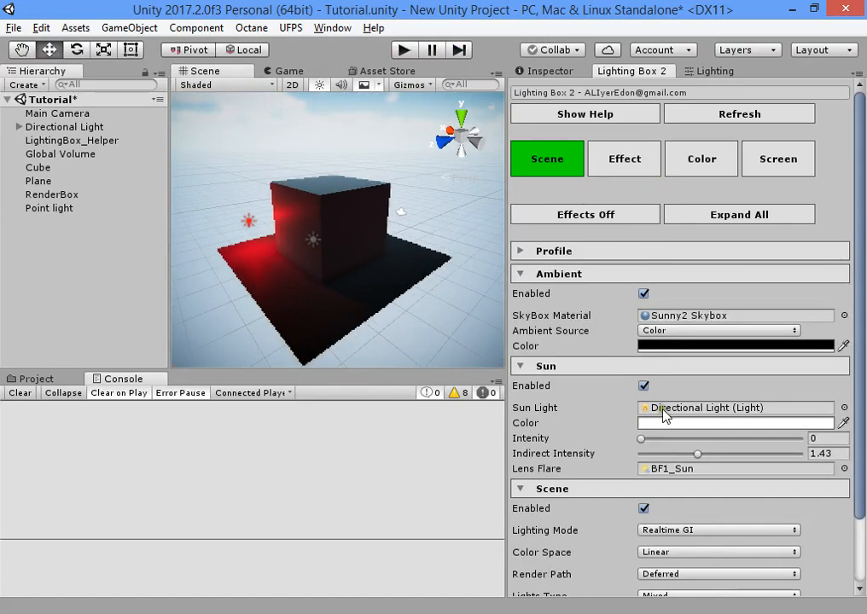
drag(640, 437, 700, 437)
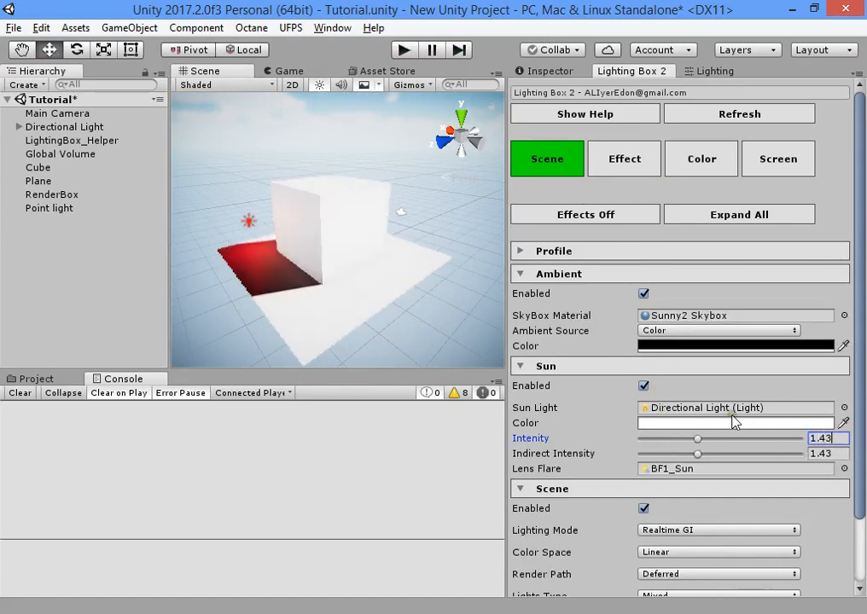
click(734, 423)
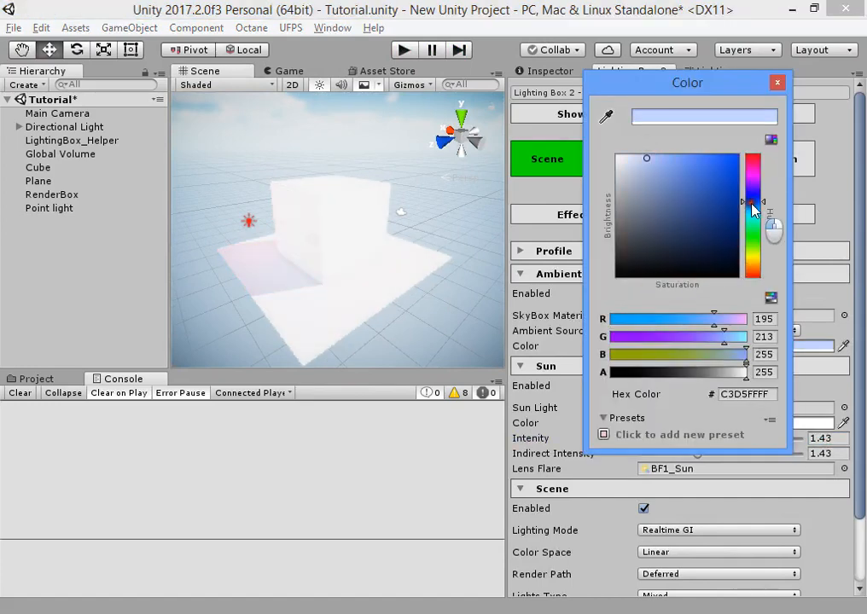
click(654, 186)
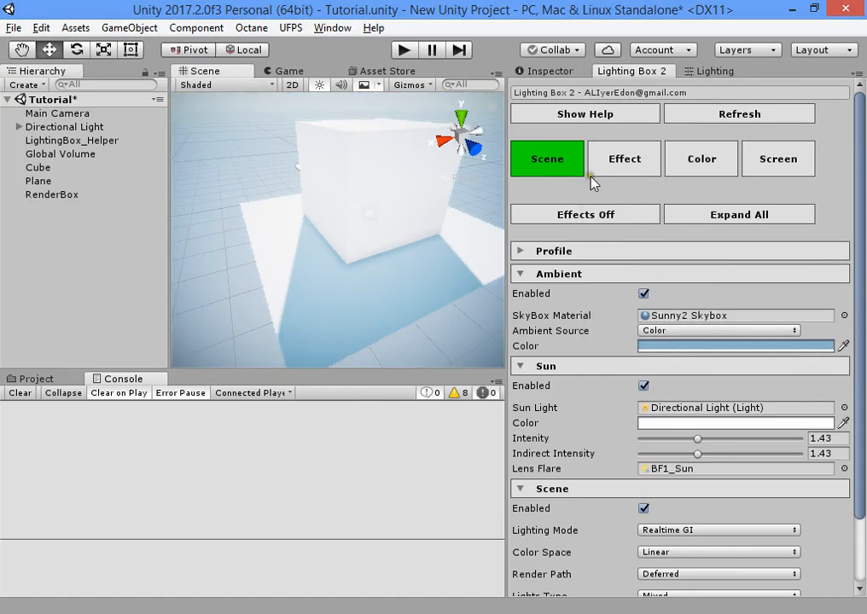
click(625, 159)
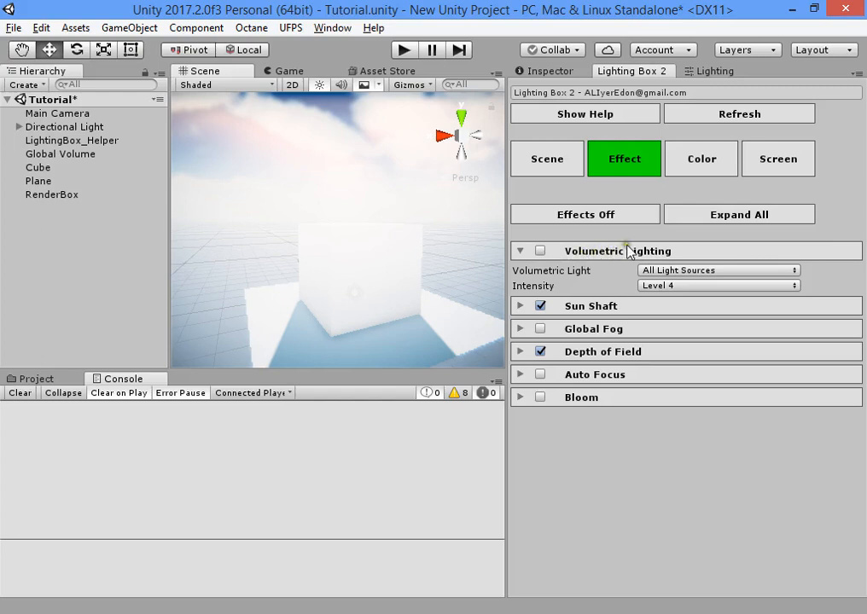
Enable Sun Shaft at High quality, blur 3, with an orange shaft colour
click(520, 306)
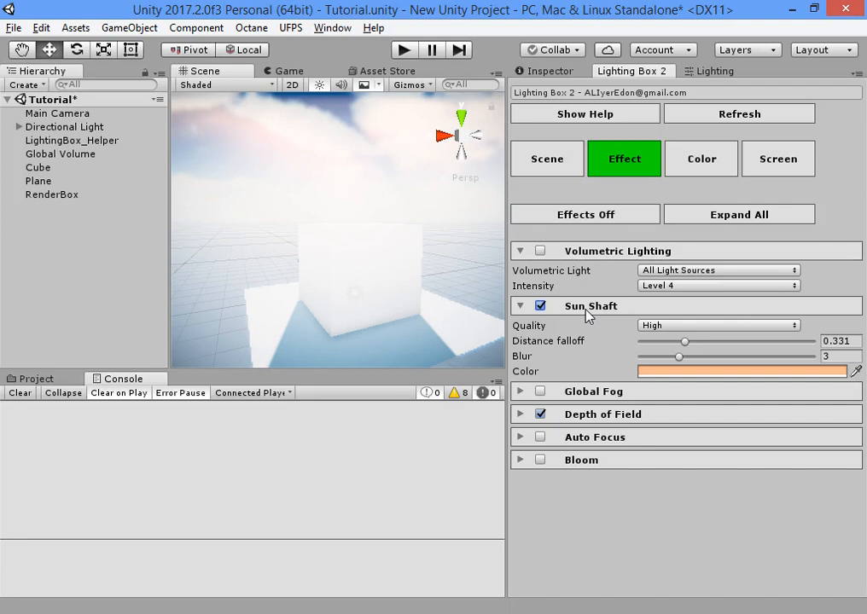
mouse_move(604, 393)
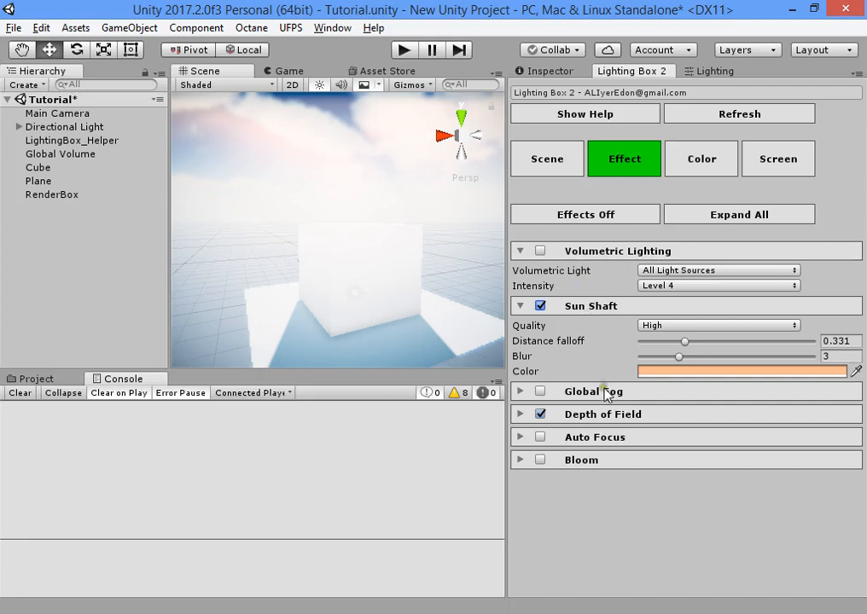
Enable Global Fog and switch its mode from Distance to Global
click(521, 391)
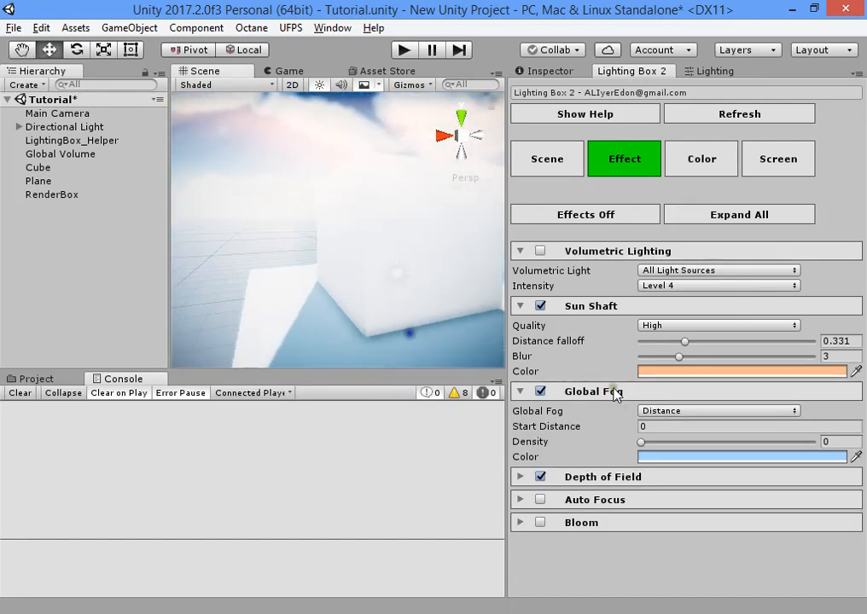
click(717, 410)
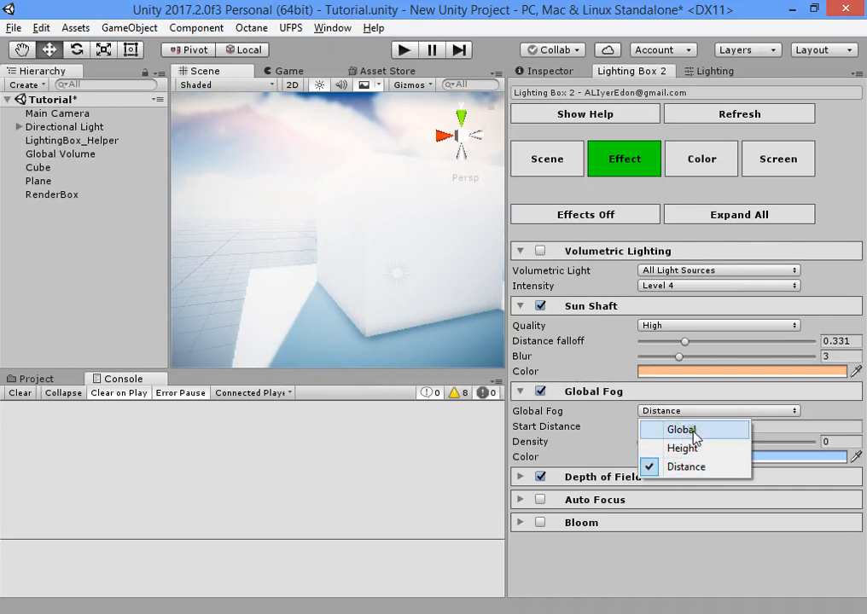
click(679, 430)
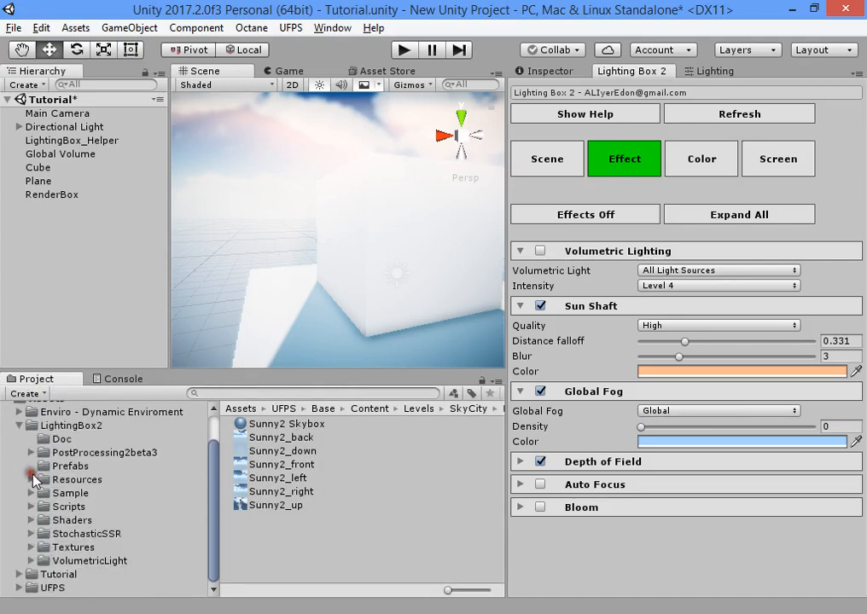
Load the Nature scene from the Sample folder and show its Lighting Box Scene profile
click(53, 492)
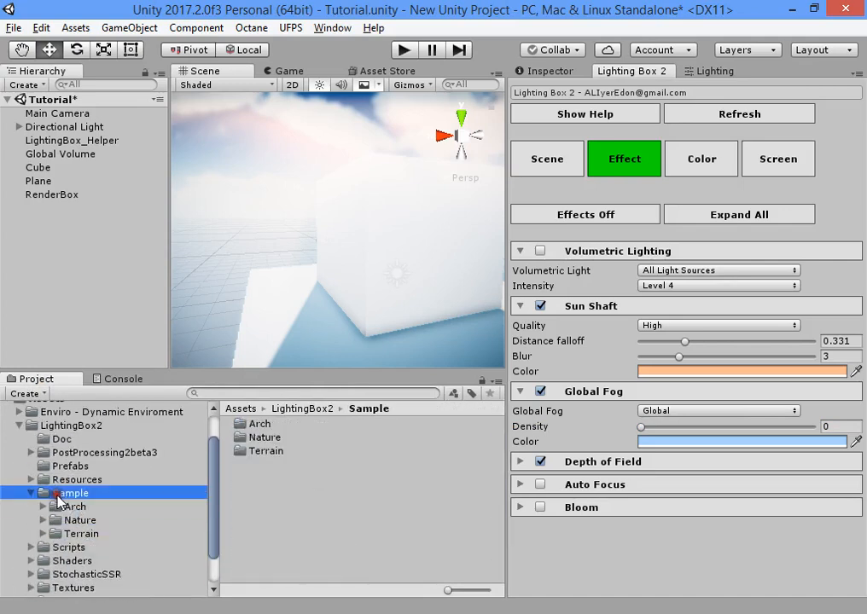
click(78, 519)
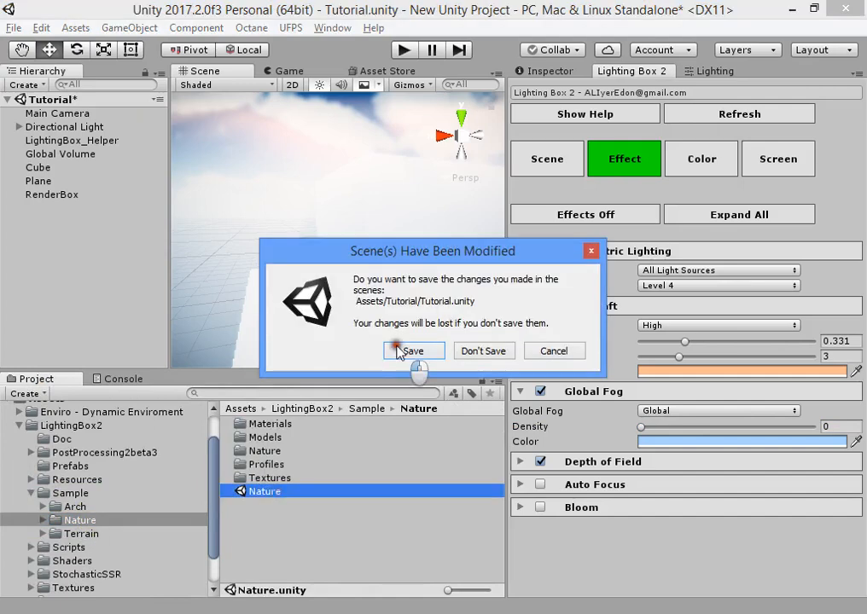
click(405, 352)
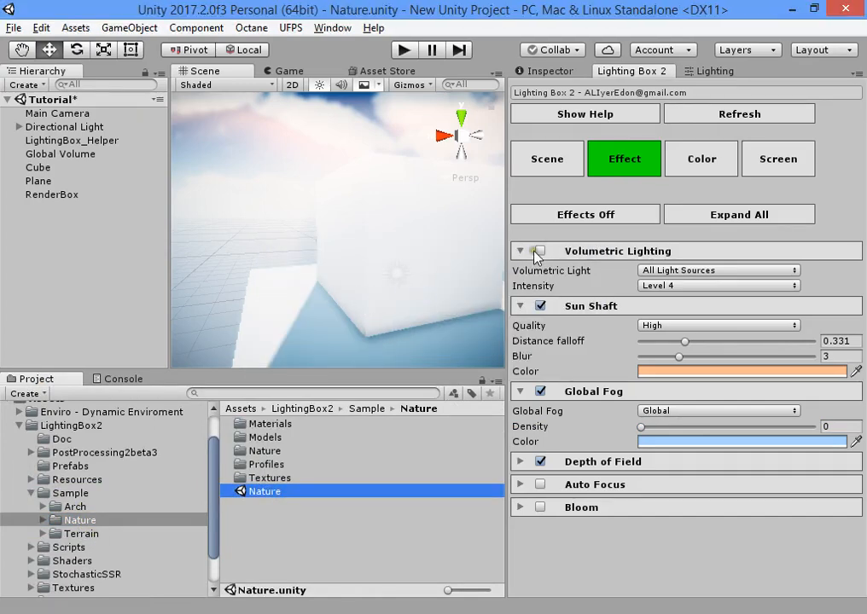
click(539, 251)
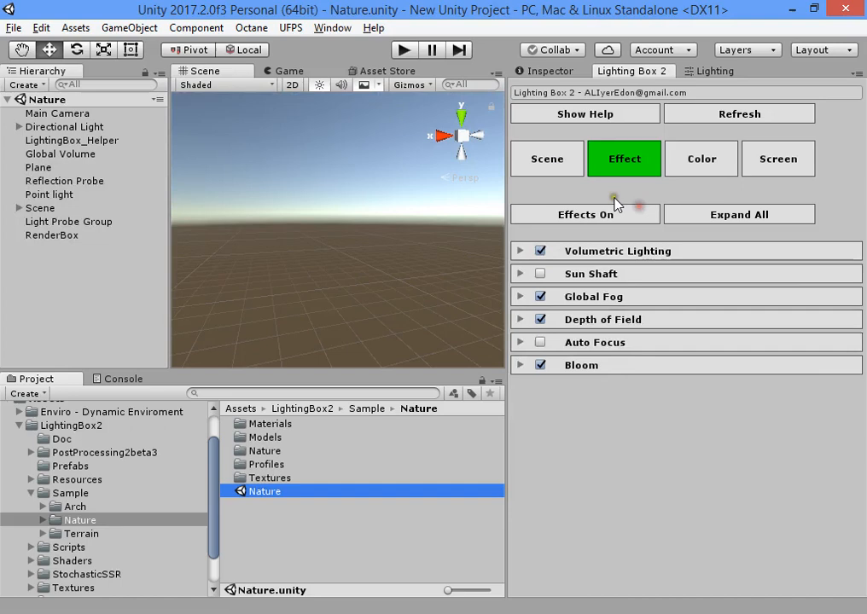
click(546, 159)
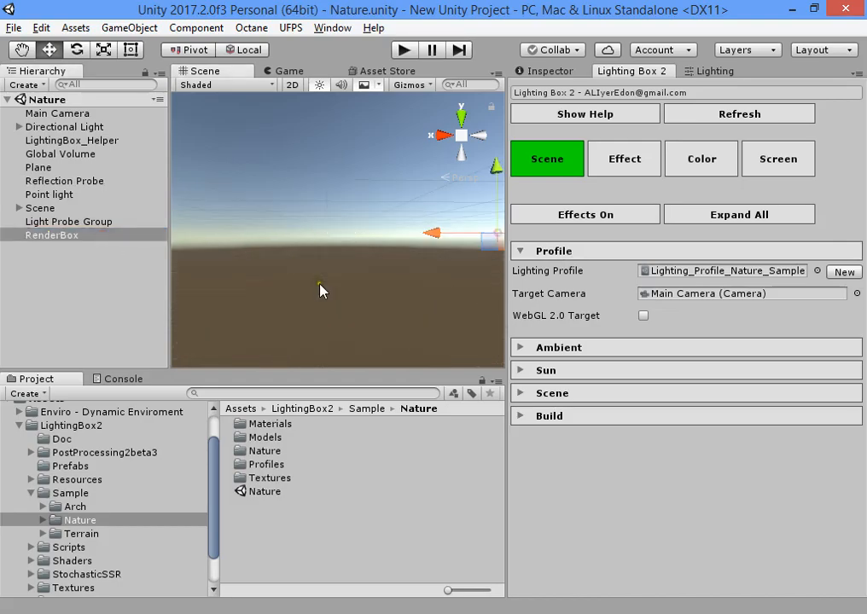
Refresh the Nature scene's lighting, locate the target camera and switch effects on
click(47, 195)
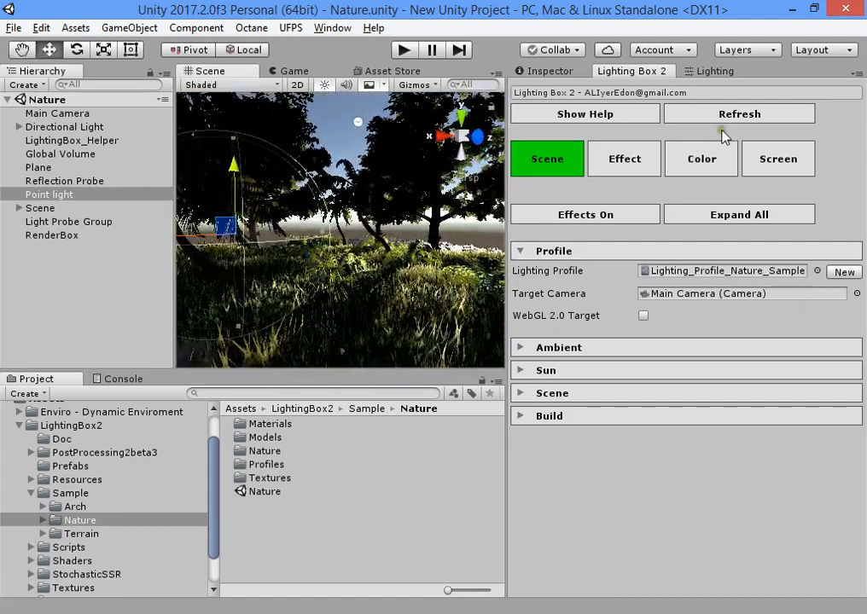
click(57, 113)
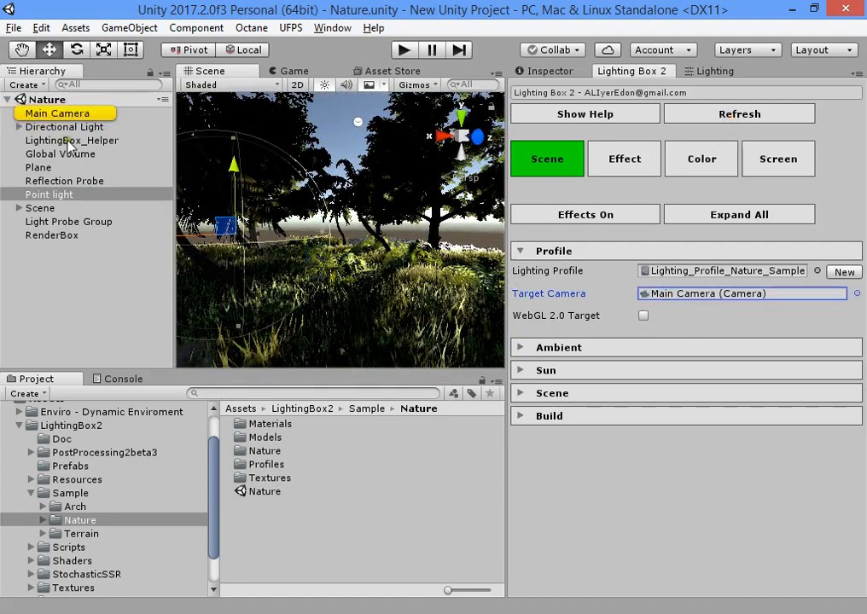
click(584, 215)
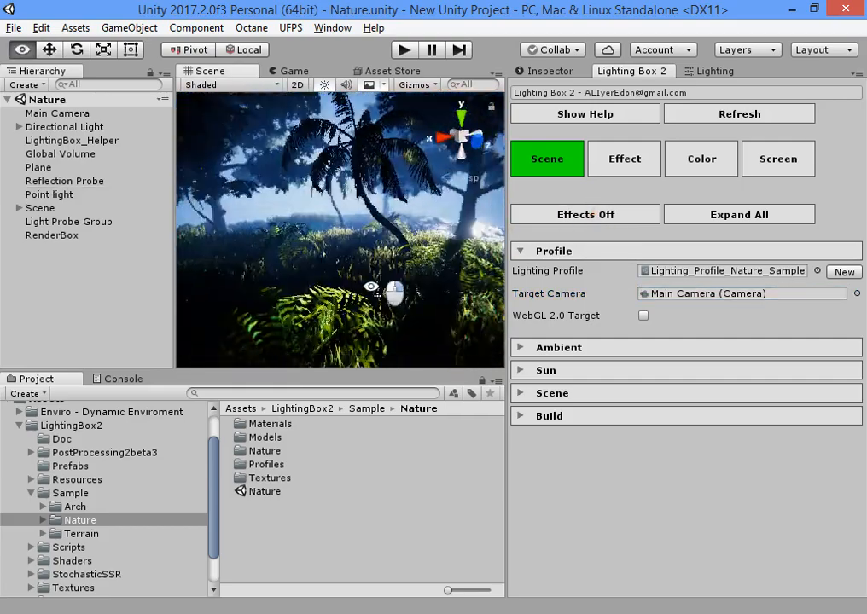
Compare the Effect and Scene profile panels, ending on the effect settings
click(624, 159)
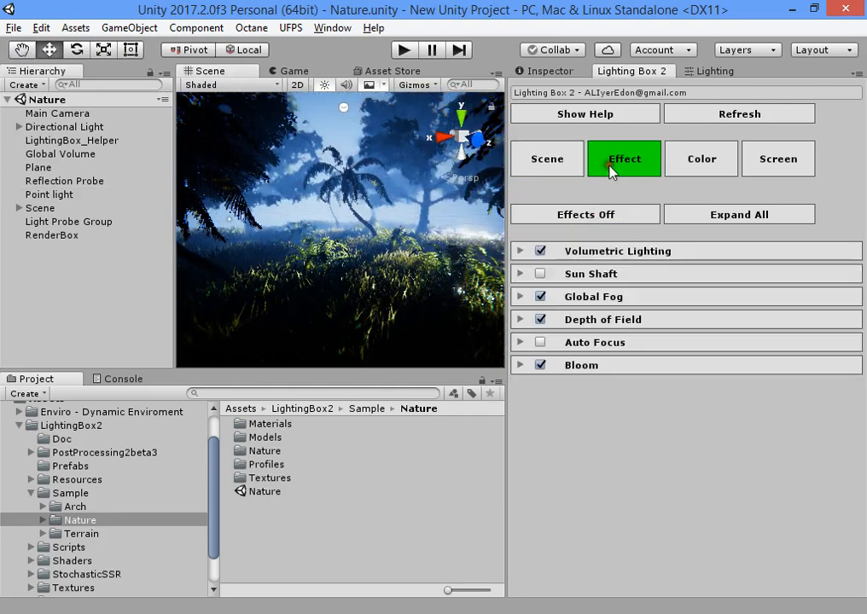
click(546, 159)
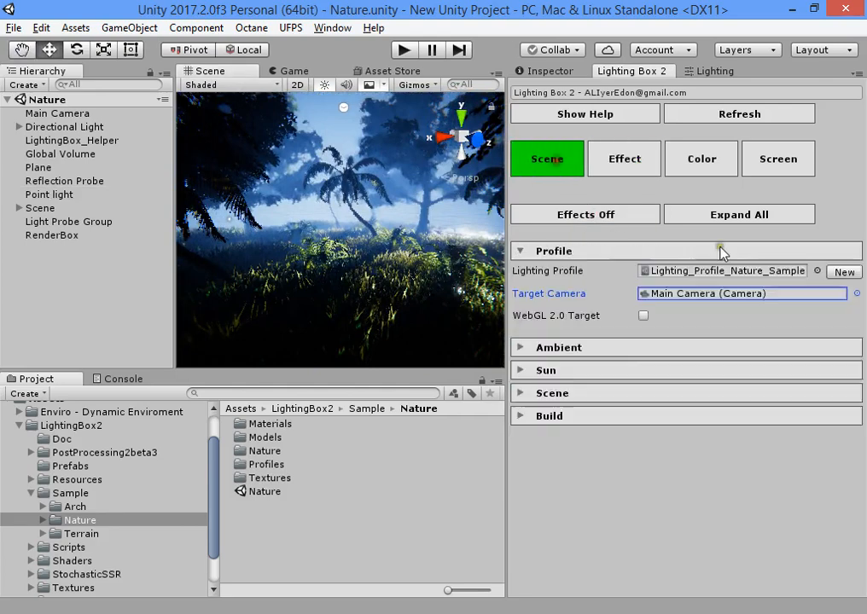
click(625, 159)
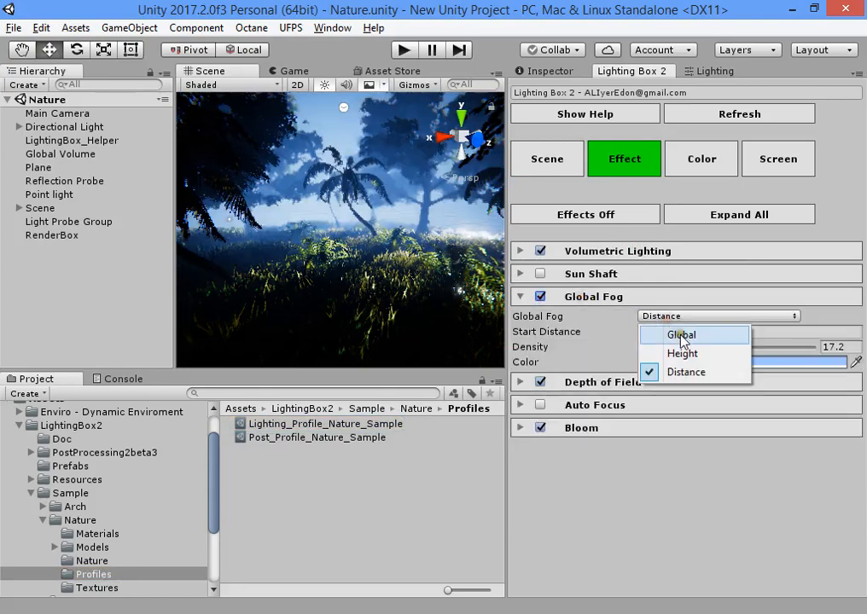
Set Global Fog to Global mode at density 27.2 and show the scene's Lighting settings
click(681, 335)
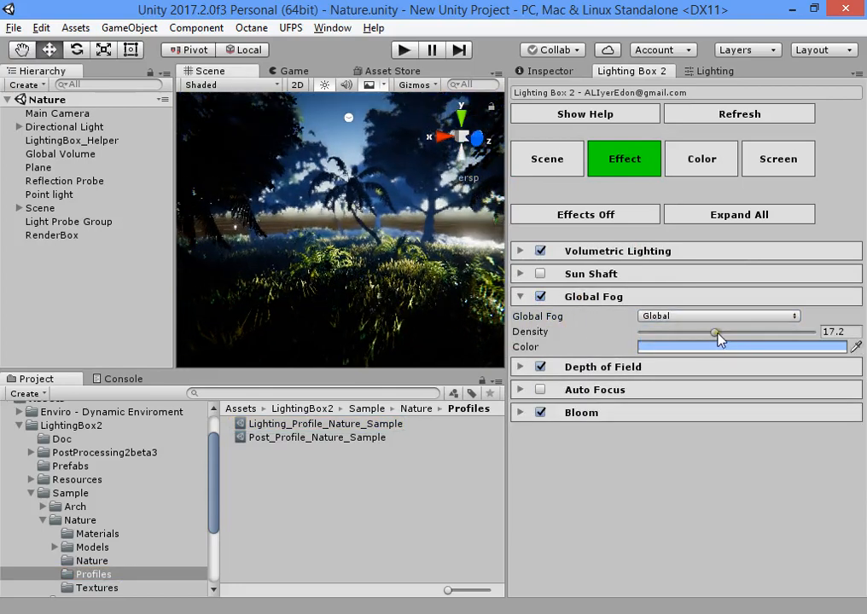
drag(715, 331, 802, 331)
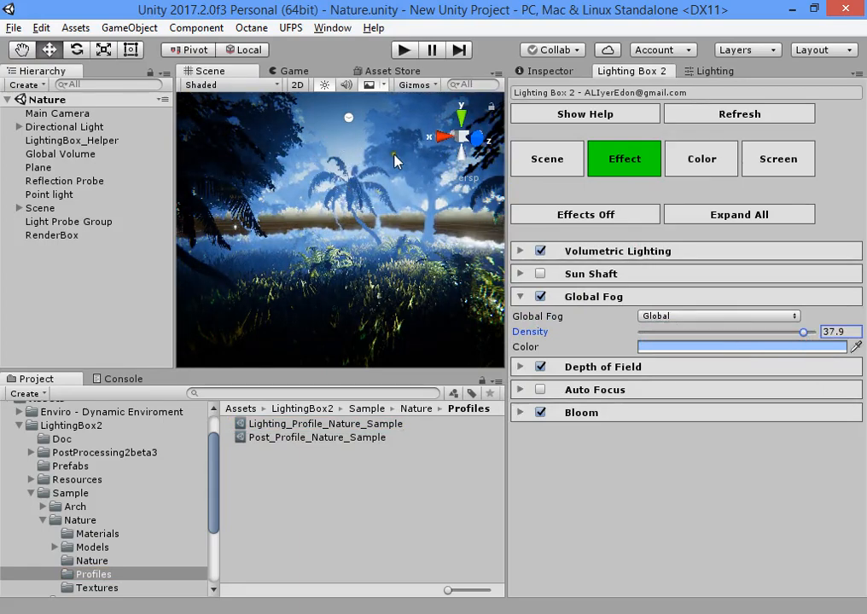
mouse_move(325, 130)
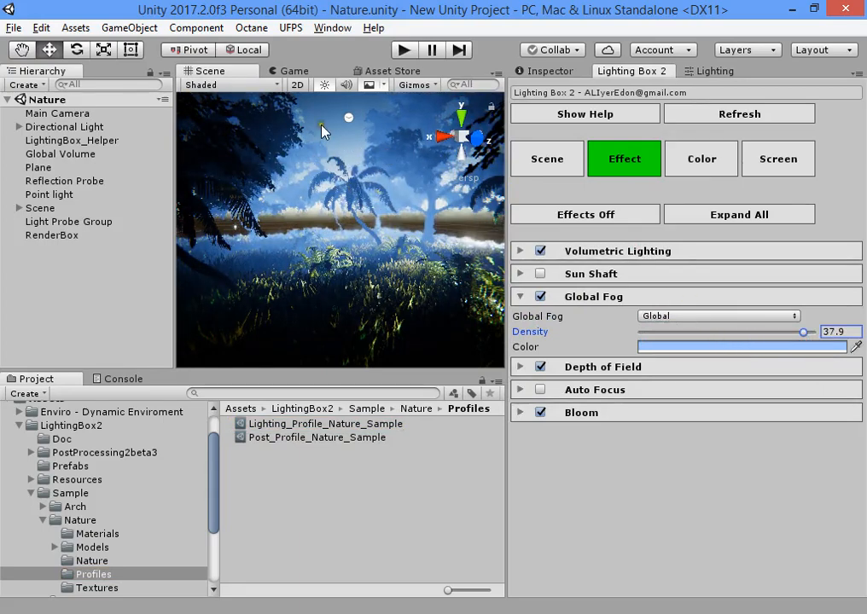
drag(803, 331, 759, 331)
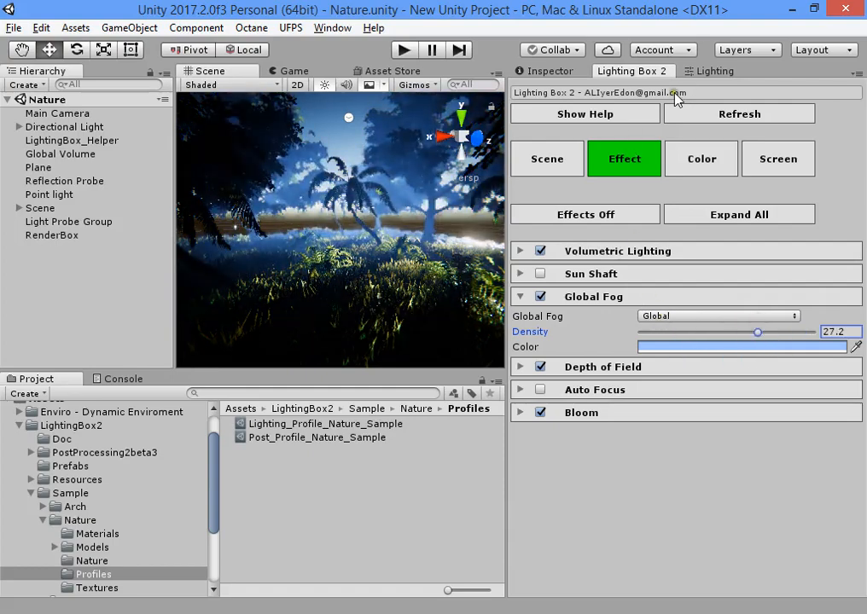
click(721, 72)
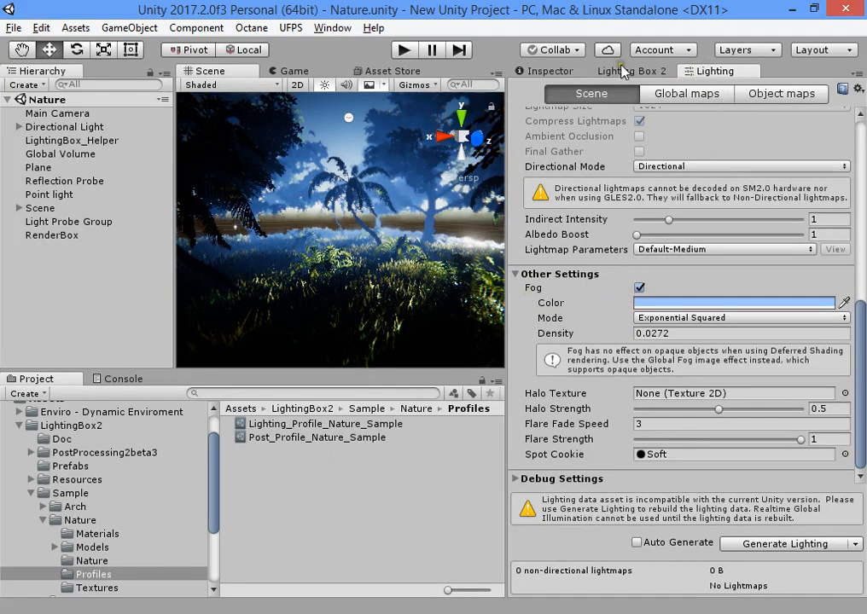
click(58, 113)
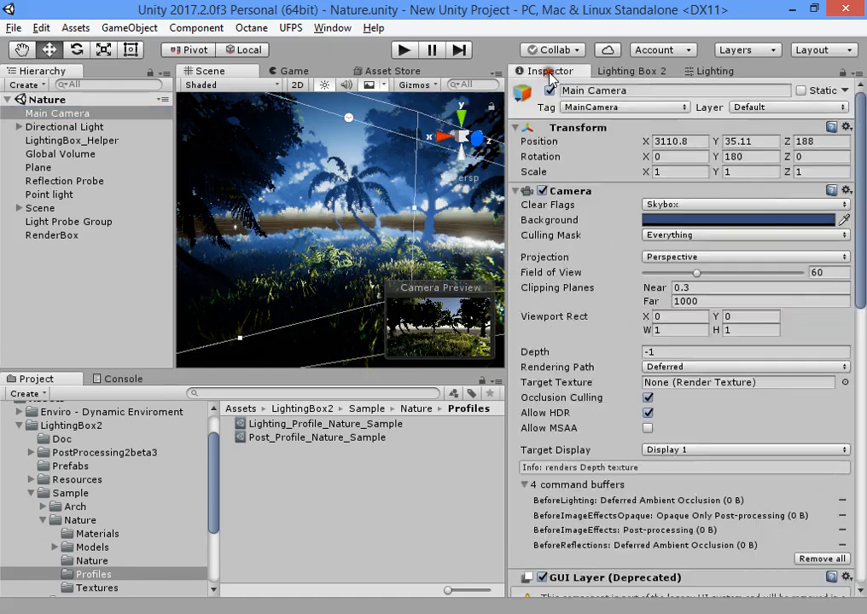
scroll(down, 3)
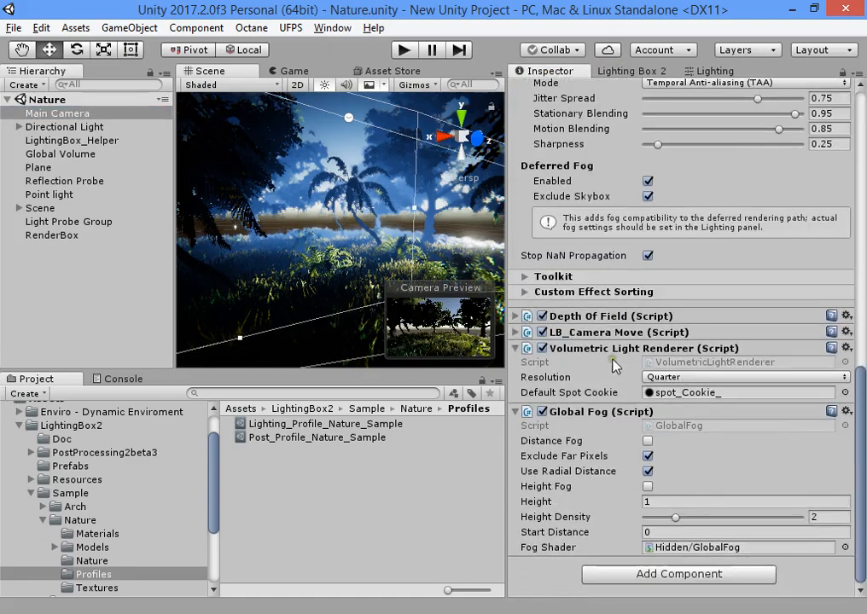
mouse_move(604, 376)
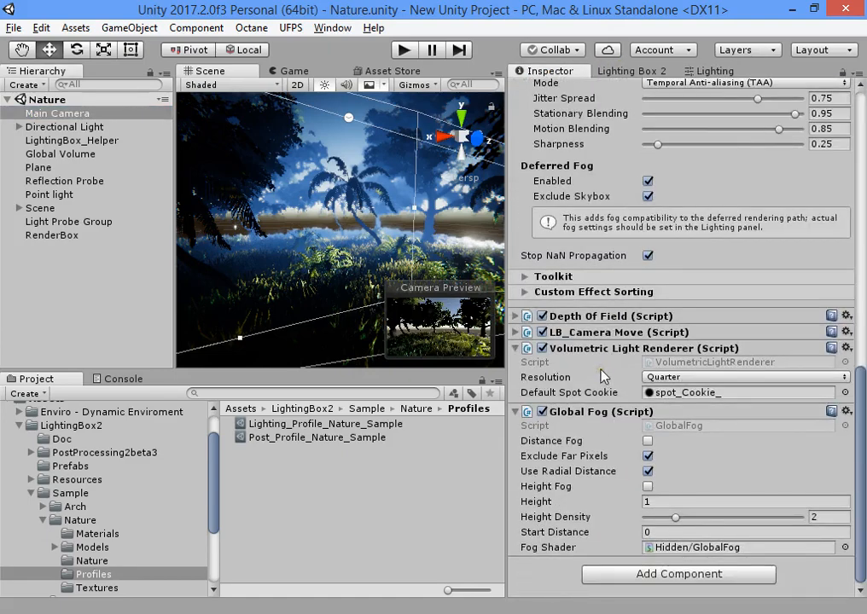
click(635, 72)
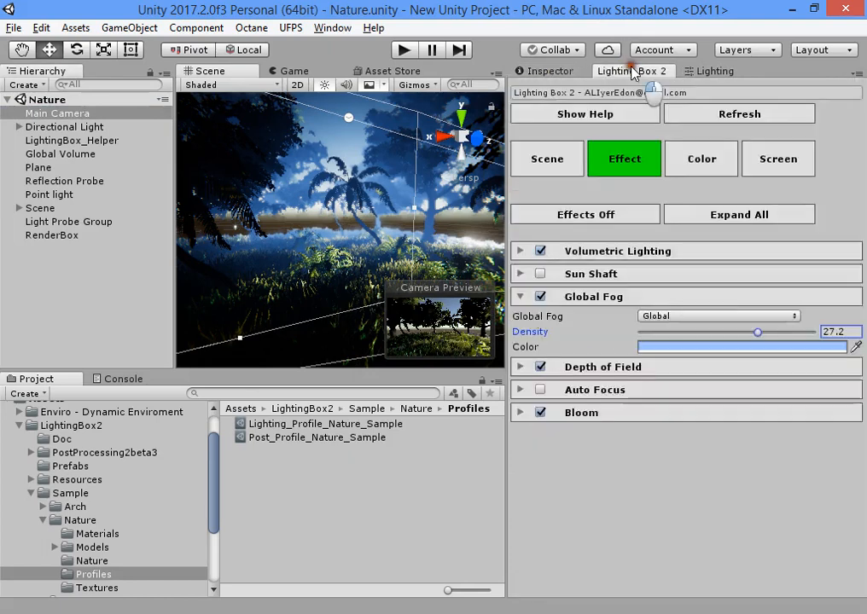
Switch Global Fog to Distance mode with an orange colour
click(717, 316)
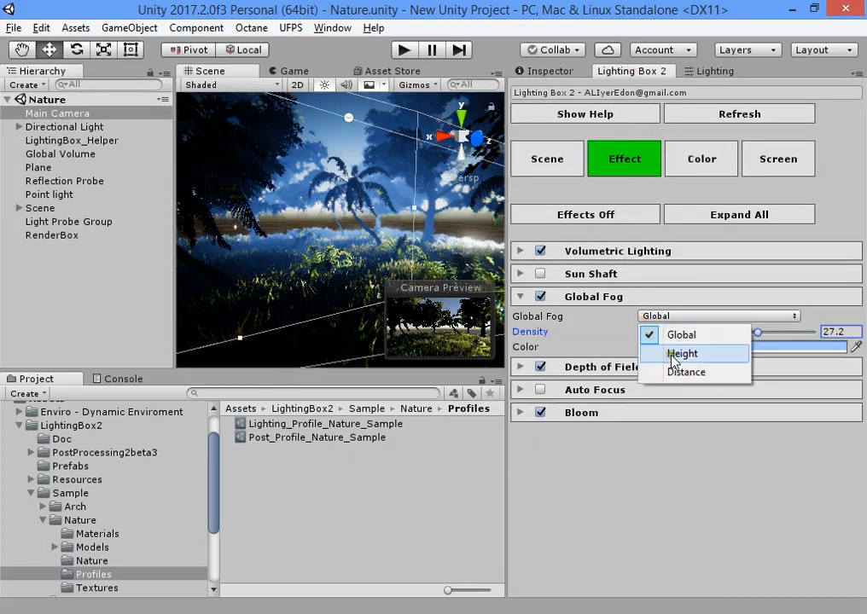
click(685, 372)
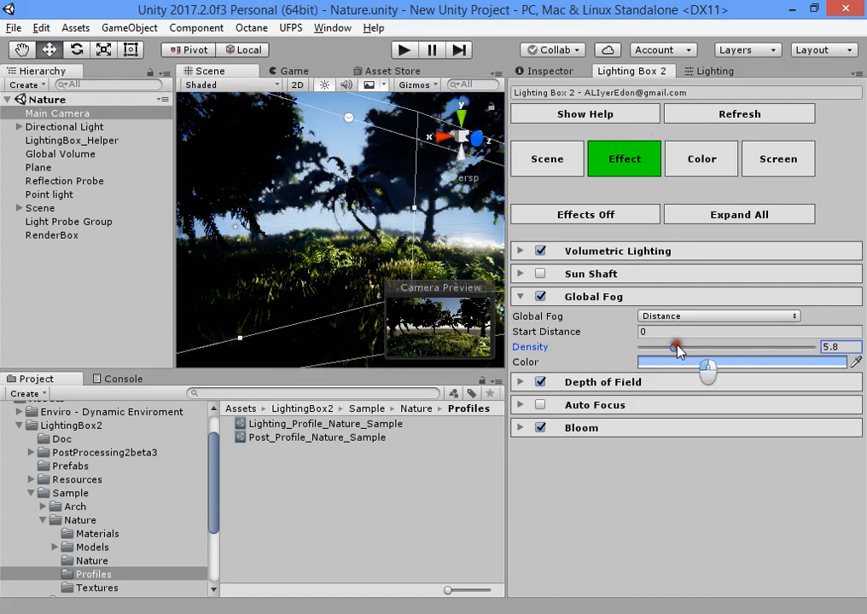
drag(676, 347, 748, 347)
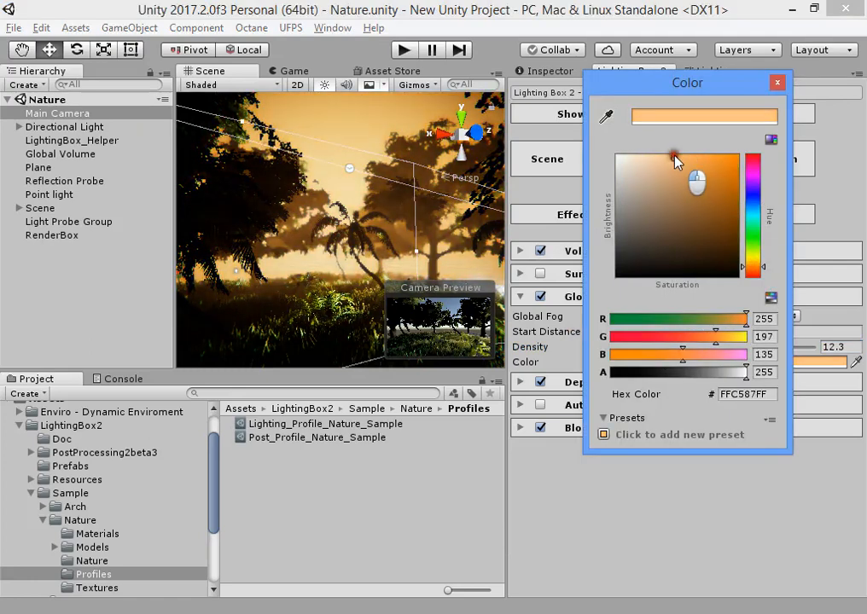
click(778, 82)
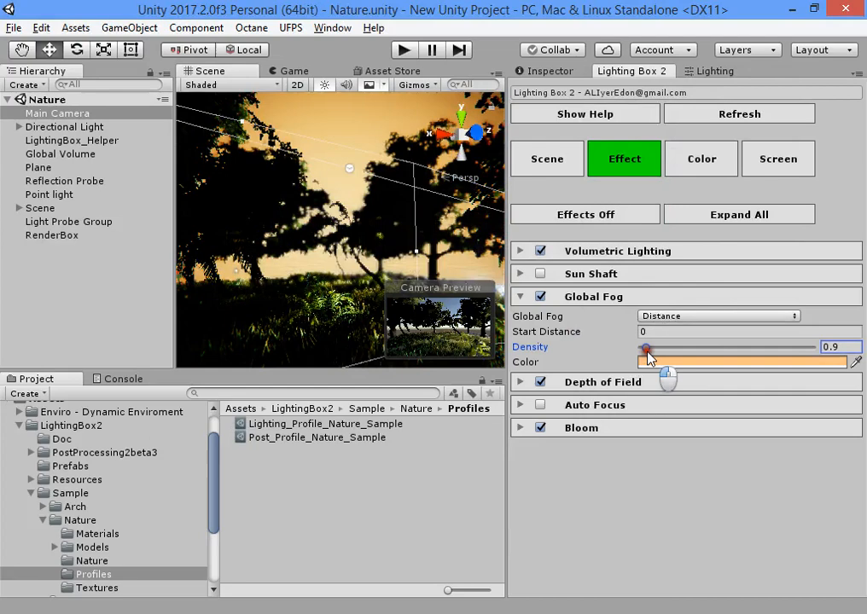
Sweep the fog density from zero up and settle it around 21, adjusting the fog start
drag(645, 348, 640, 349)
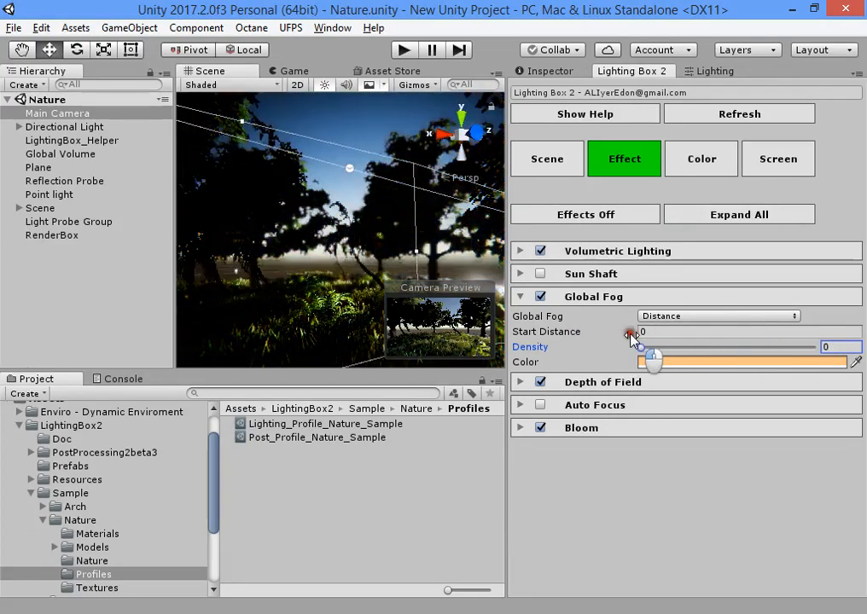
drag(652, 346, 776, 346)
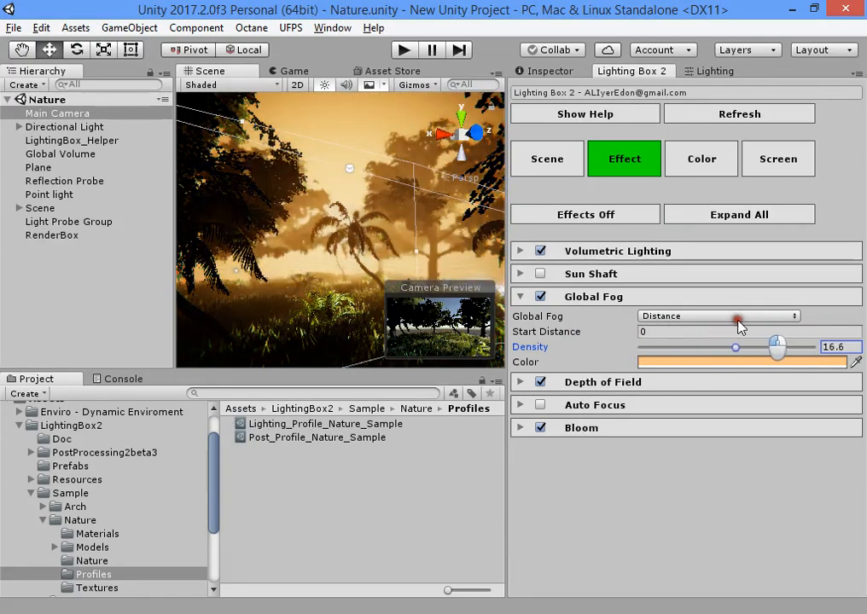
drag(735, 346, 795, 346)
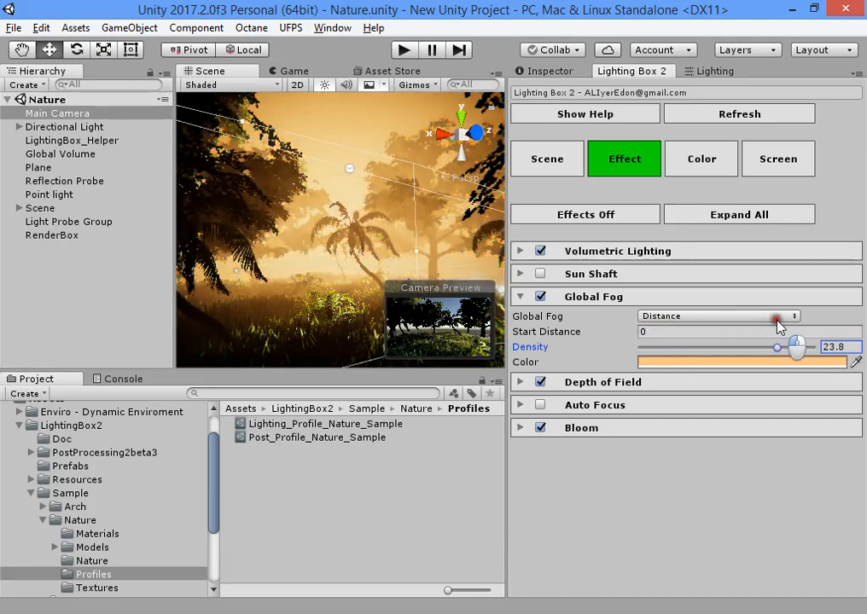
drag(777, 347, 764, 347)
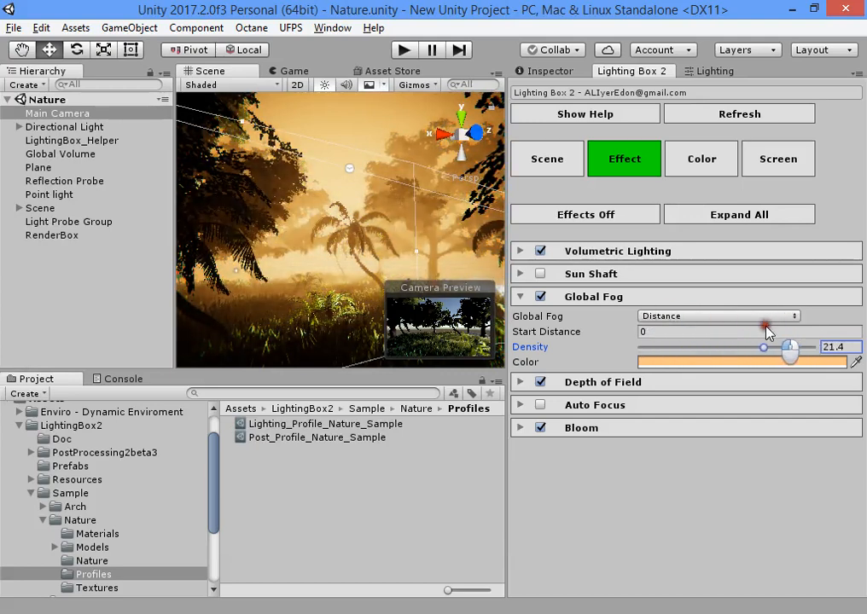
drag(789, 348, 768, 348)
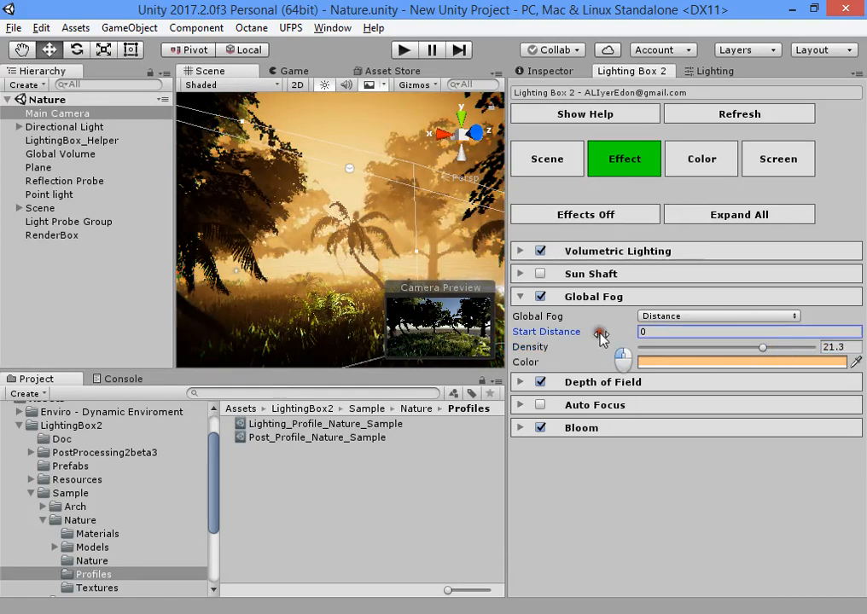
drag(594, 331, 737, 418)
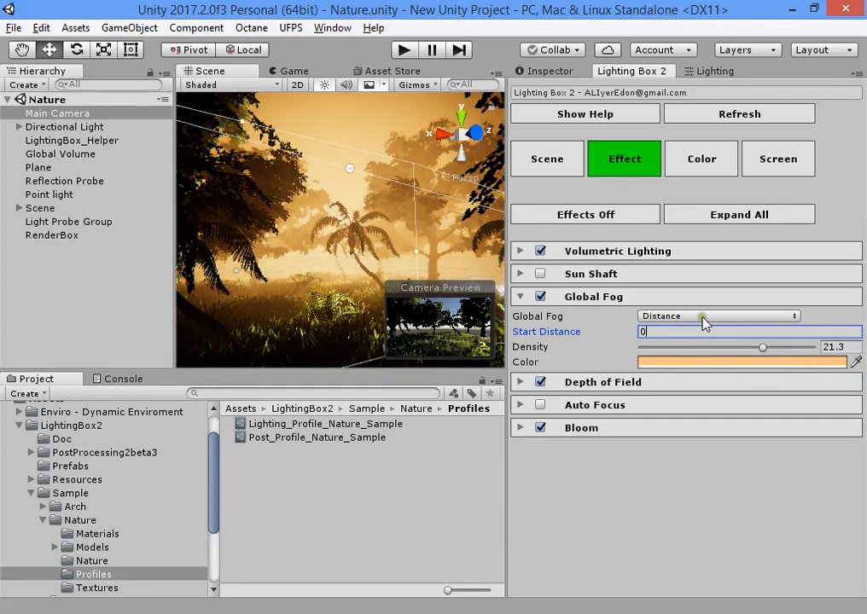
click(717, 315)
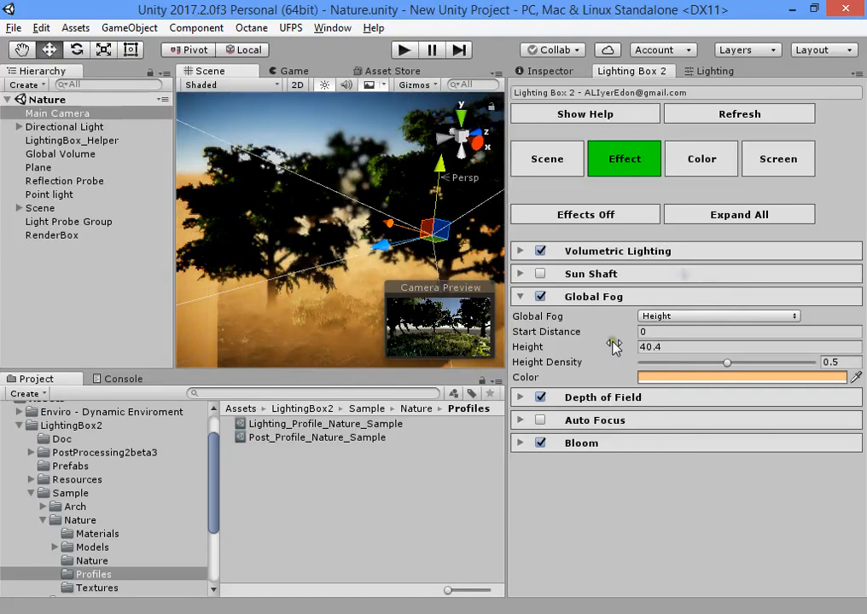
Set the height fog to height 39.6 with height density lowered to 0.335
drag(614, 347, 578, 346)
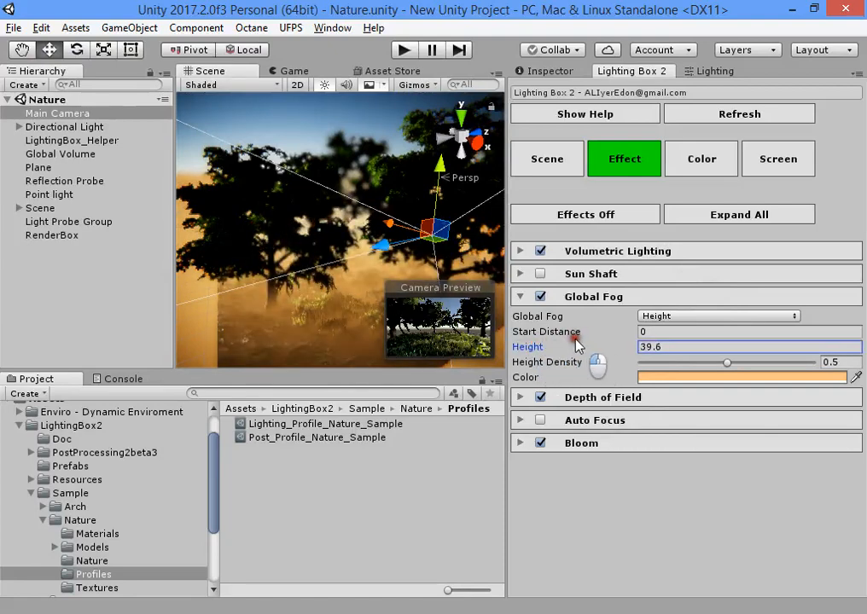
drag(727, 362, 693, 382)
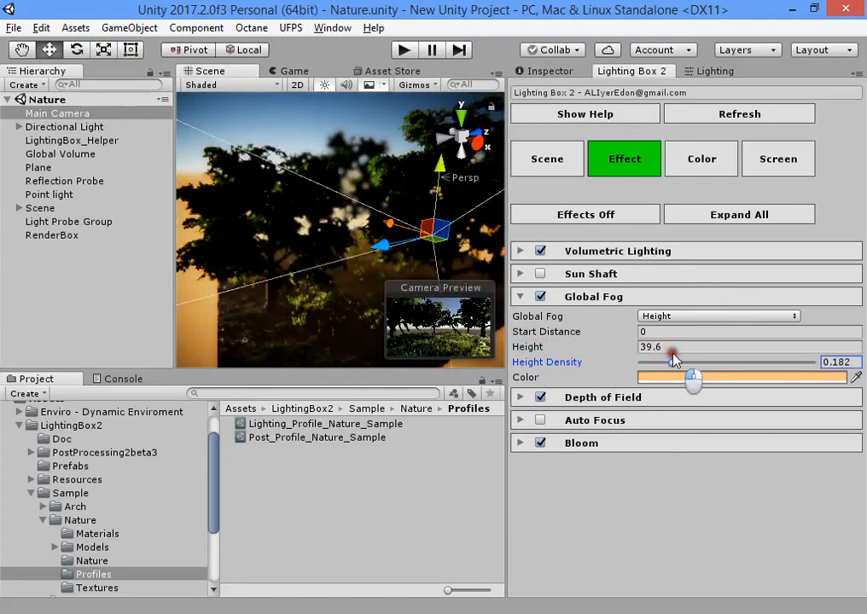
drag(692, 362, 698, 362)
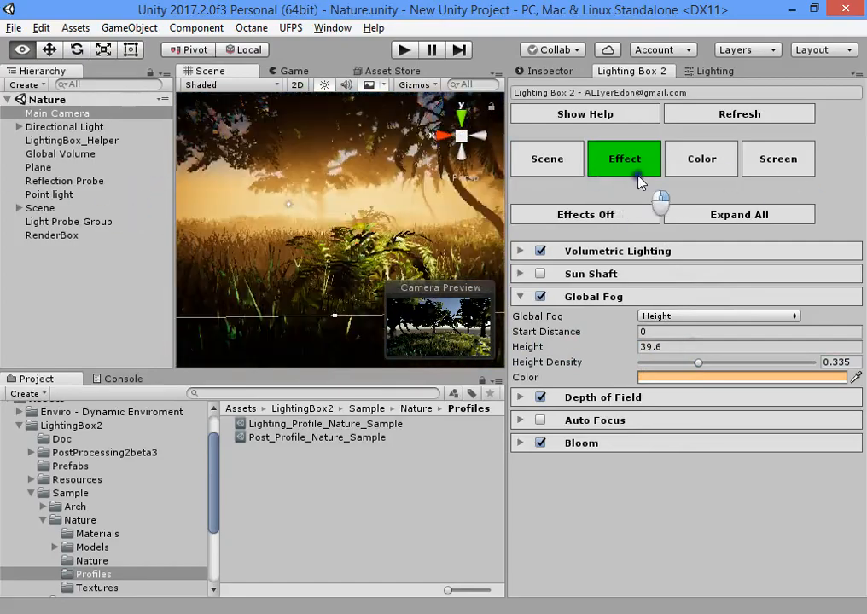
Return Global Fog to Distance mode, density 20.1, with a pale blue colour
click(717, 316)
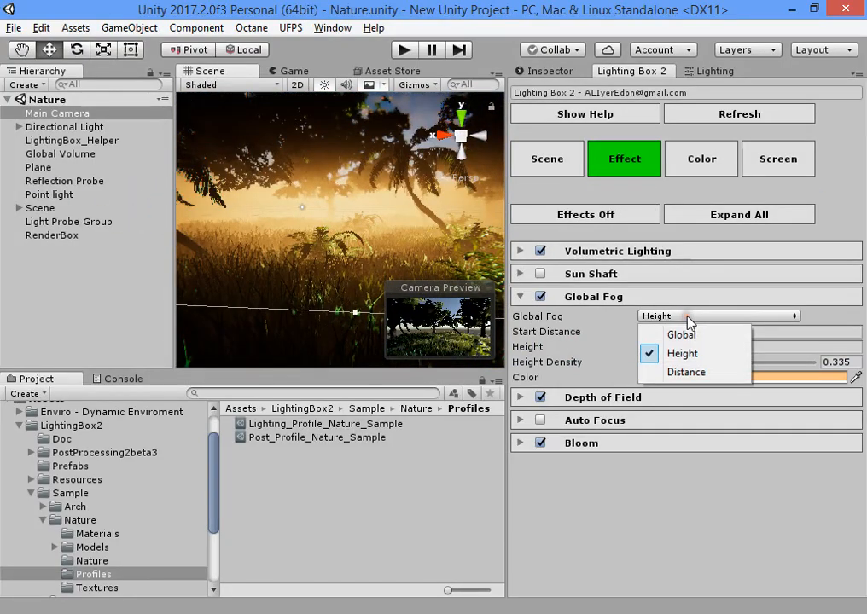
mouse_move(380, 282)
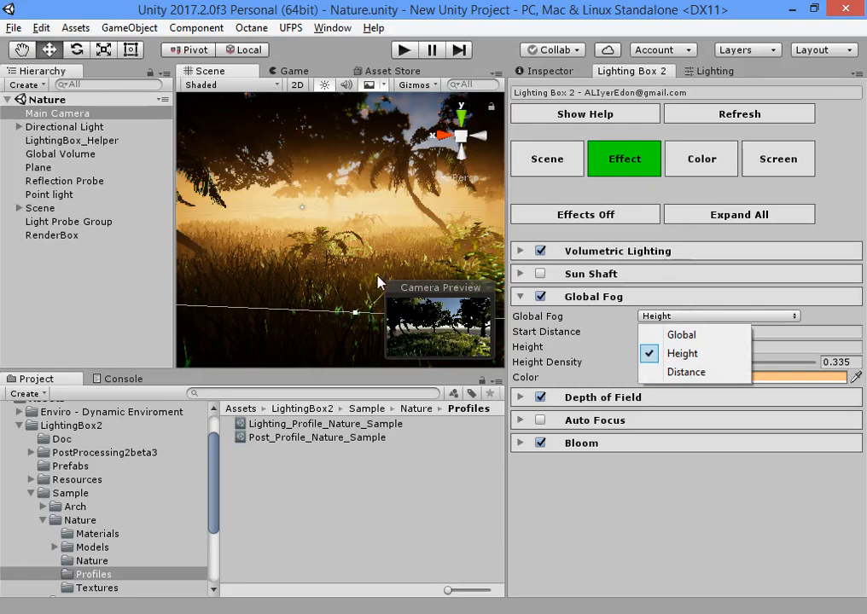
click(683, 353)
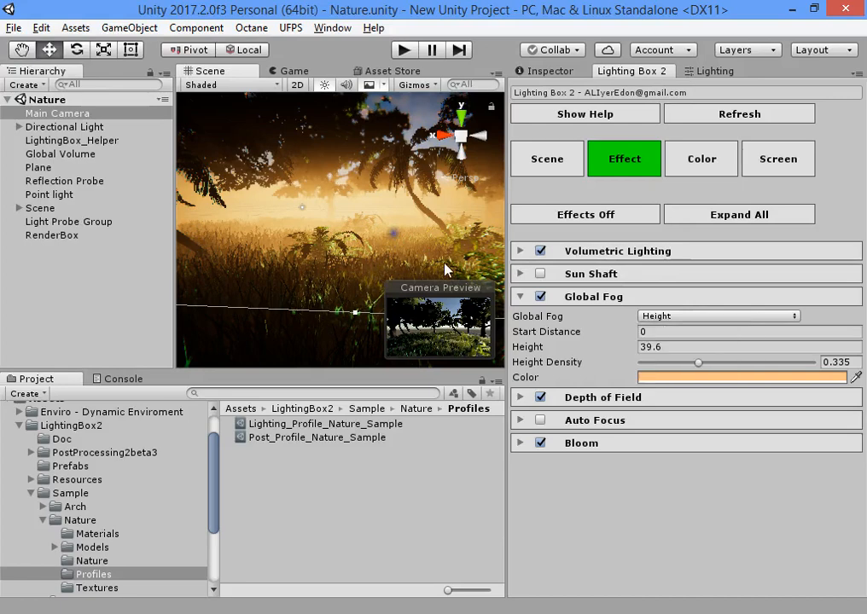
click(717, 316)
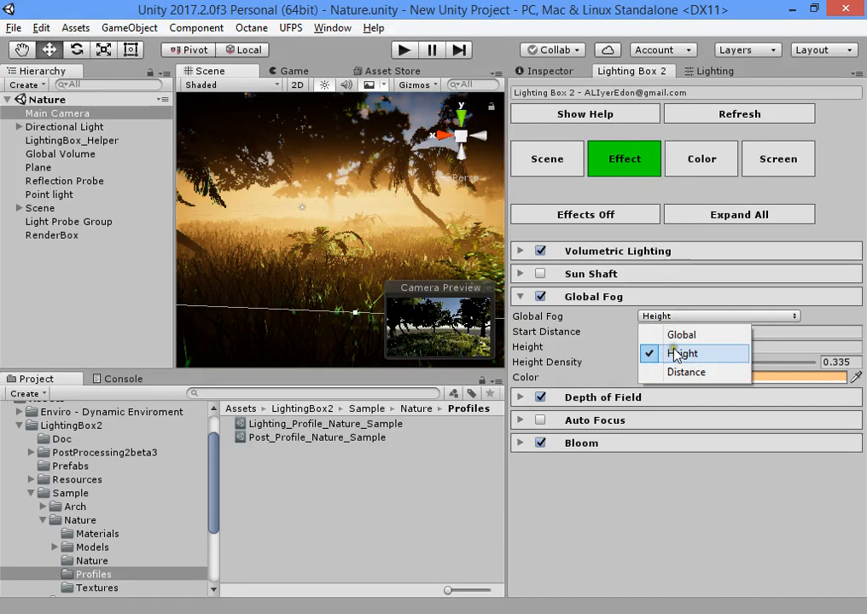
click(686, 372)
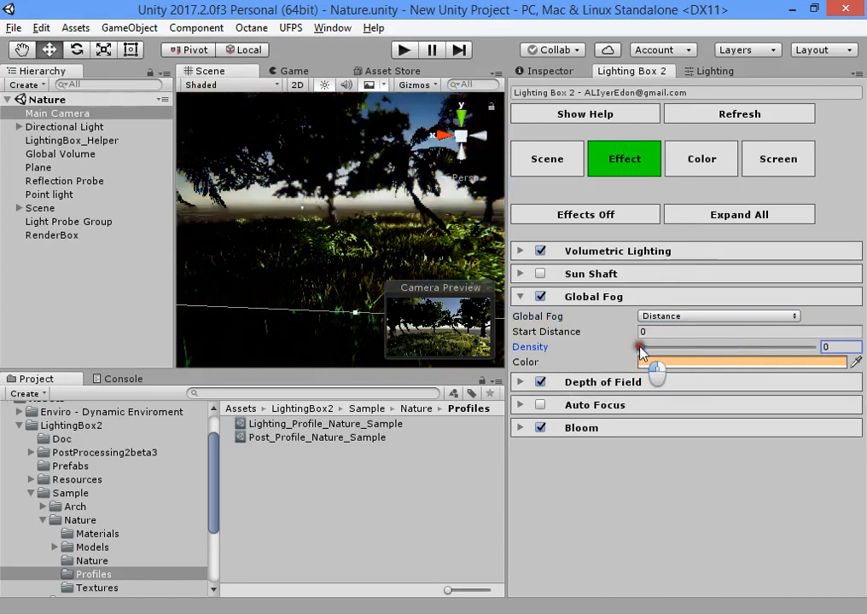
drag(640, 347, 755, 346)
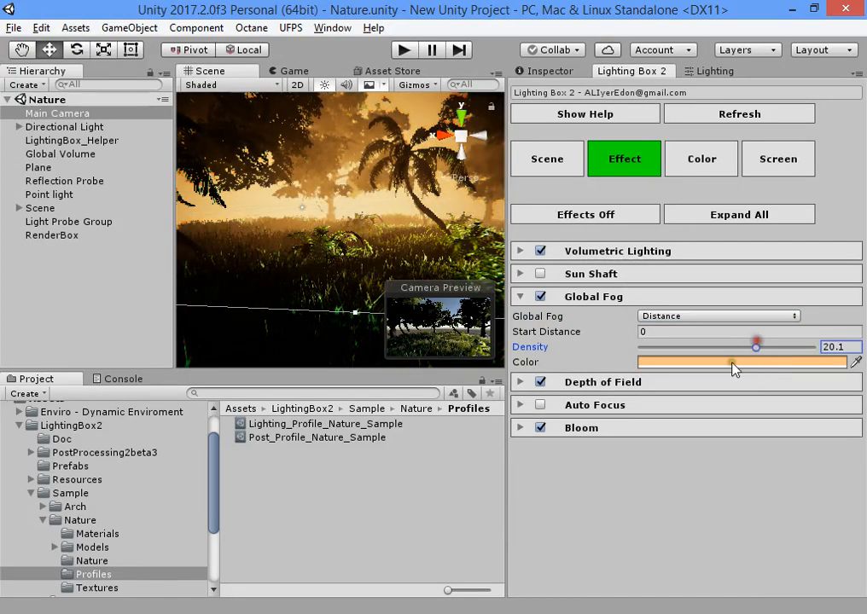
click(741, 362)
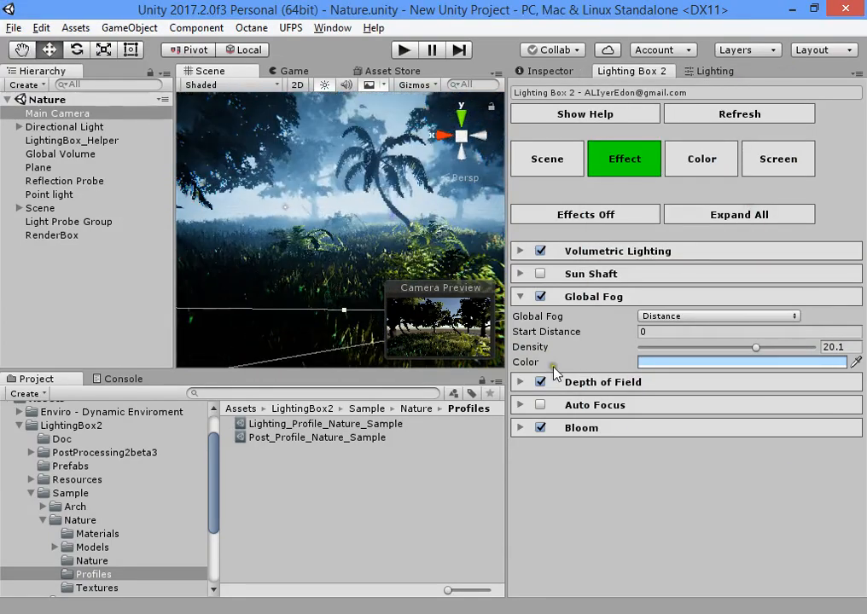
Review the camera's fog components in the Inspector, then return to the Lighting Box effects
click(519, 382)
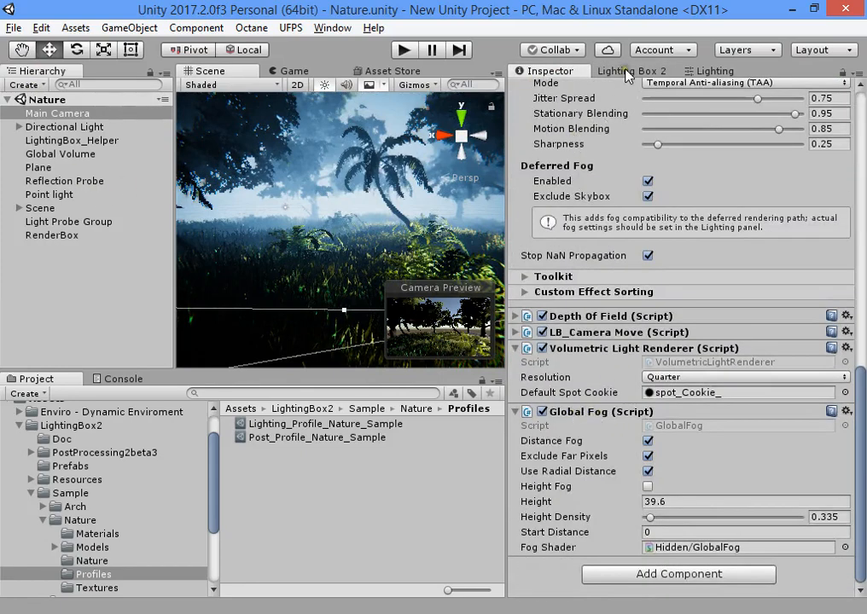
click(632, 72)
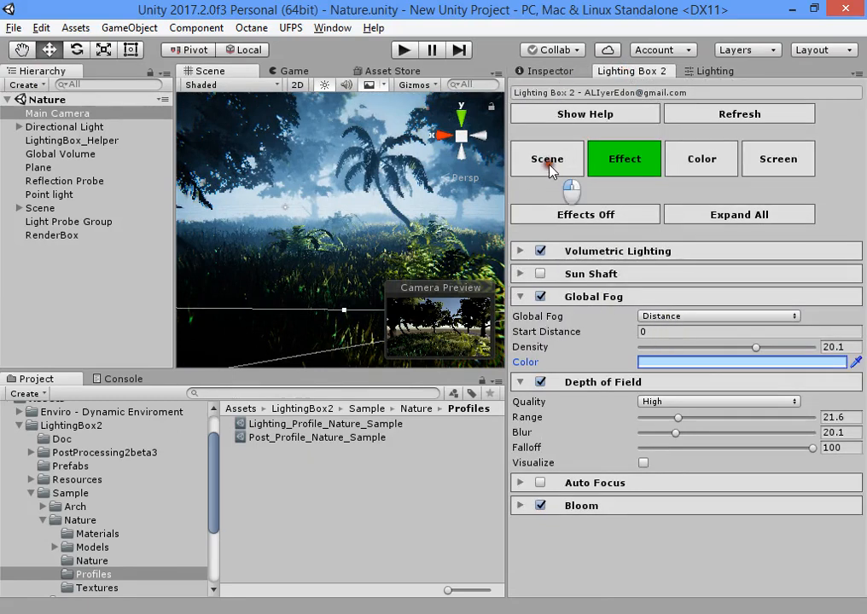
In the Scene settings try the Forward render path, then restore Deferred
click(546, 159)
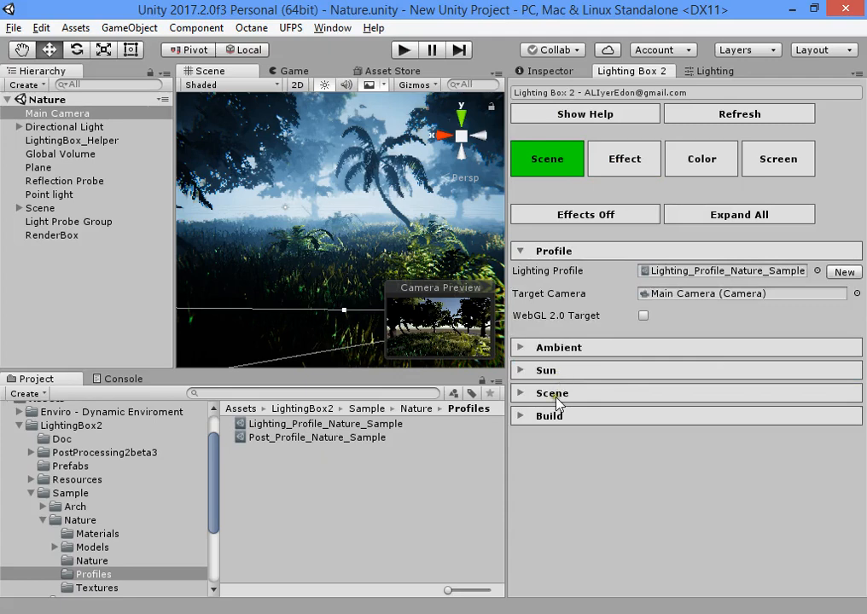
click(553, 392)
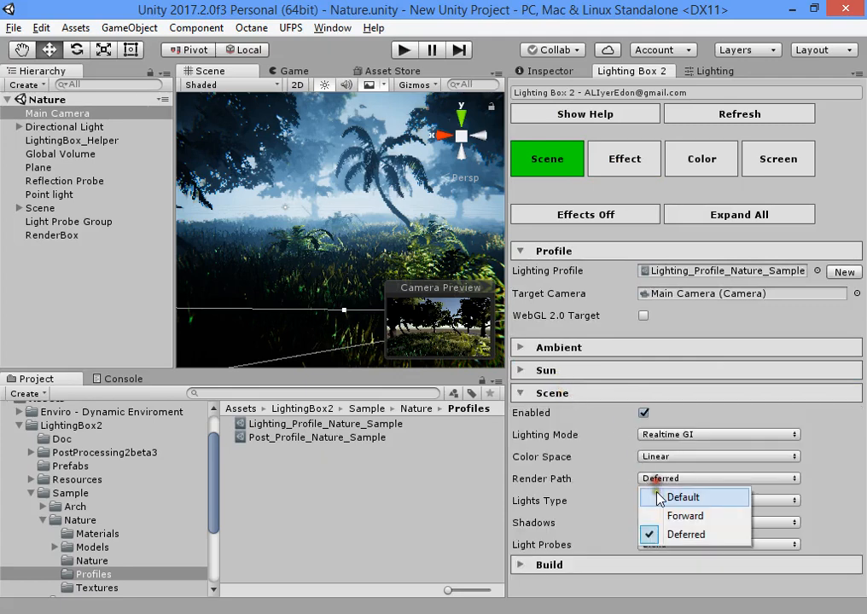
click(685, 515)
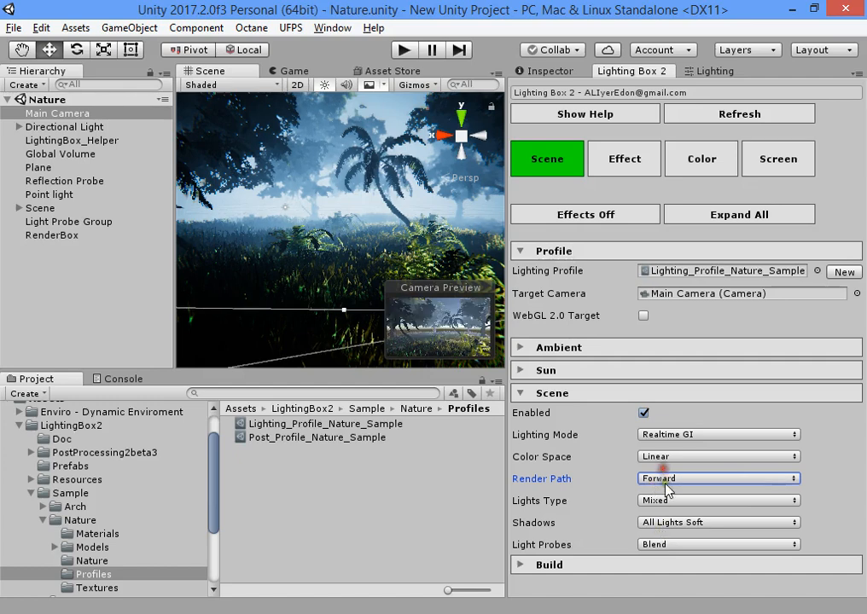
click(717, 478)
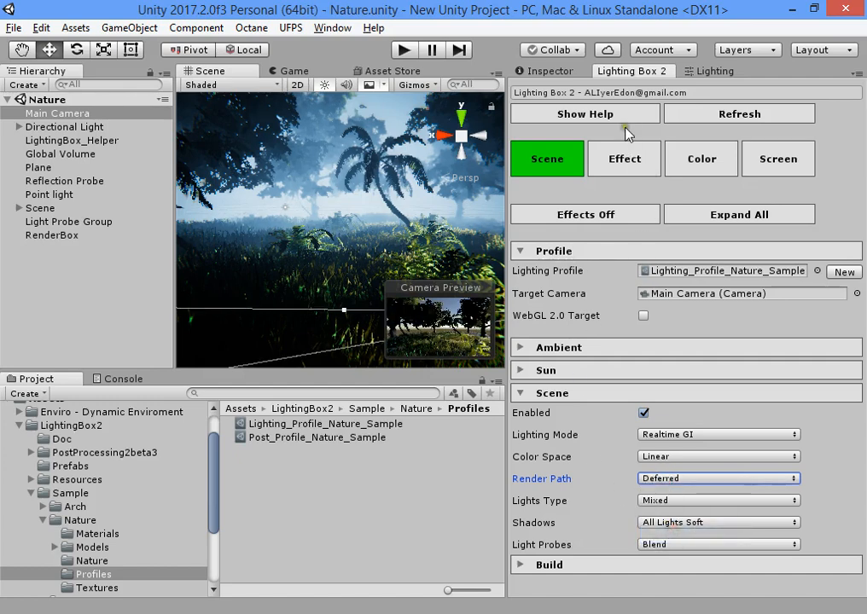
Visualise the depth-of-field focus area and narrow its range
click(624, 158)
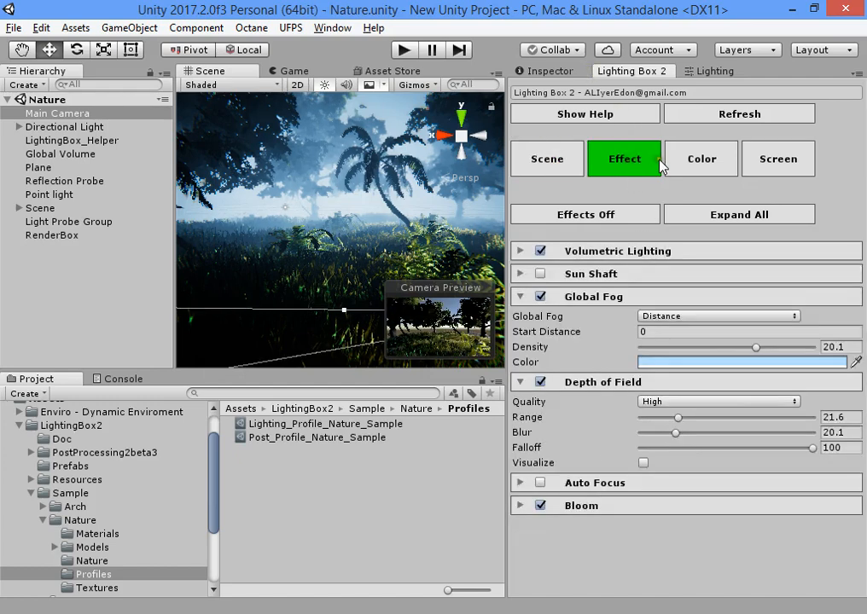
mouse_move(563, 389)
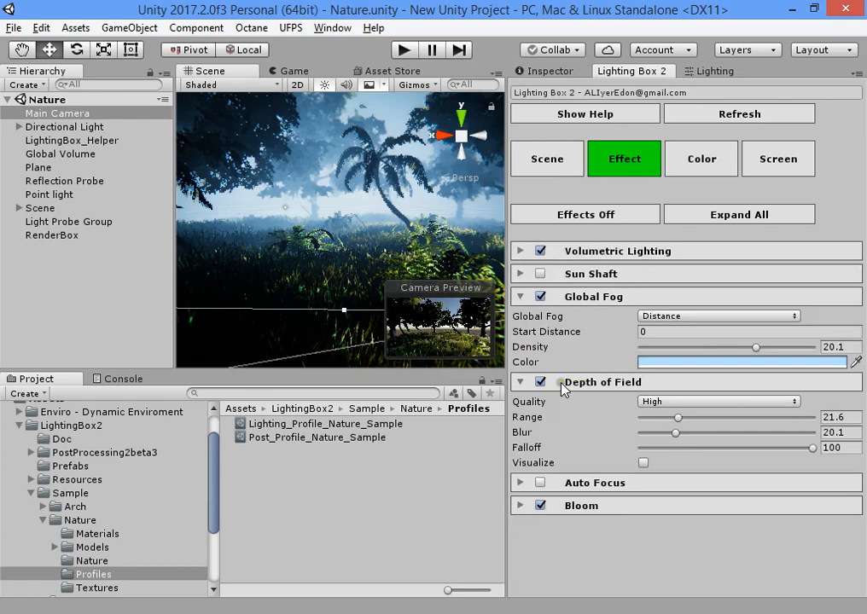
mouse_move(575, 371)
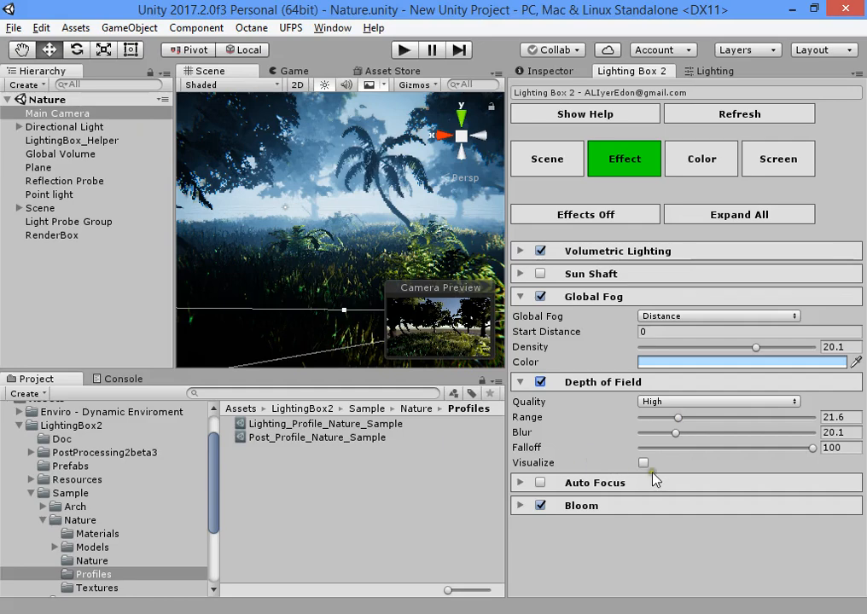
click(643, 463)
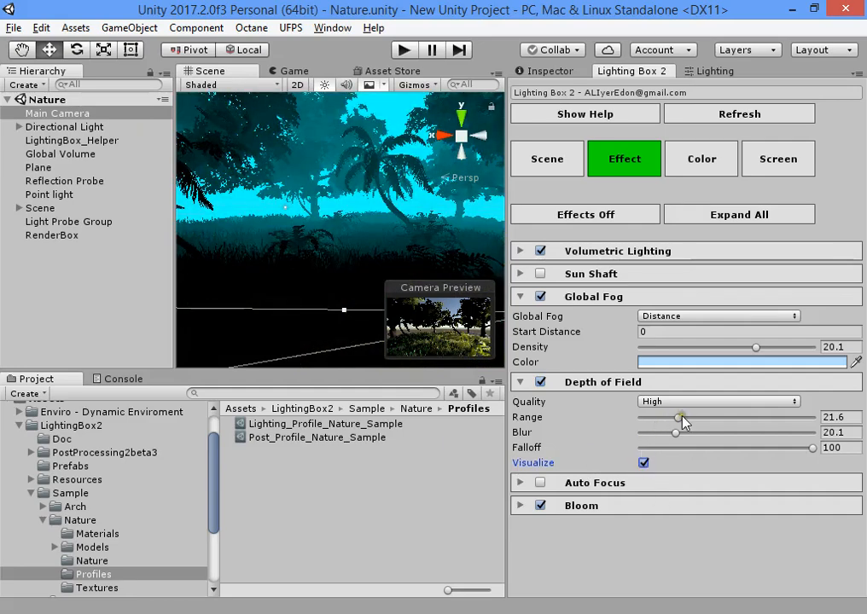
drag(683, 416, 679, 416)
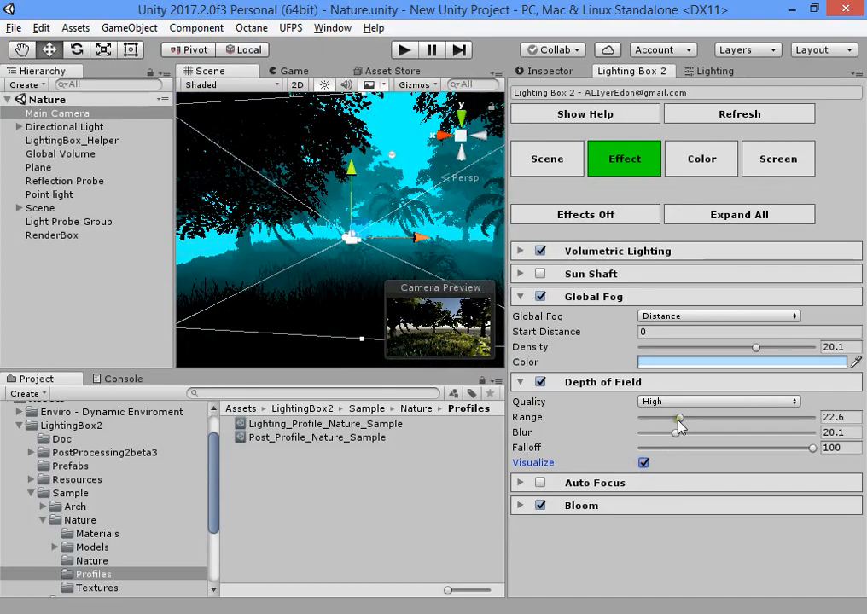
drag(679, 417, 669, 416)
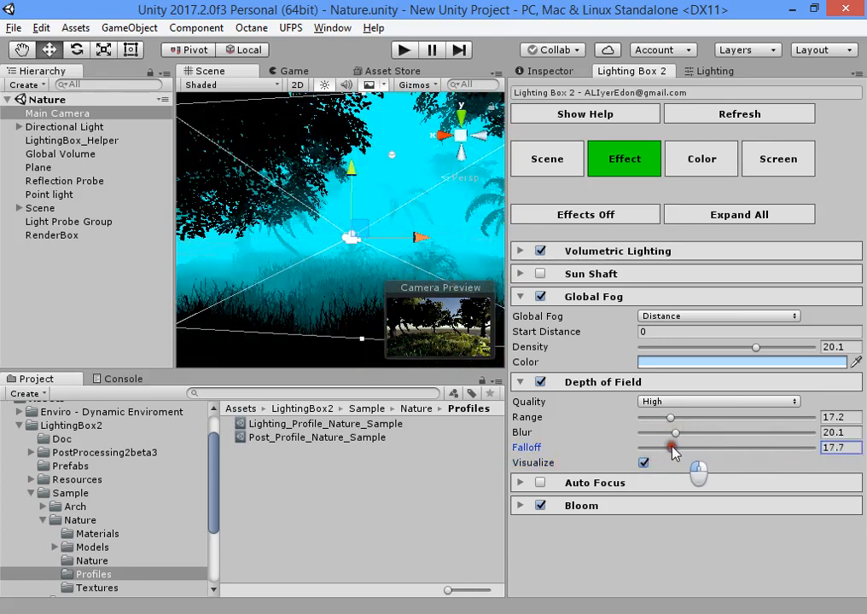
Tune depth of field to falloff 70.4, range 38.4 and blur 27
drag(672, 447, 651, 447)
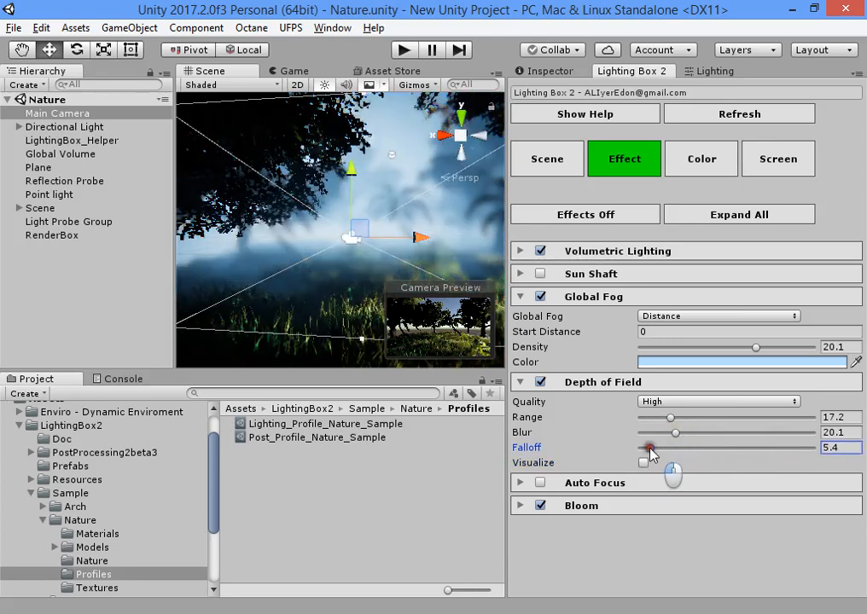
drag(652, 447, 691, 447)
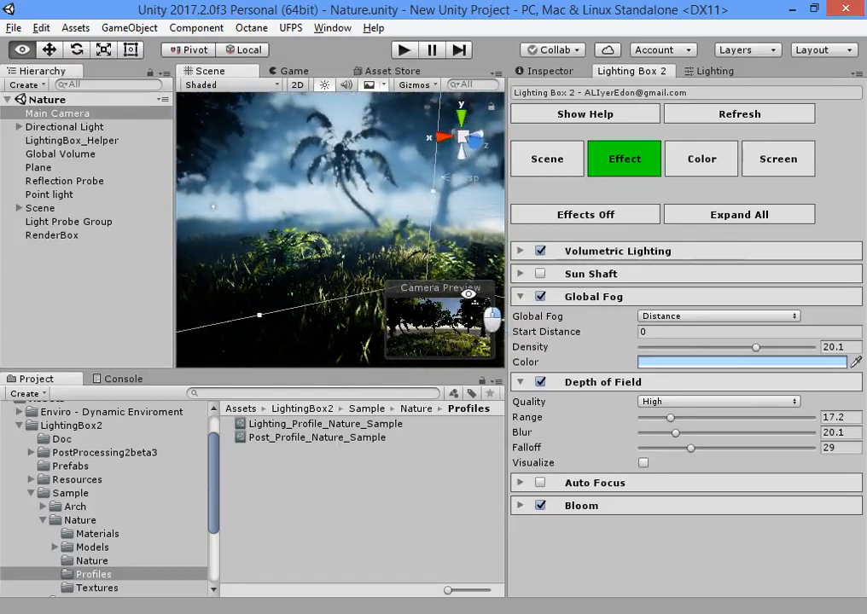
drag(692, 447, 730, 447)
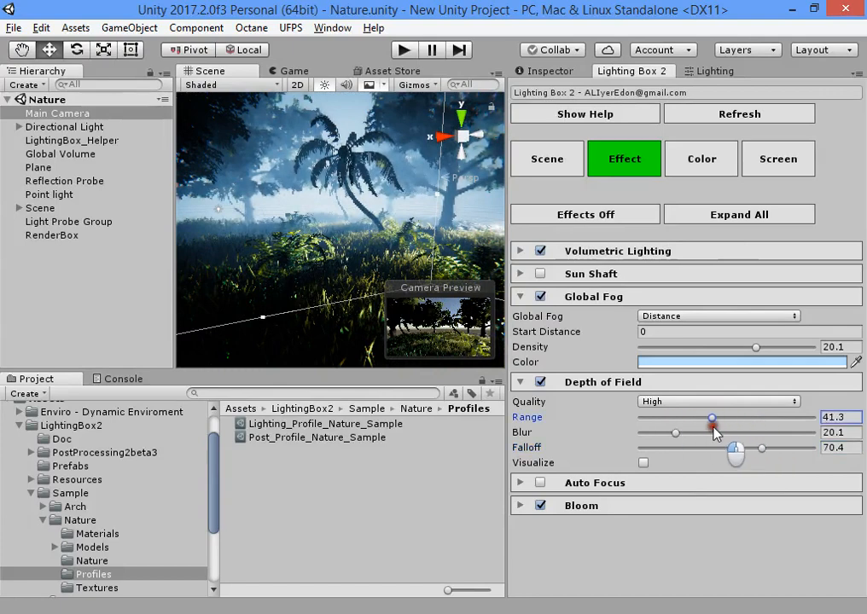
drag(713, 416, 704, 416)
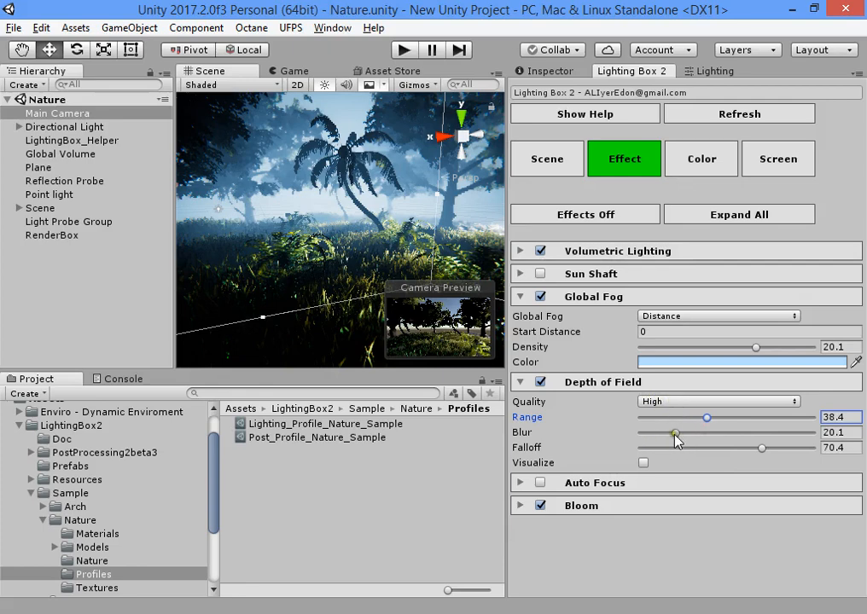
drag(674, 431, 686, 432)
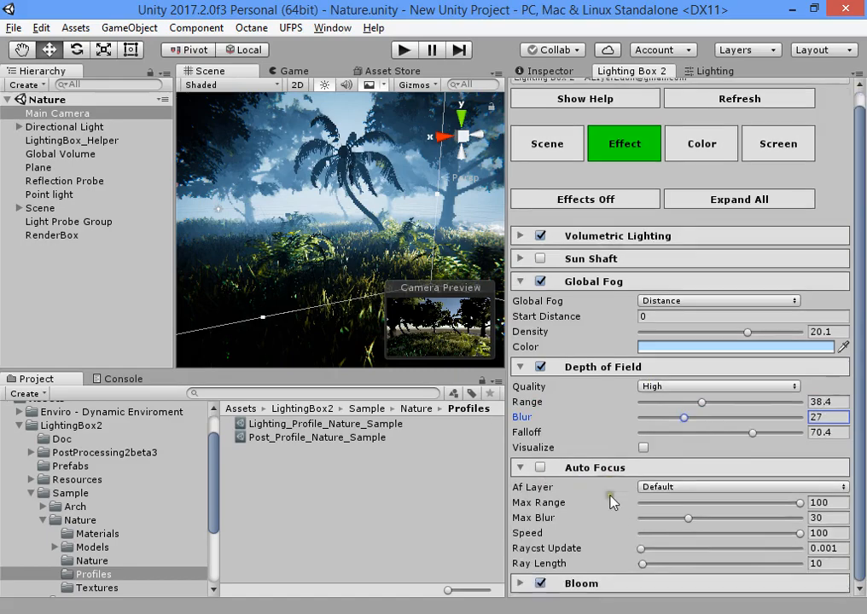
Enable Auto Focus and select the Palm_Desktop (2) tree showing its LOD Group
click(539, 468)
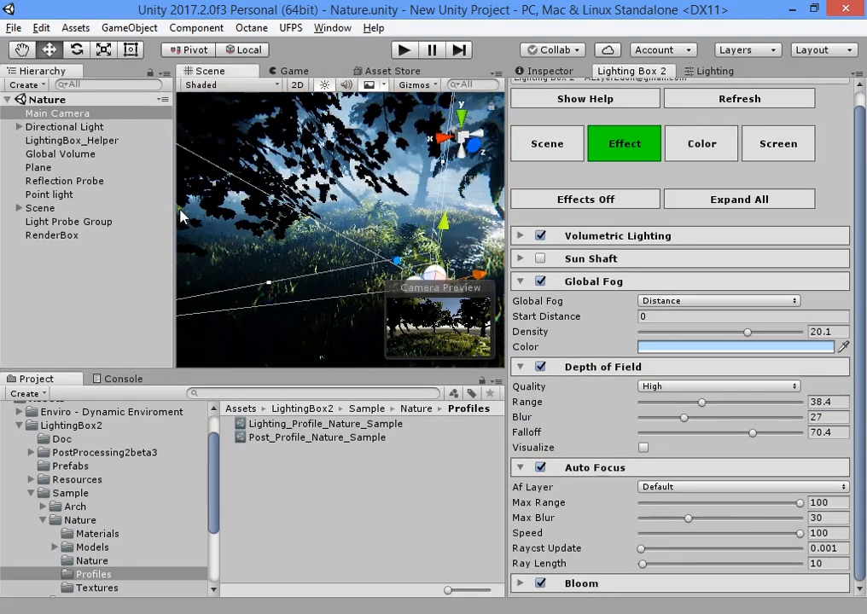
click(195, 27)
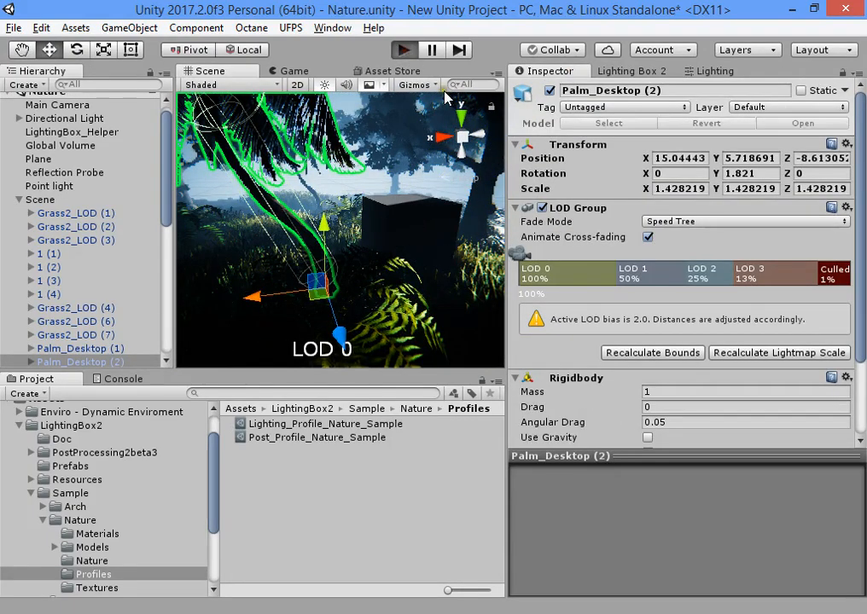
Enter play mode and bring back the Lighting Box 2 effect settings
click(290, 72)
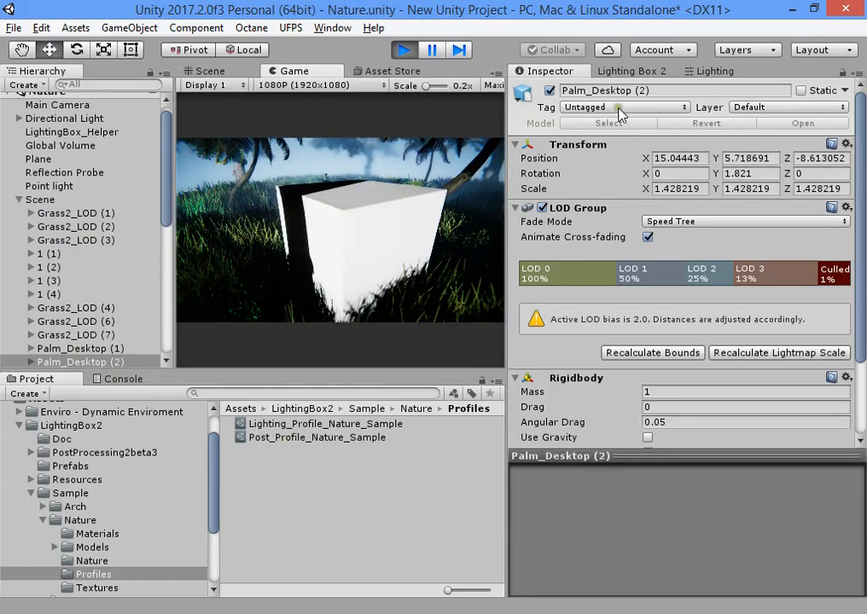
click(631, 71)
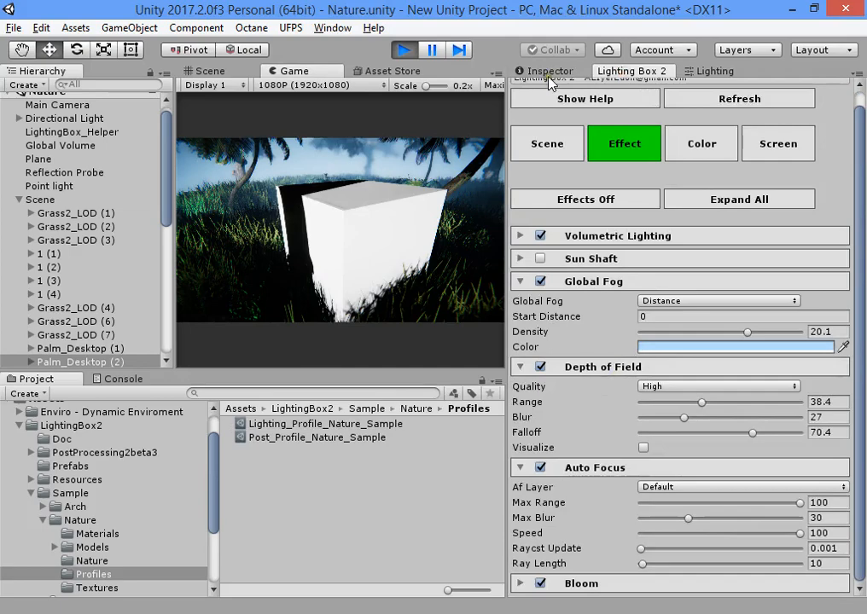
Extend the Auto Focus ray length to 367 in the camera's effect components
click(546, 72)
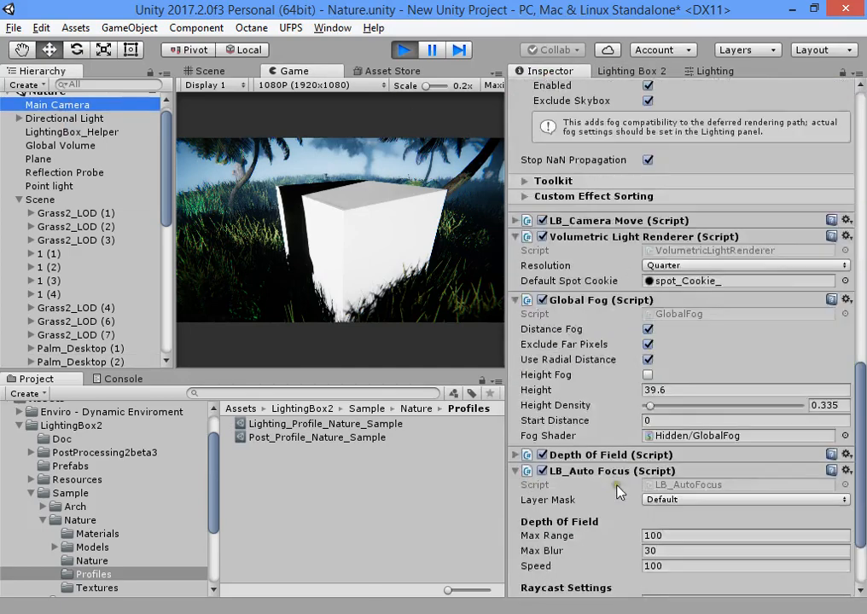
scroll(down, 3)
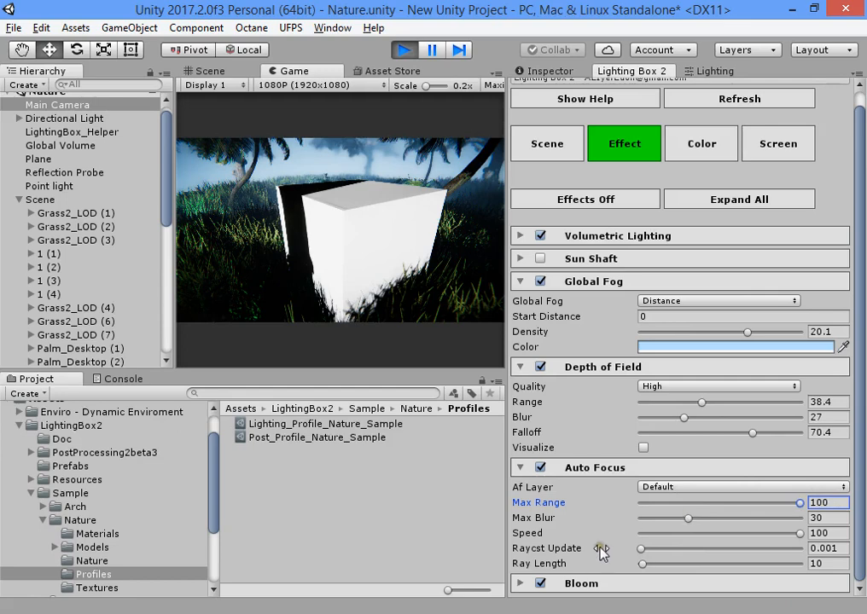
mouse_move(574, 504)
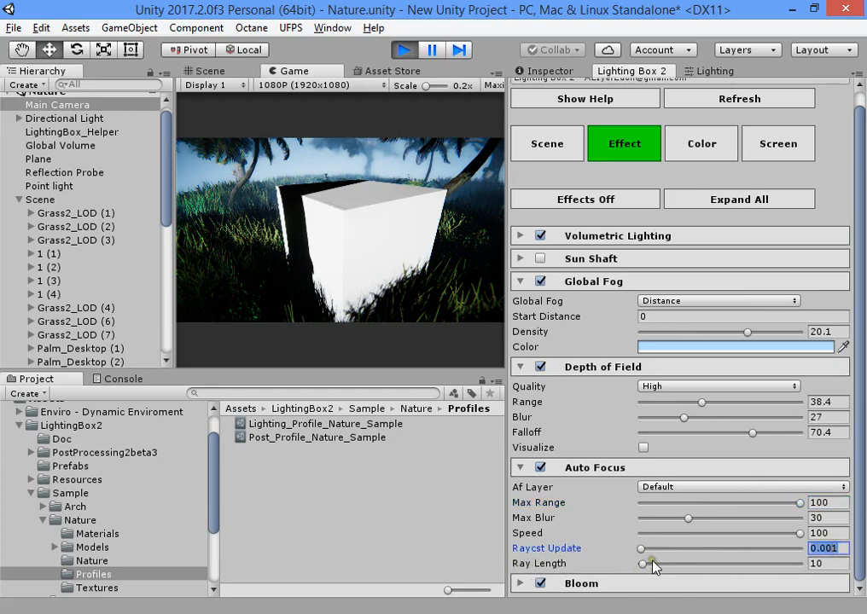
drag(641, 563, 707, 563)
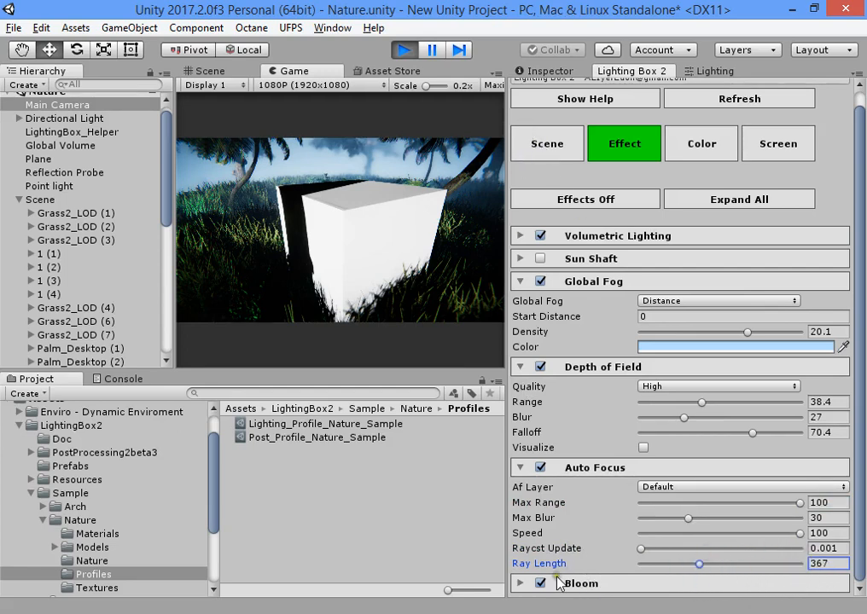
Compare the running scene with Auto Focus switched off, on, and off again
click(539, 468)
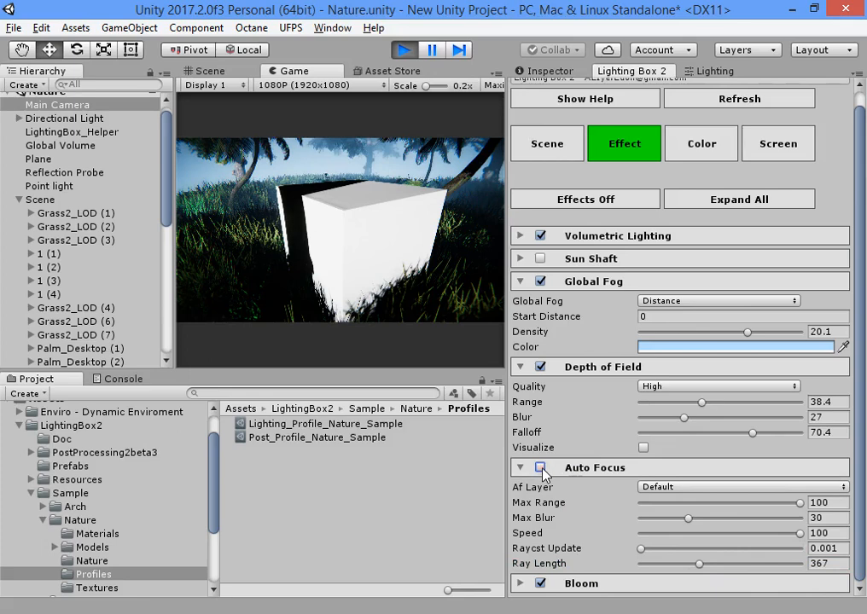
click(536, 468)
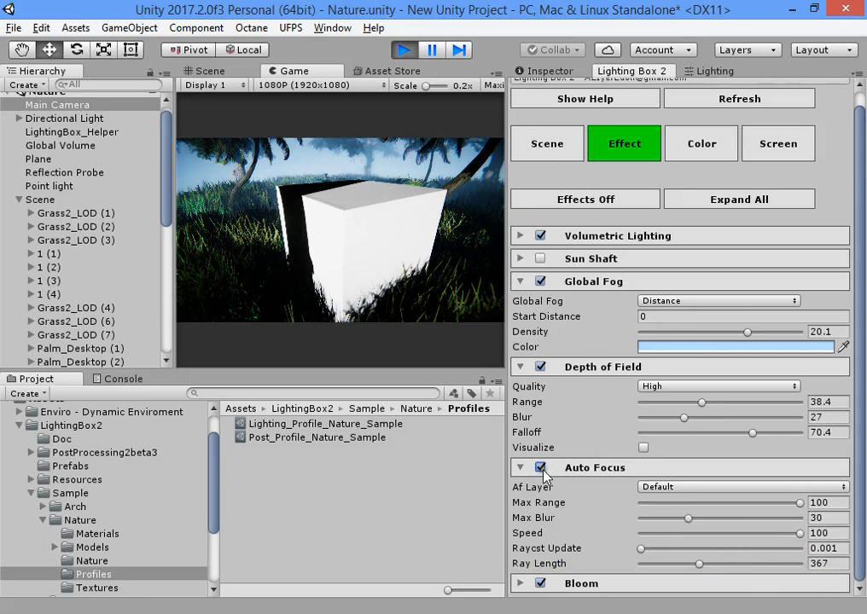
click(539, 468)
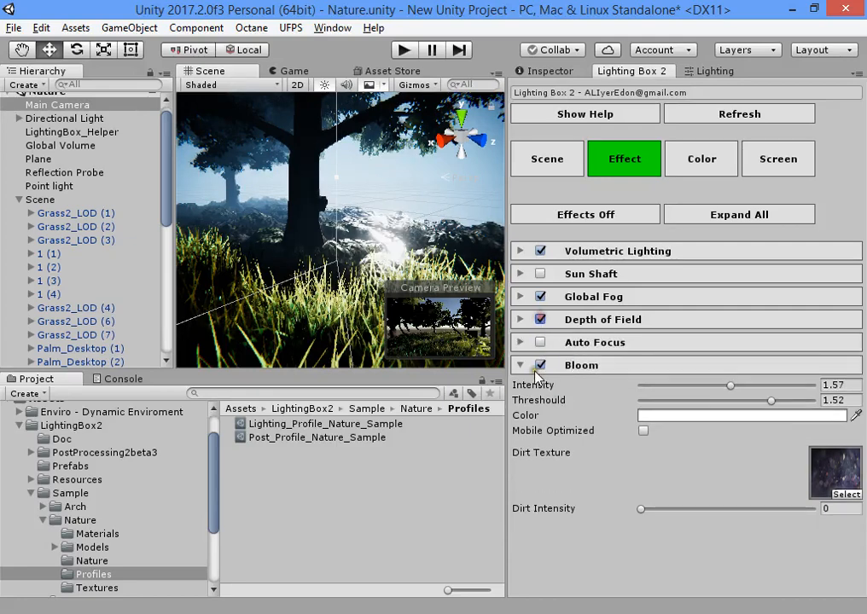
Raise bloom intensity to 2.6 and add a new Sphere object to the scene
click(519, 365)
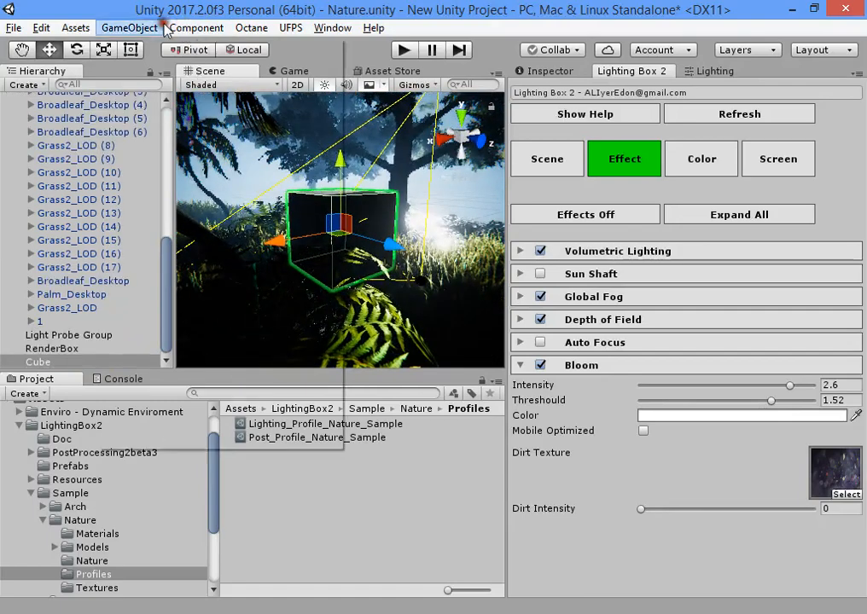
click(130, 27)
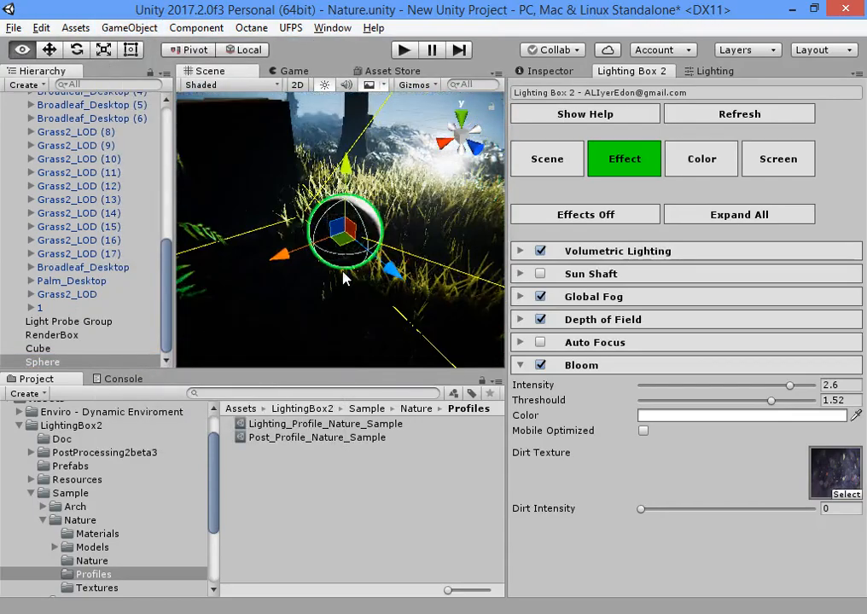
Create a new material asset named EMission_Light_Red in the Project
right_click(45, 435)
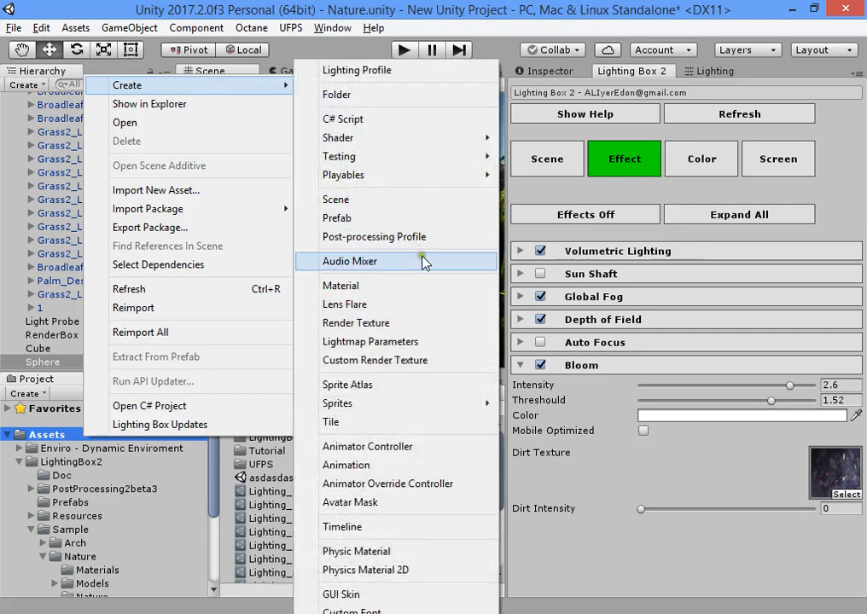
click(341, 285)
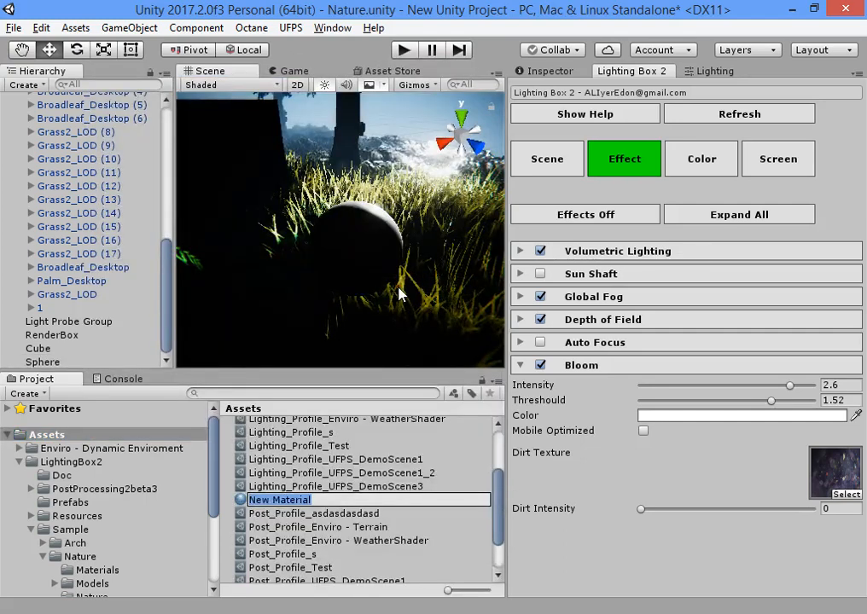
text(EMission_)
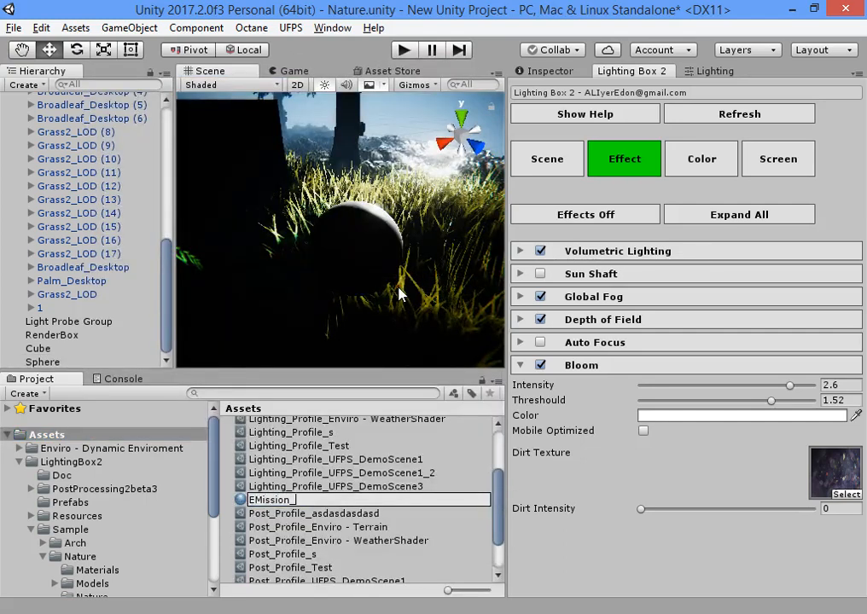
text(Light_Red)
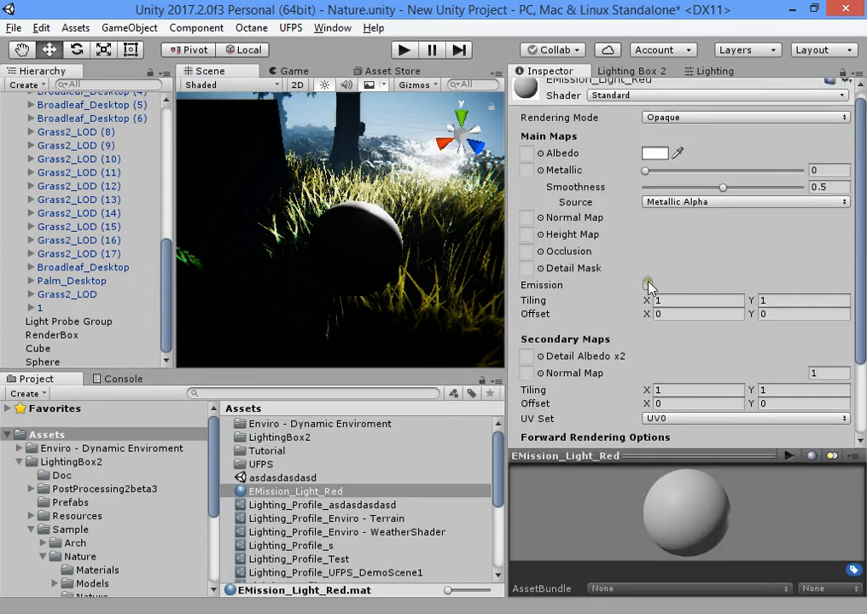
Enable red emission on the material and apply it to the sphere
click(648, 285)
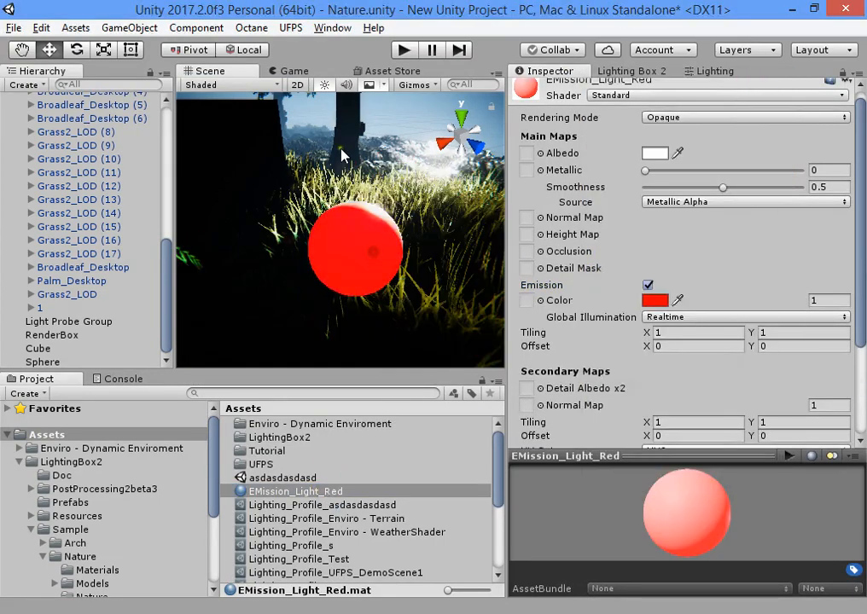
click(43, 362)
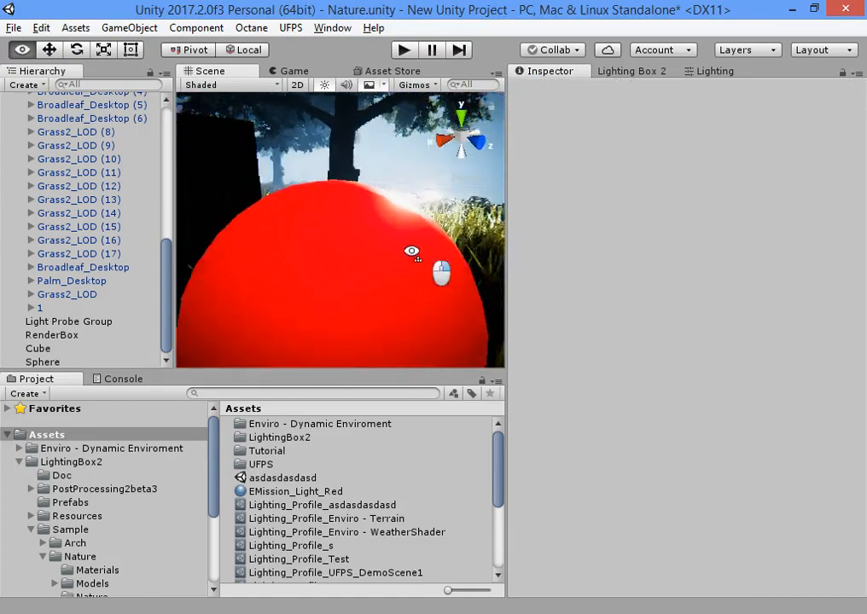
Set the red sphere's emission intensity to 2.874 and duplicate it as Sphere (1)
click(41, 362)
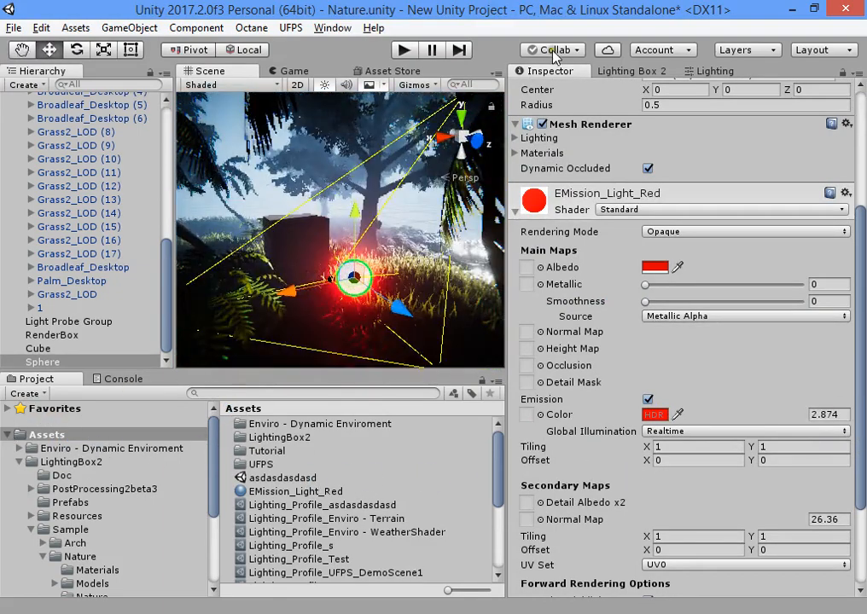
click(633, 71)
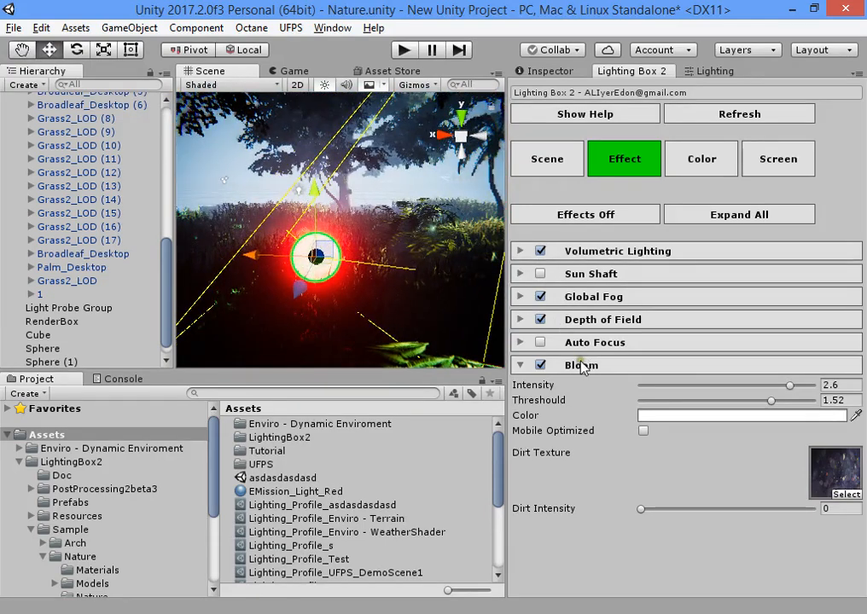
Dial the bloom threshold down to 0.831 for a softer glow
drag(772, 399, 645, 399)
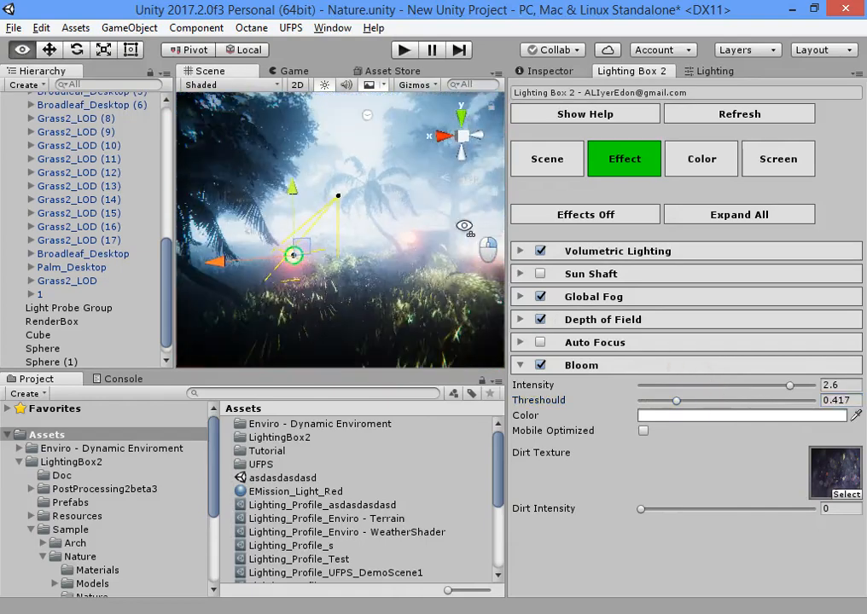
drag(676, 399, 757, 400)
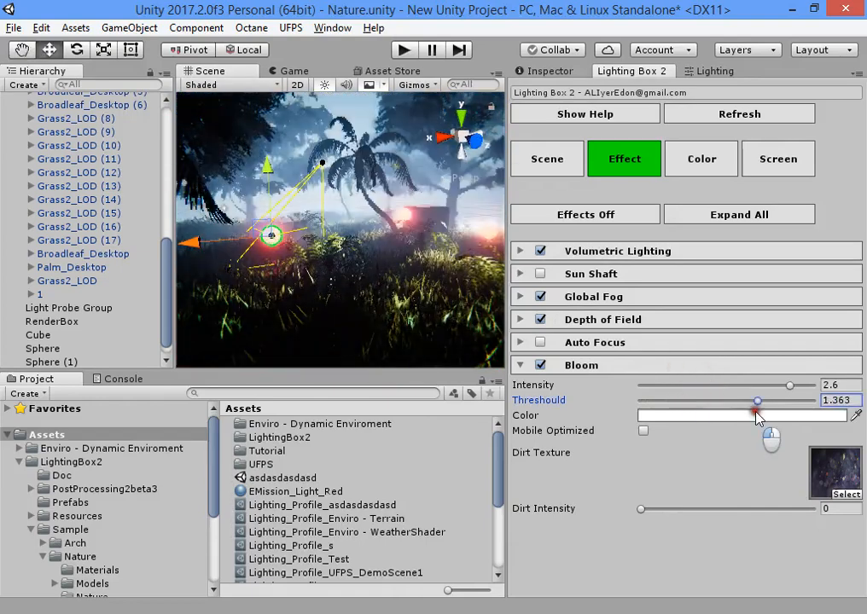
drag(756, 399, 679, 400)
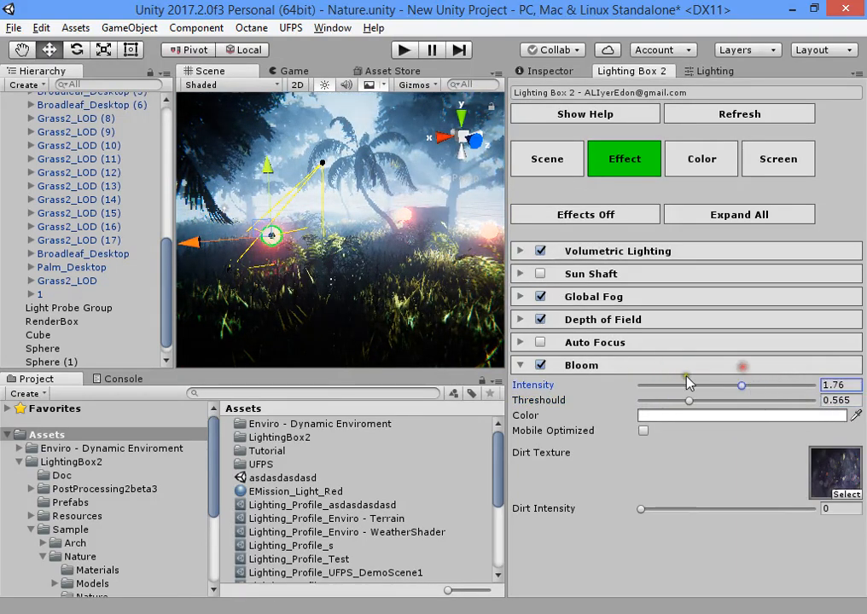
drag(690, 399, 714, 400)
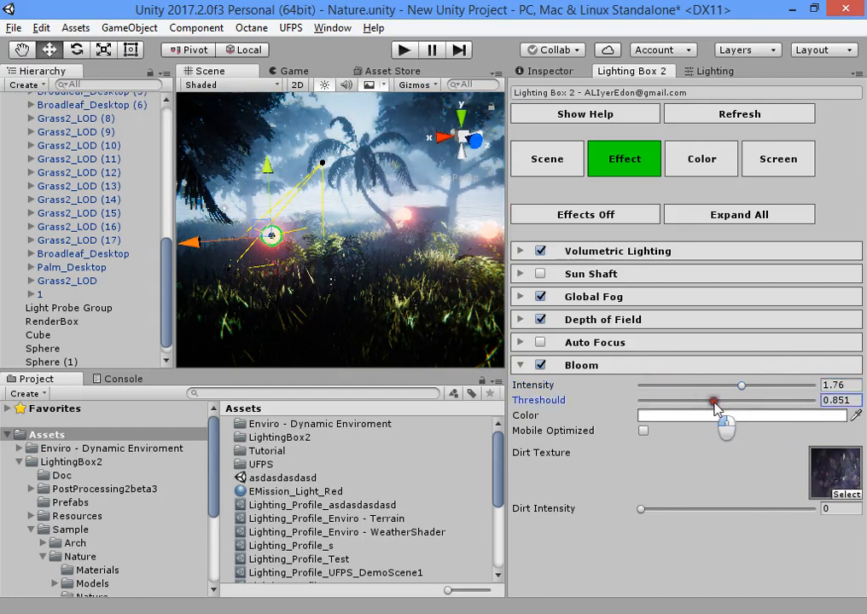
Set bloom intensity to 2.44 and lens dirt intensity to 5.57
drag(714, 401, 712, 402)
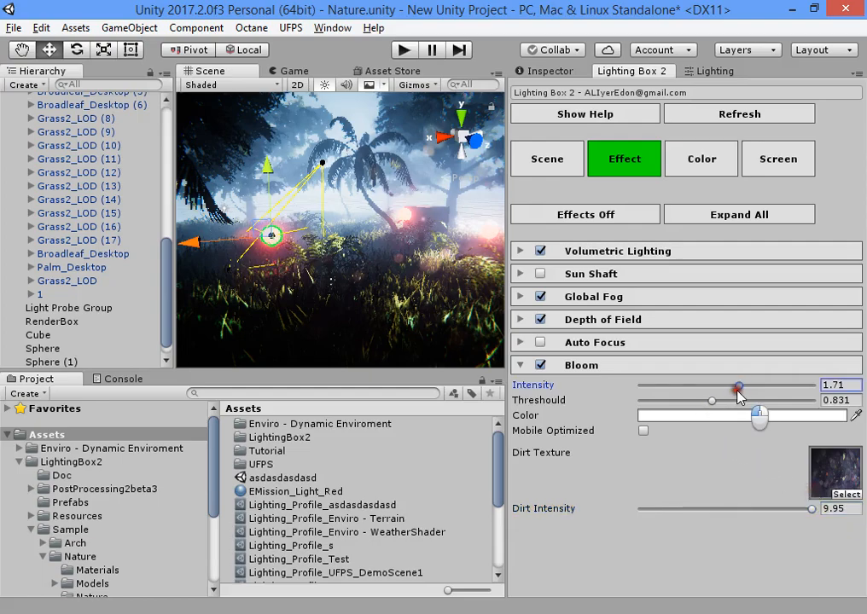
drag(738, 389, 781, 389)
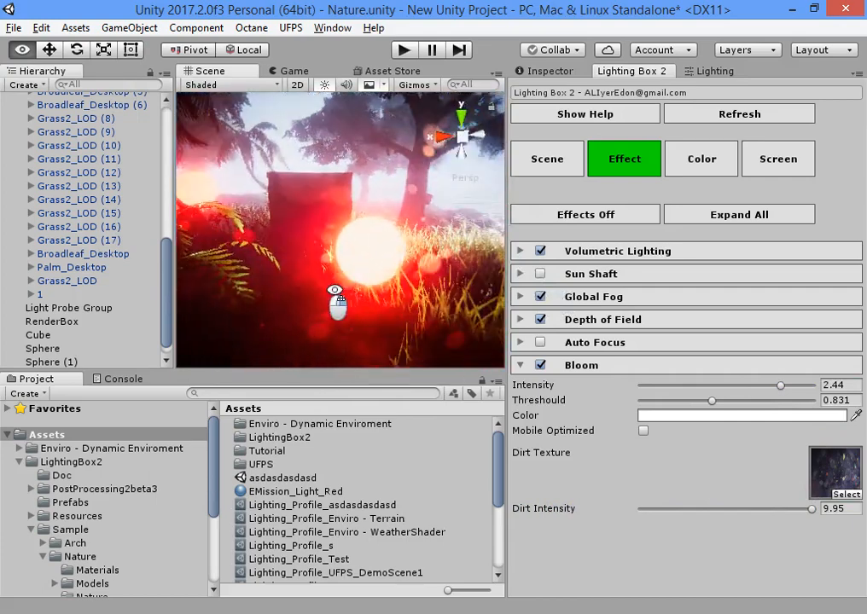
drag(811, 508, 714, 508)
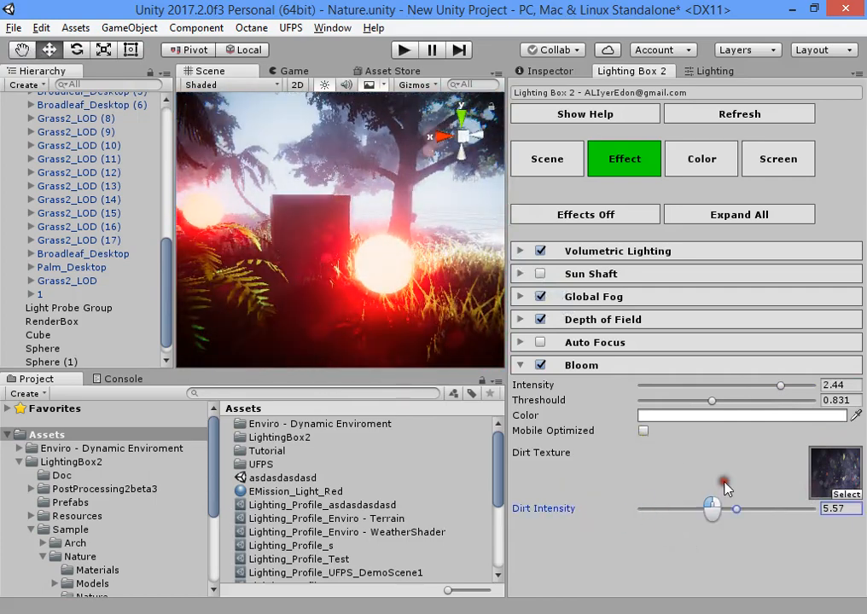
Choose a LensDirt texture for bloom and raise dirt intensity to 9.06
click(838, 495)
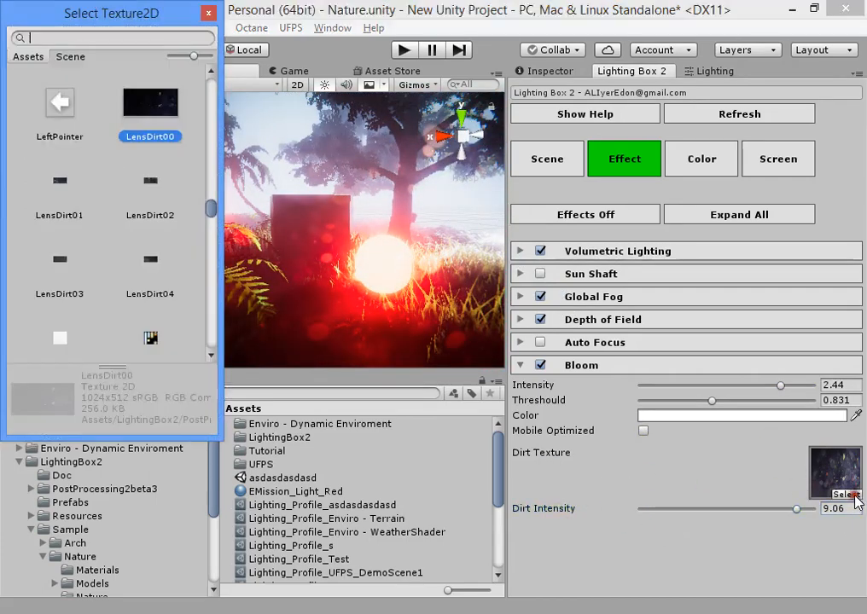
click(58, 181)
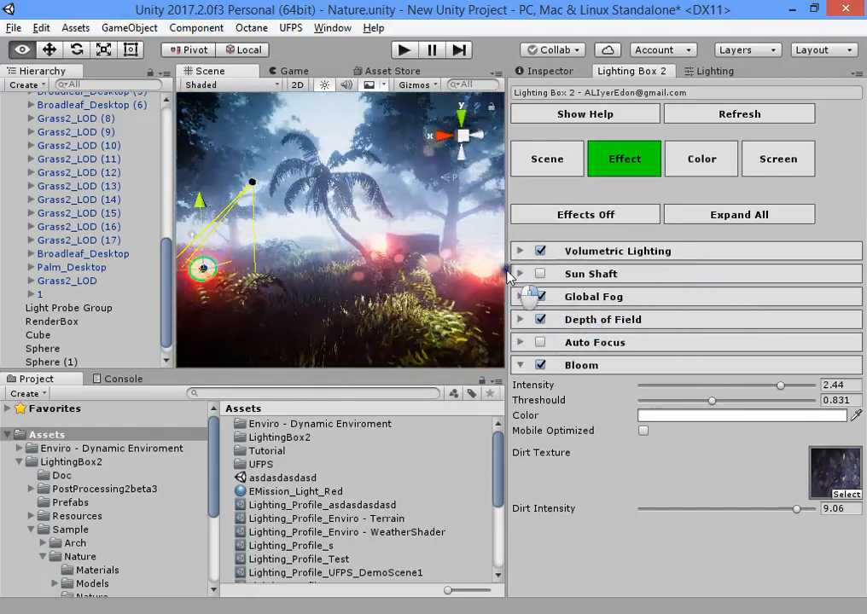
Enable Sun Shaft and switch to the Color settings with ACES grading
drag(710, 399, 739, 399)
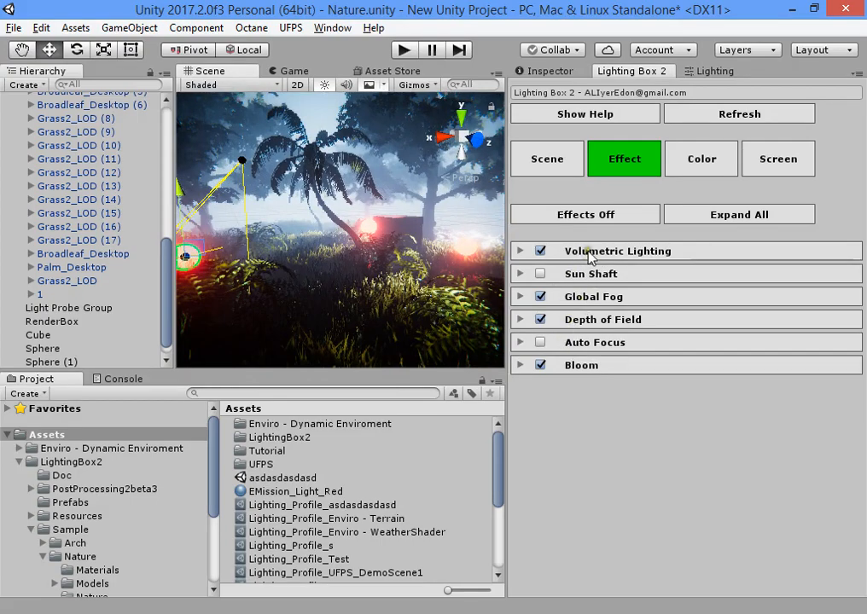
click(539, 274)
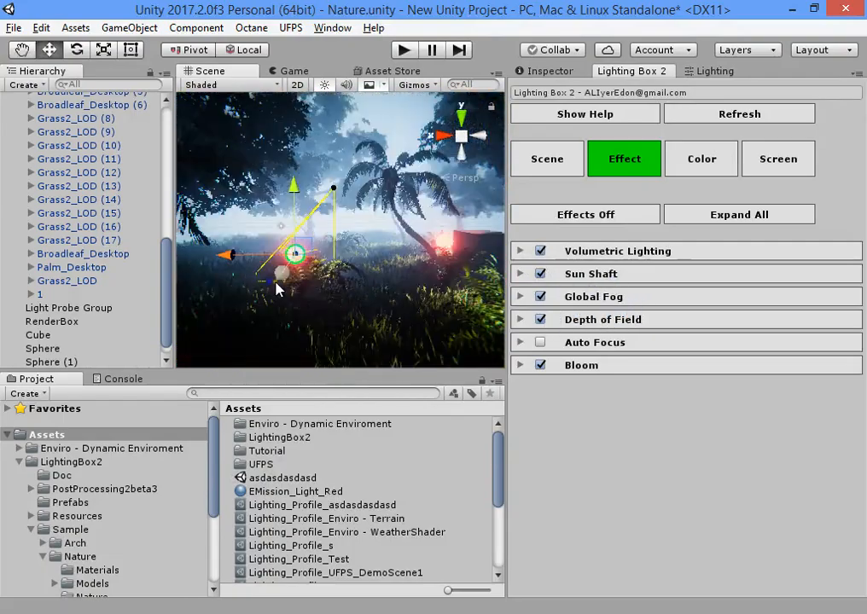
click(700, 158)
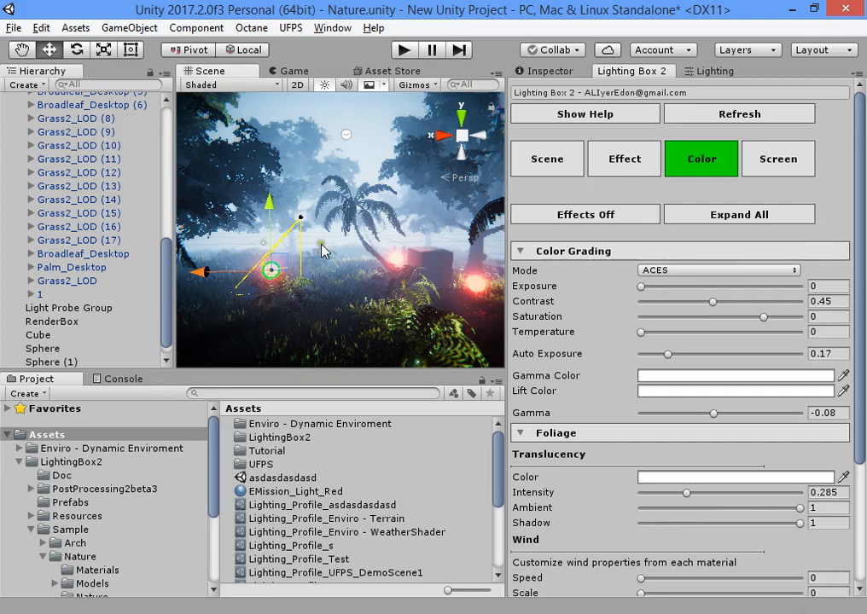
click(584, 215)
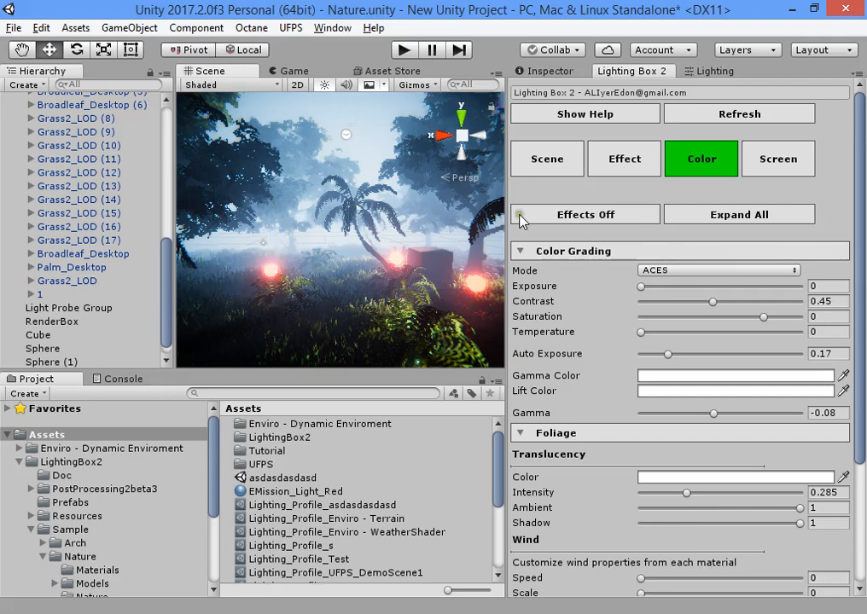